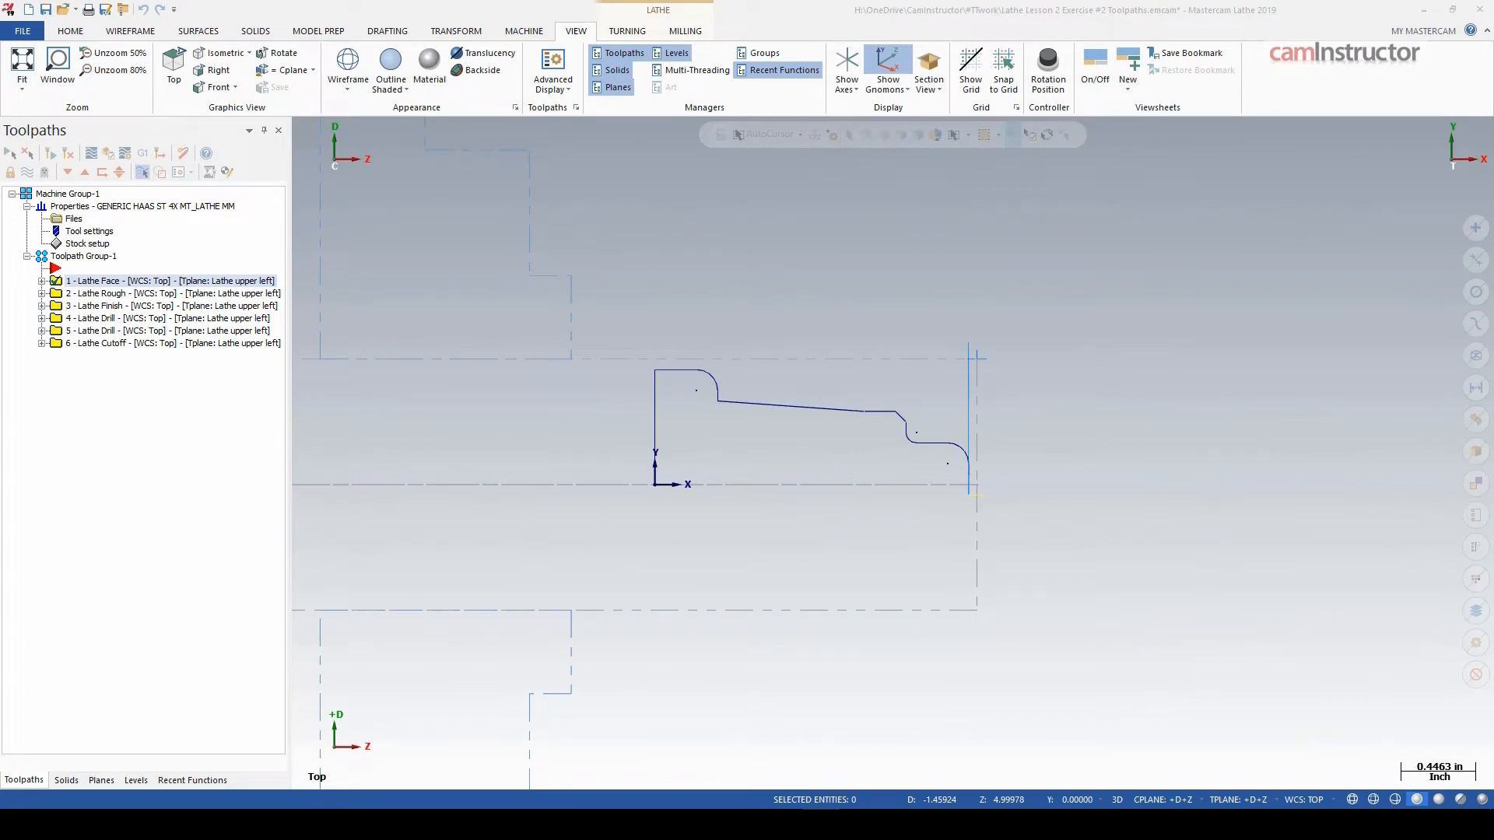
mouse_move(557, 269)
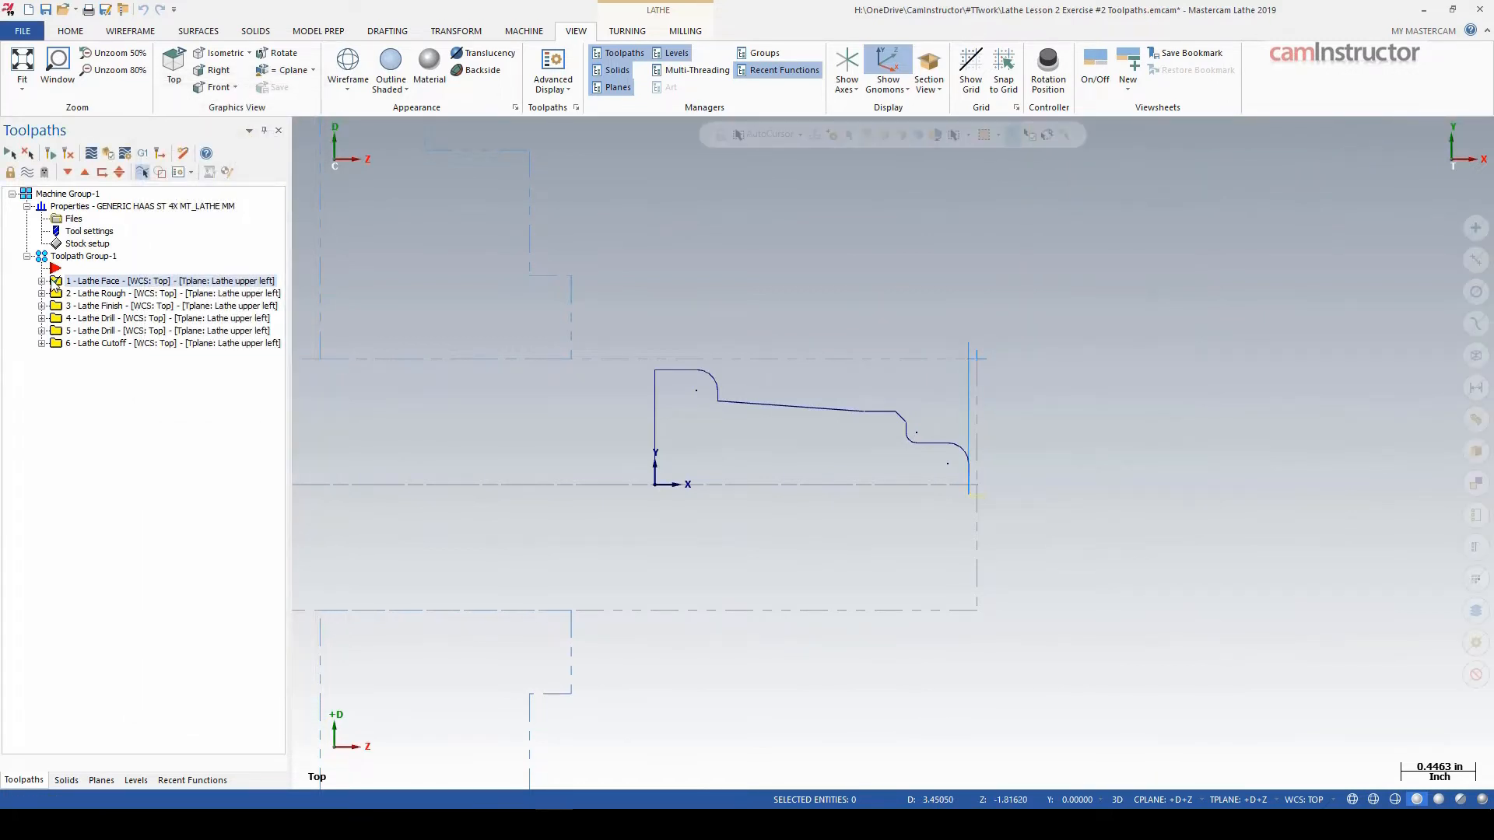
- Inspect the Lathe Face operation's Use stock face parameters and close without changes
double_click(176, 305)
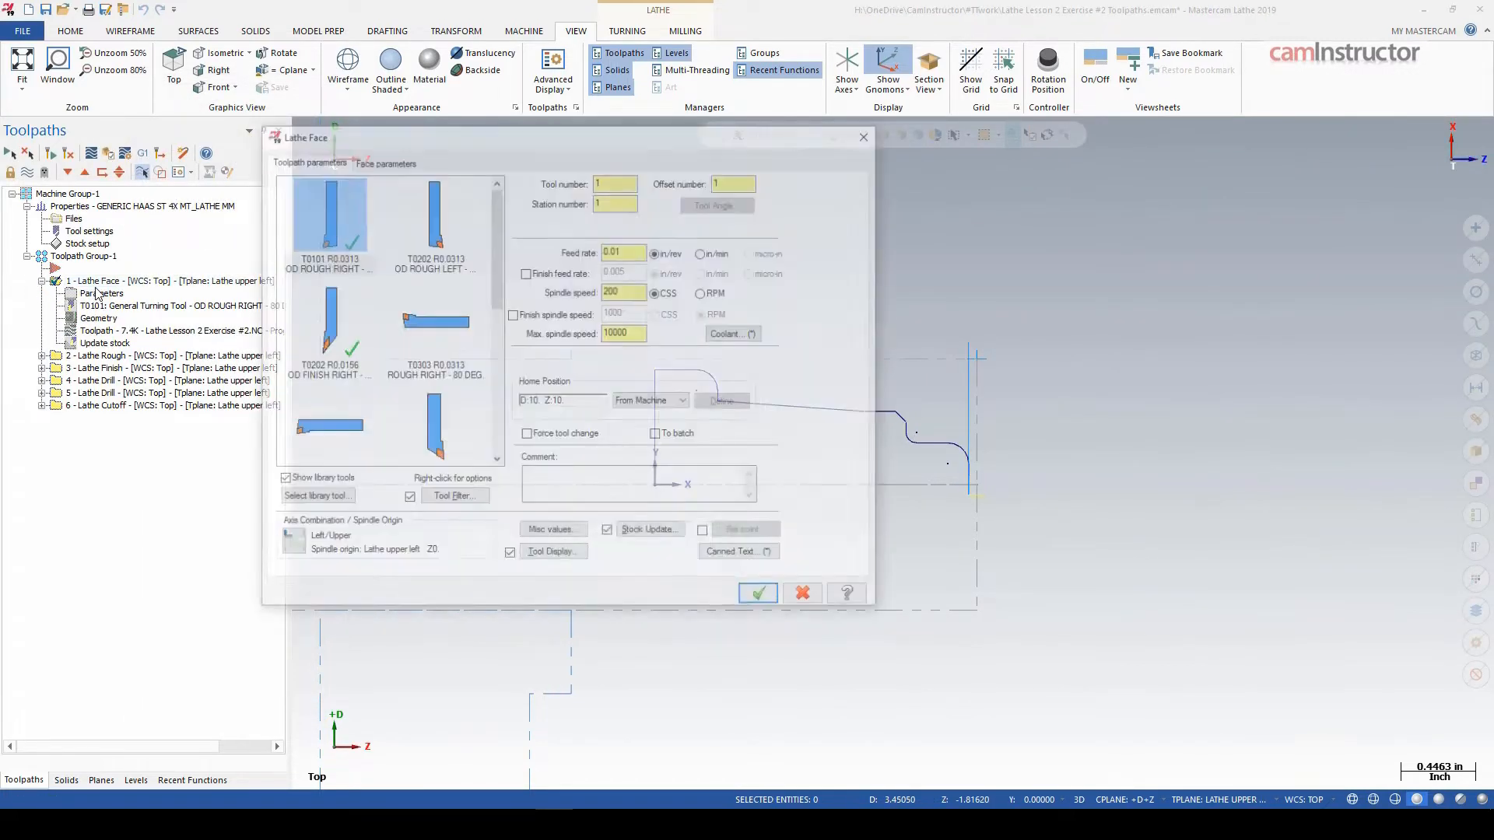
left_click(383, 159)
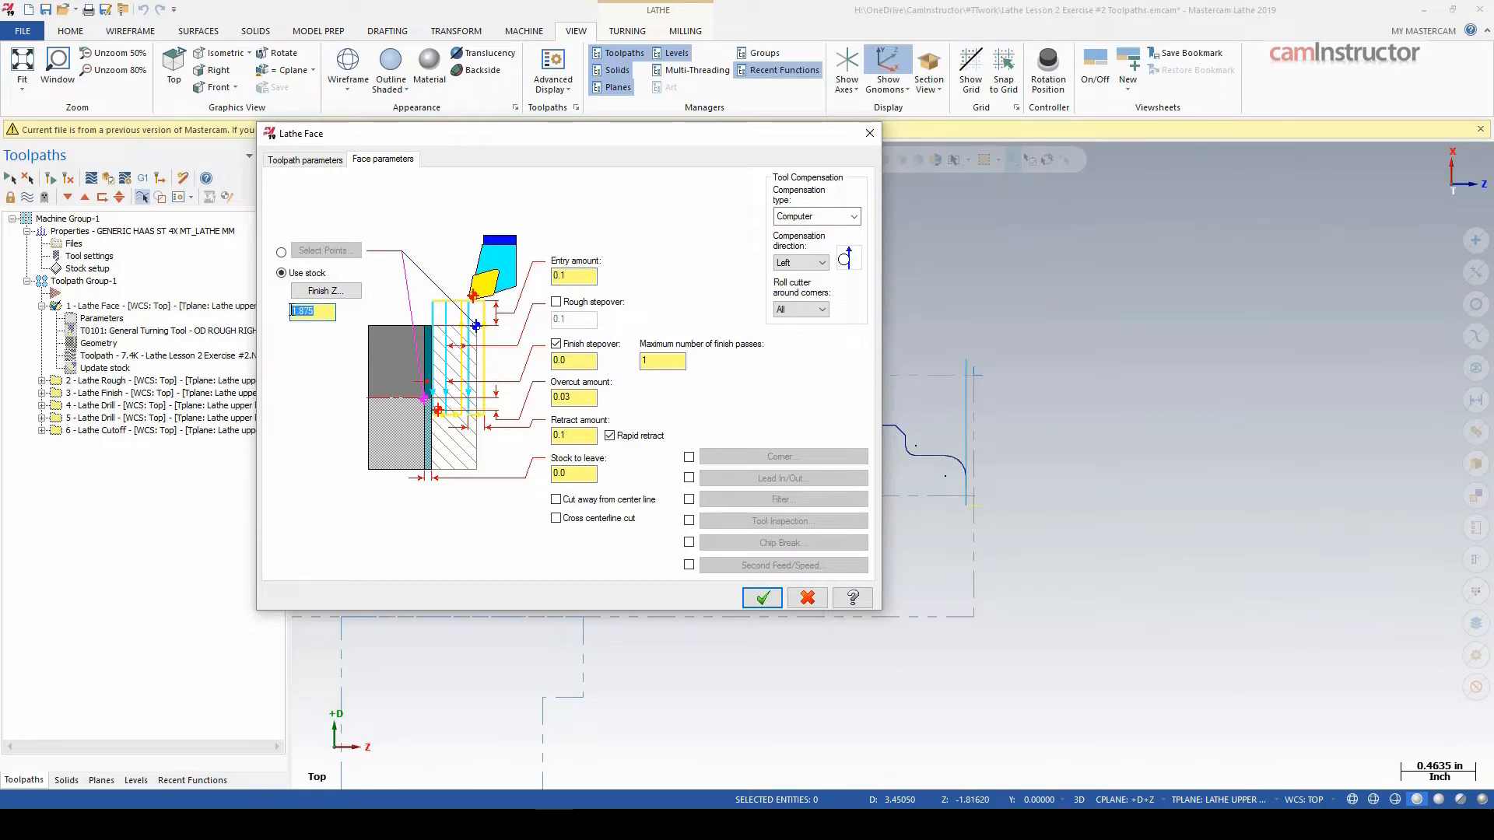
mouse_move(294, 315)
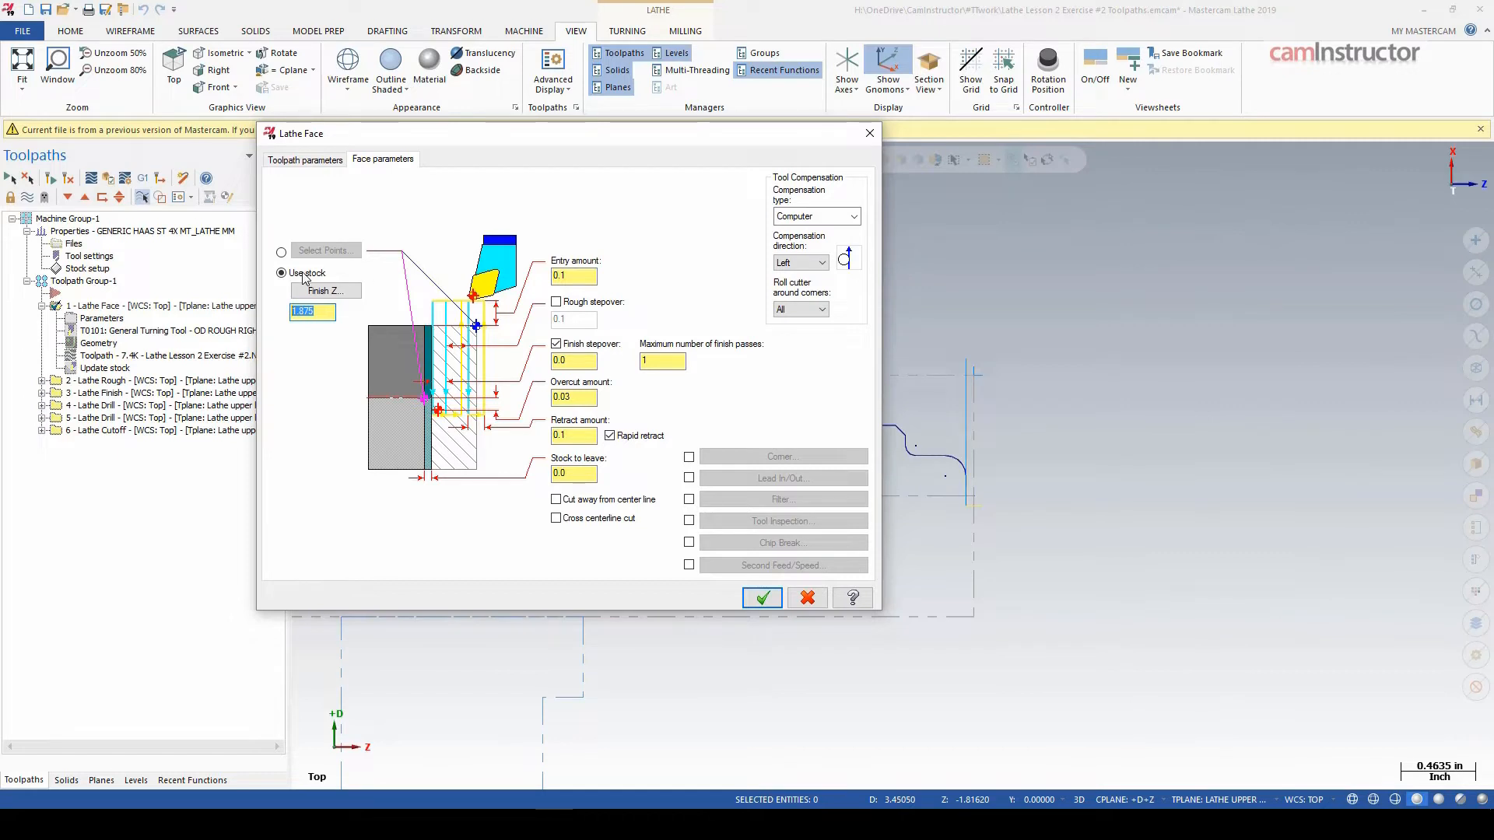
mouse_move(482, 241)
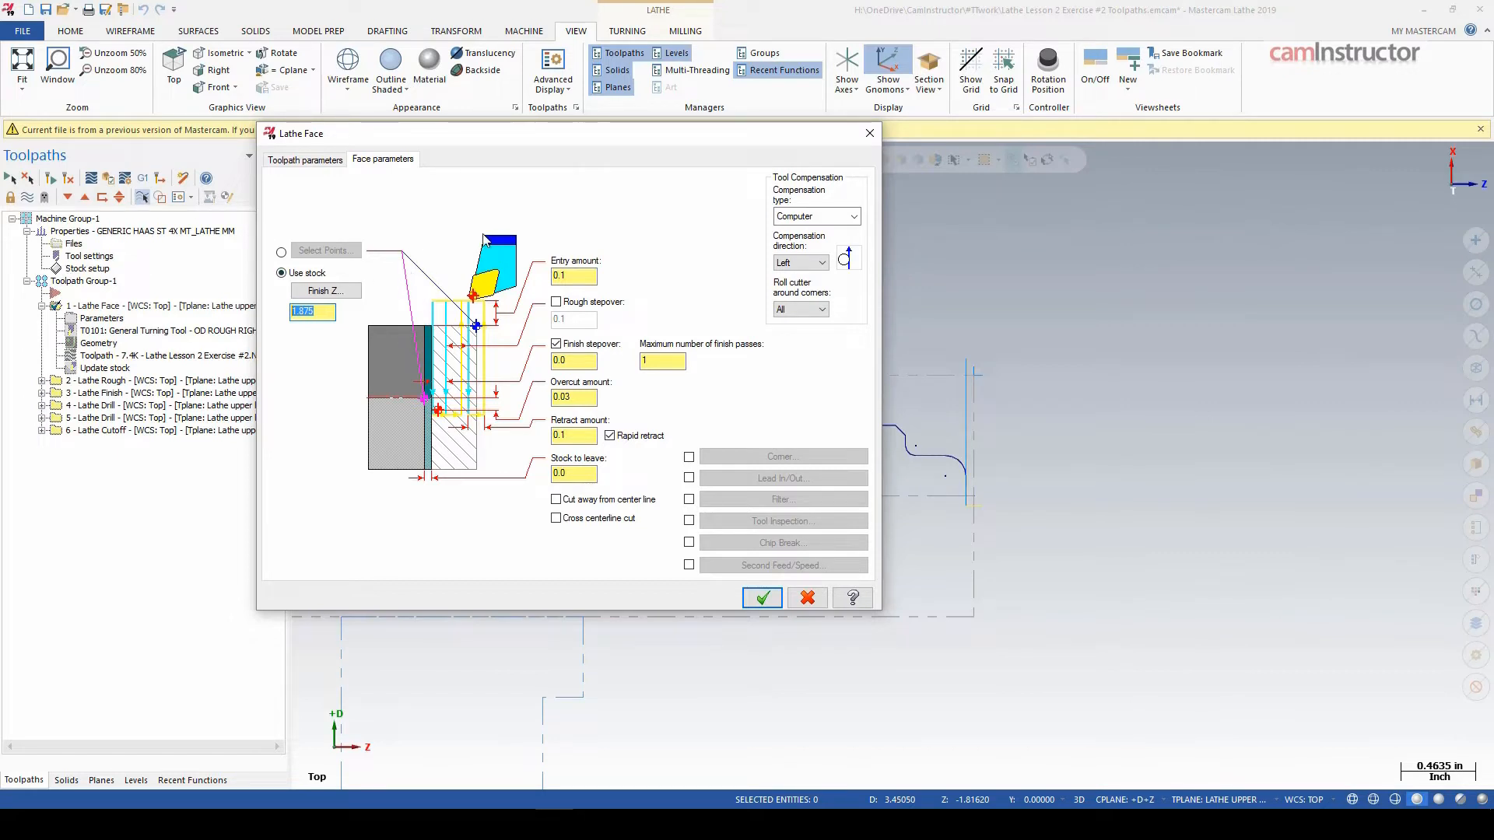
mouse_move(425, 320)
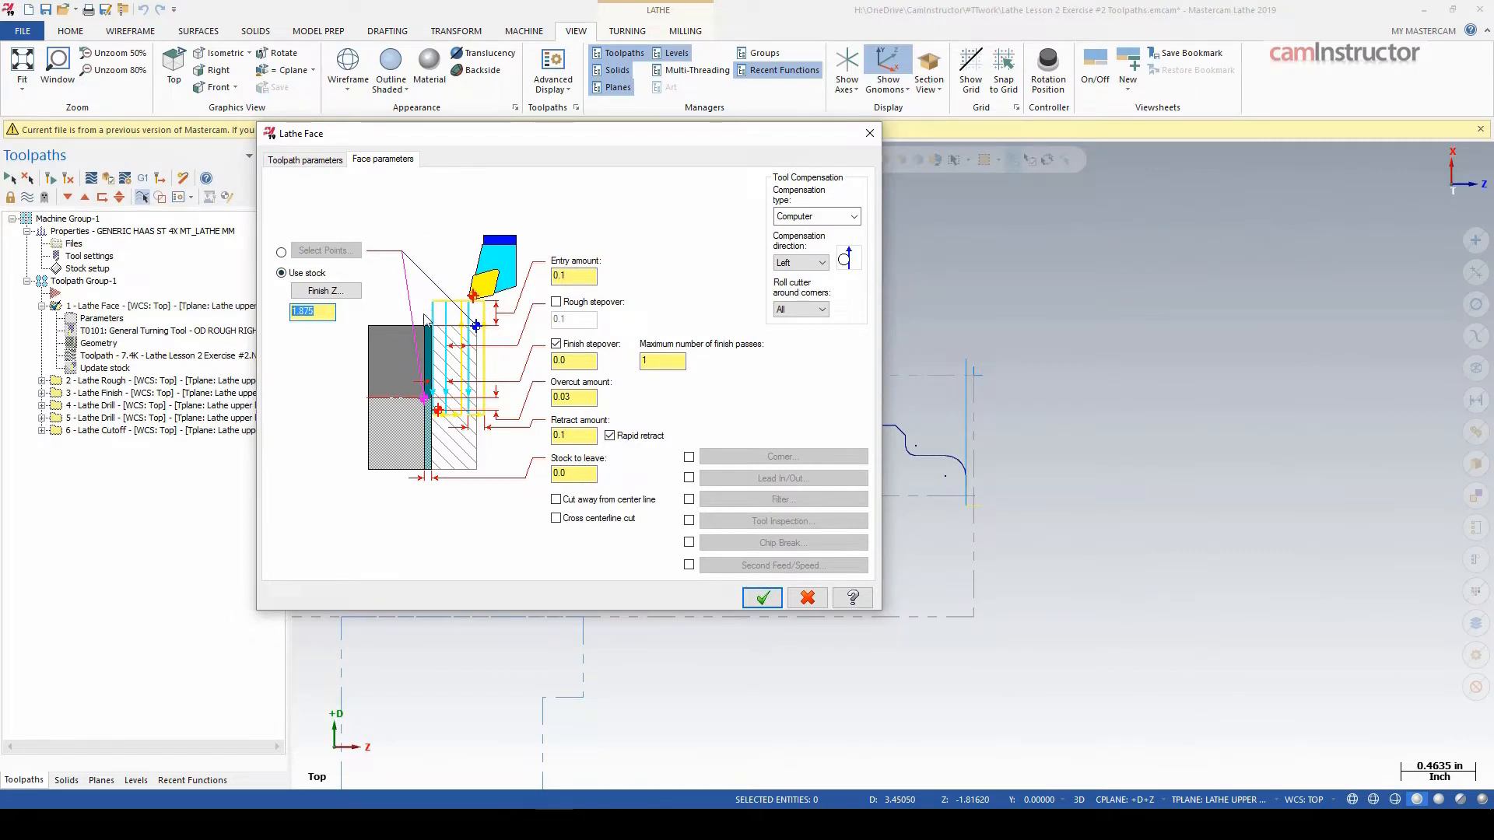
mouse_move(431, 434)
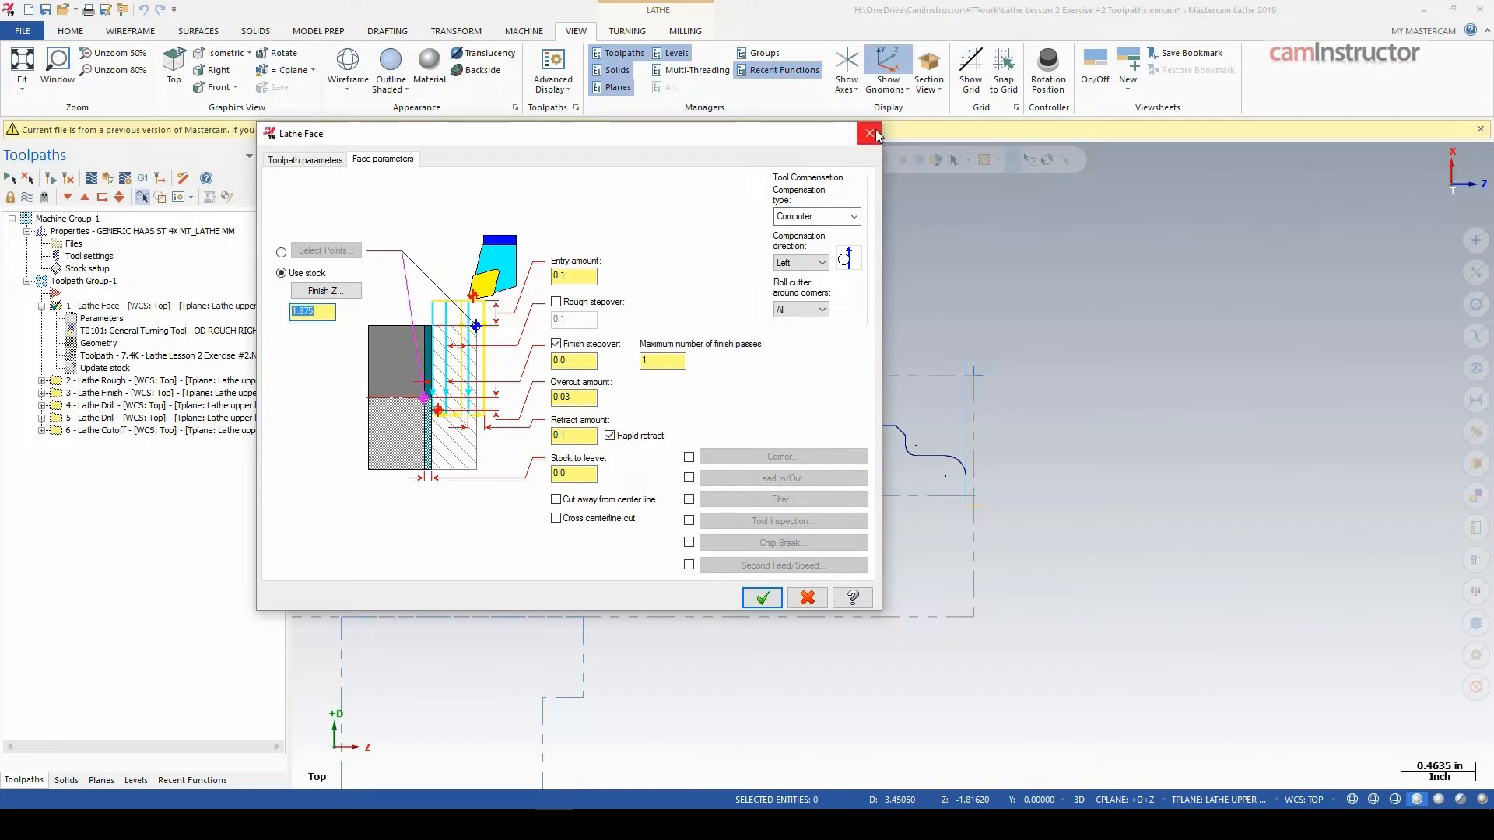
mouse_move(371, 254)
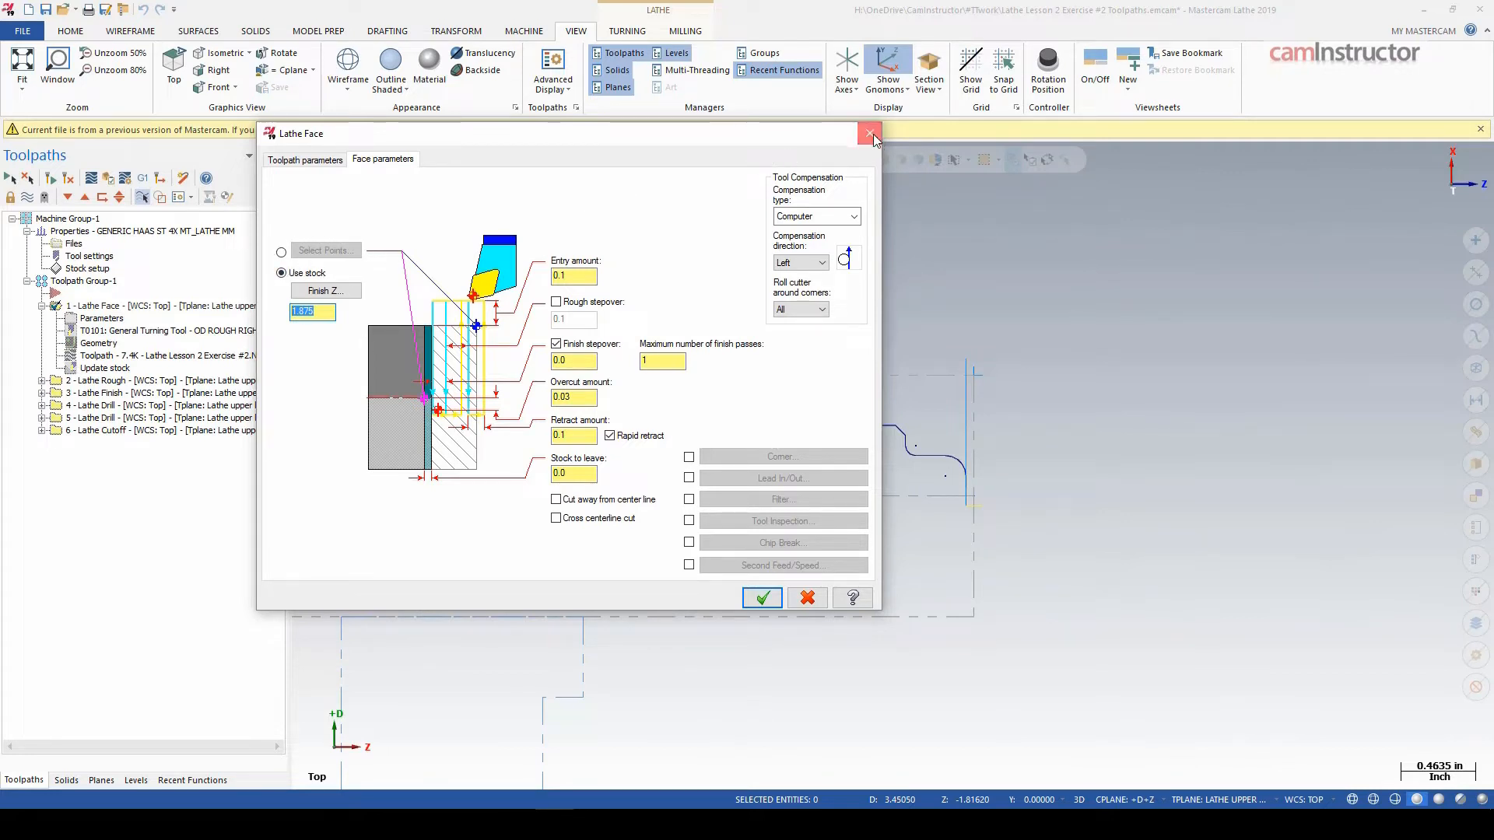
left_click(867, 134)
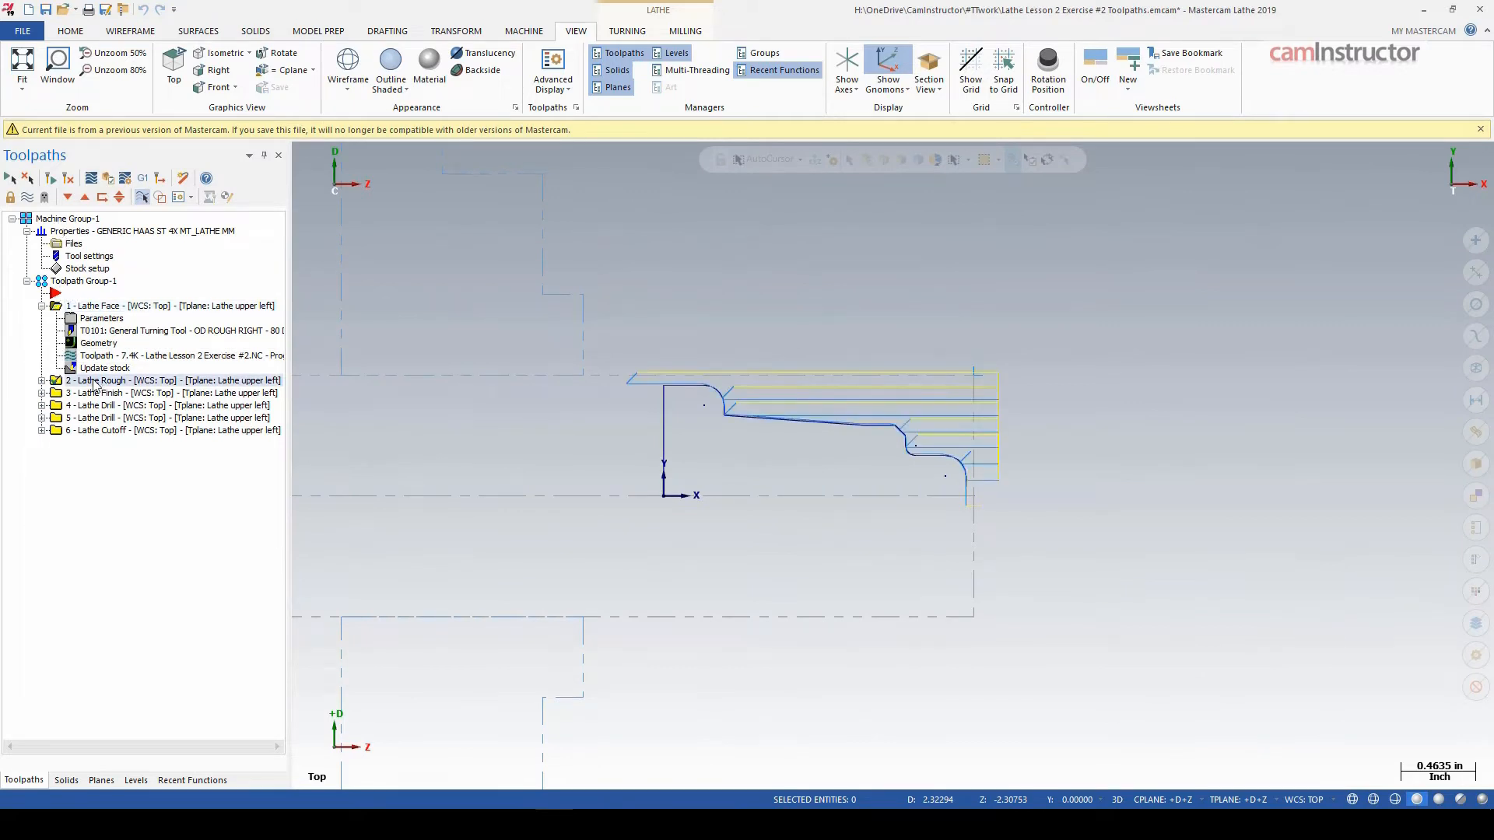
- Inspect the Lathe Rough Depth of cut value and accept the parameters unchanged
left_click(54, 380)
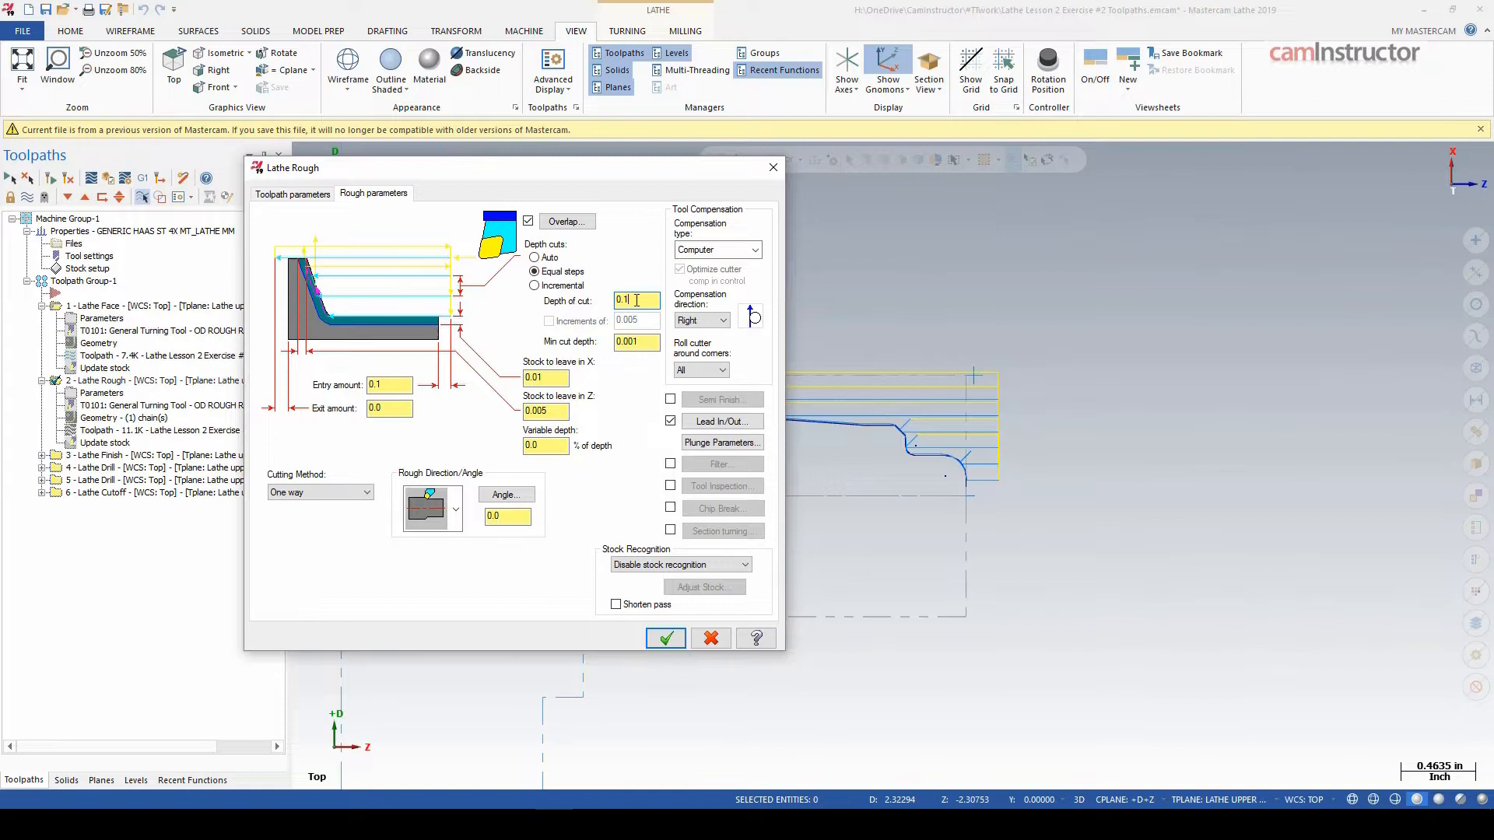
triple_click(624, 300)
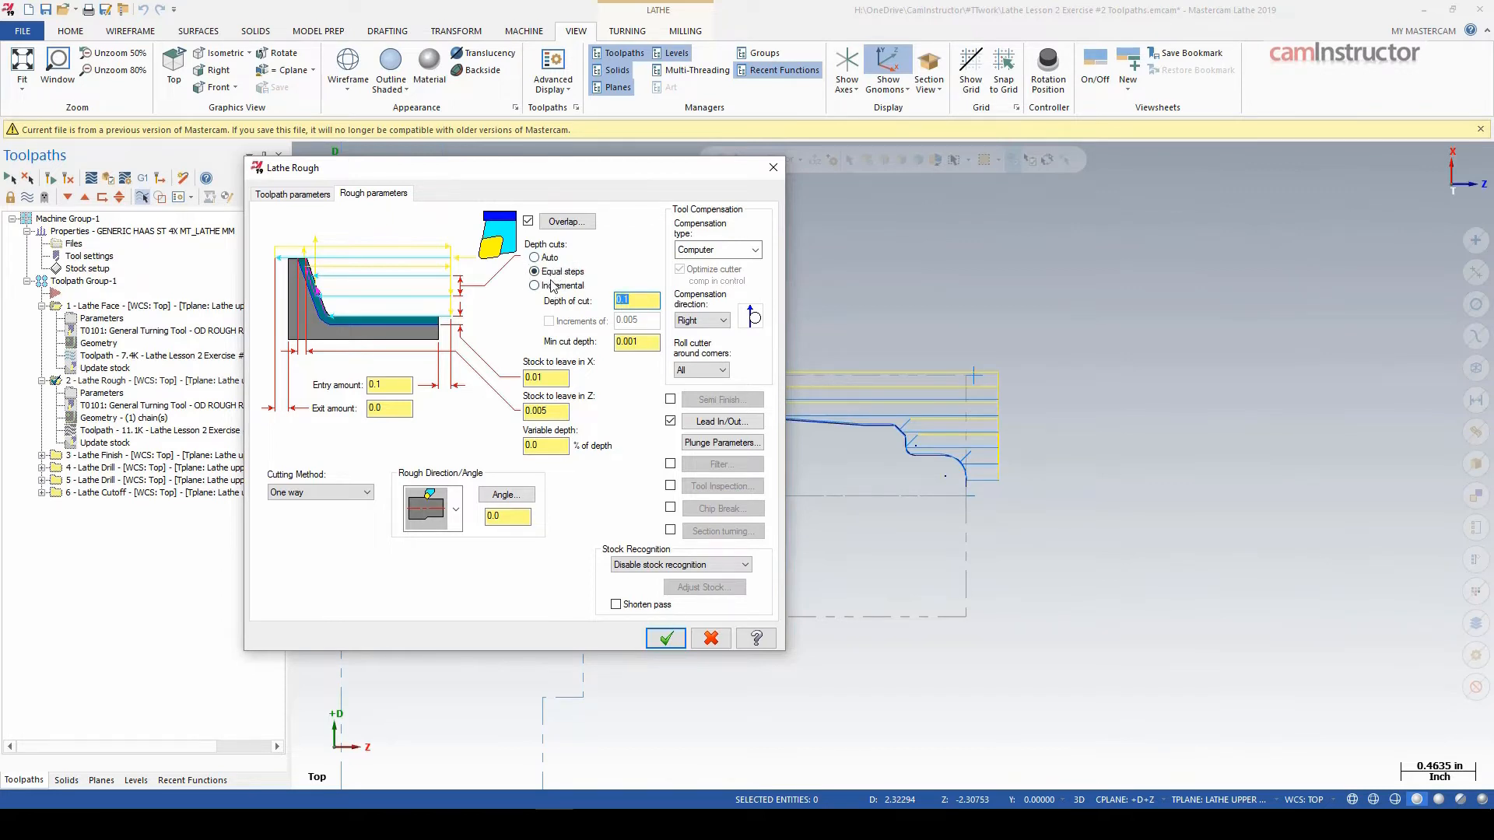
left_click(664, 638)
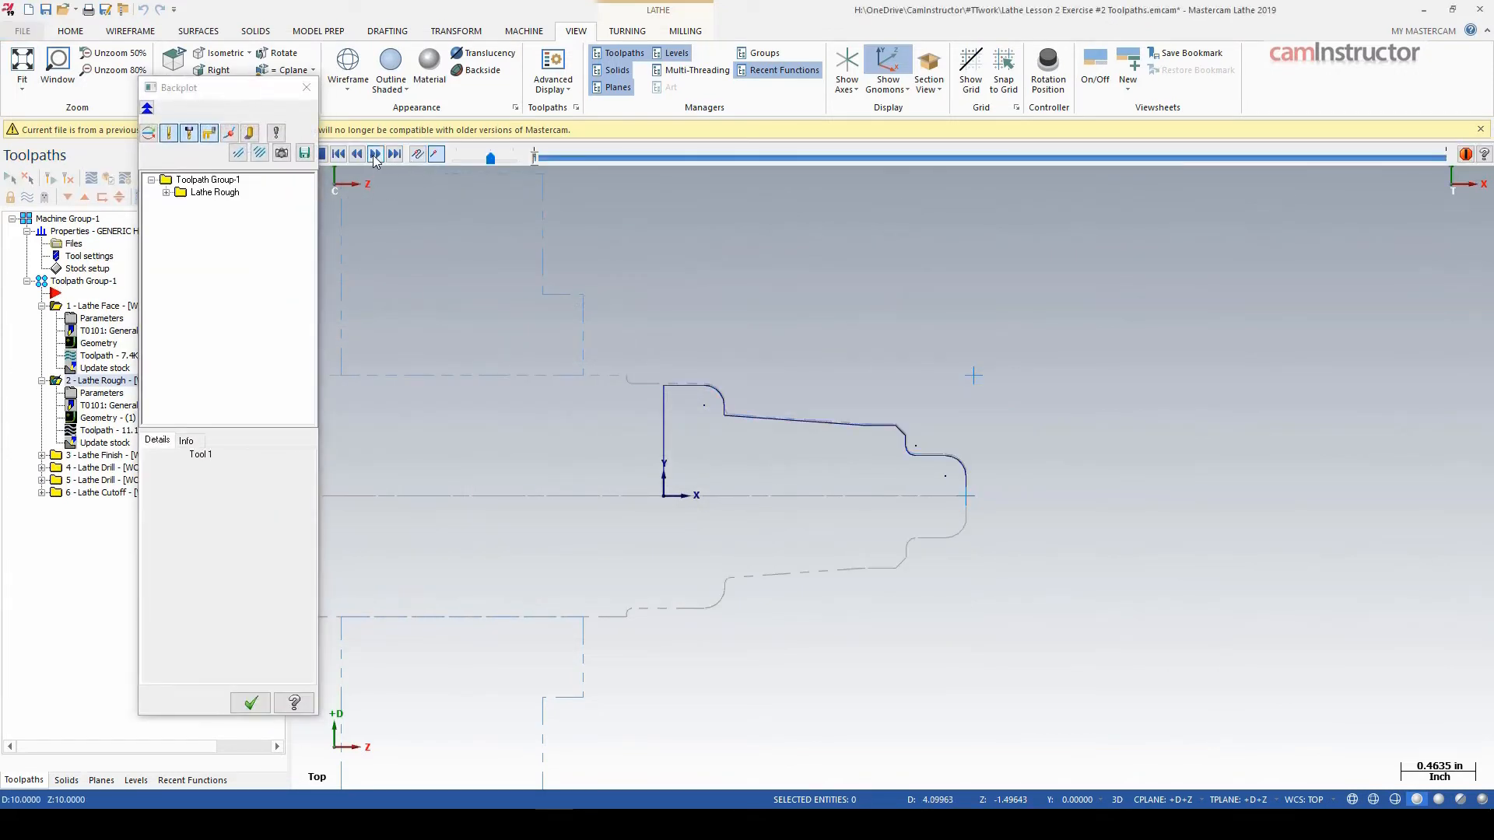
- Step the roughing backplot through its moves, checking the tool's D and Z coordinates at the first pass
left_click(375, 154)
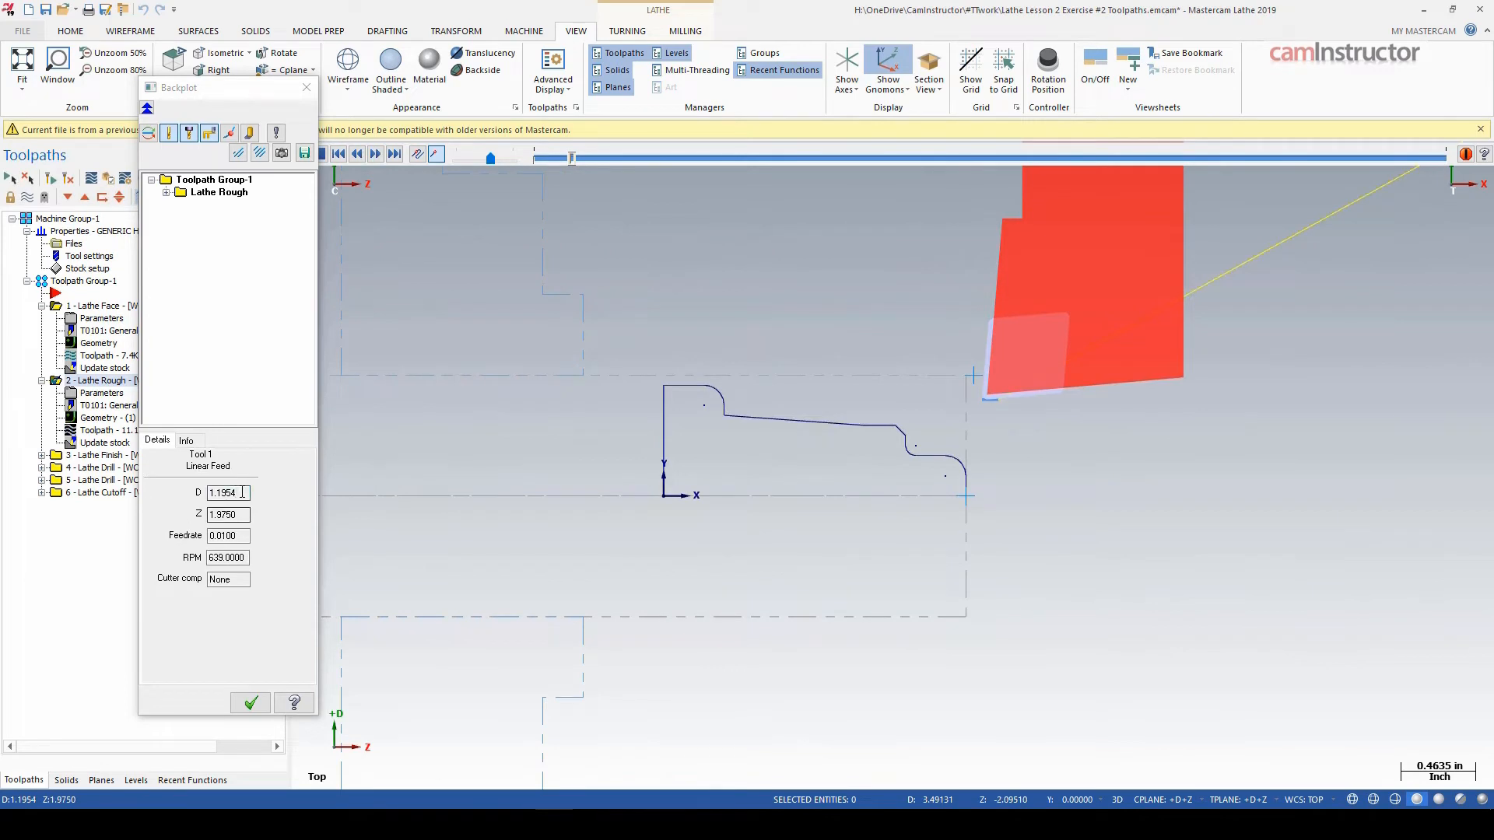
triple_click(224, 494)
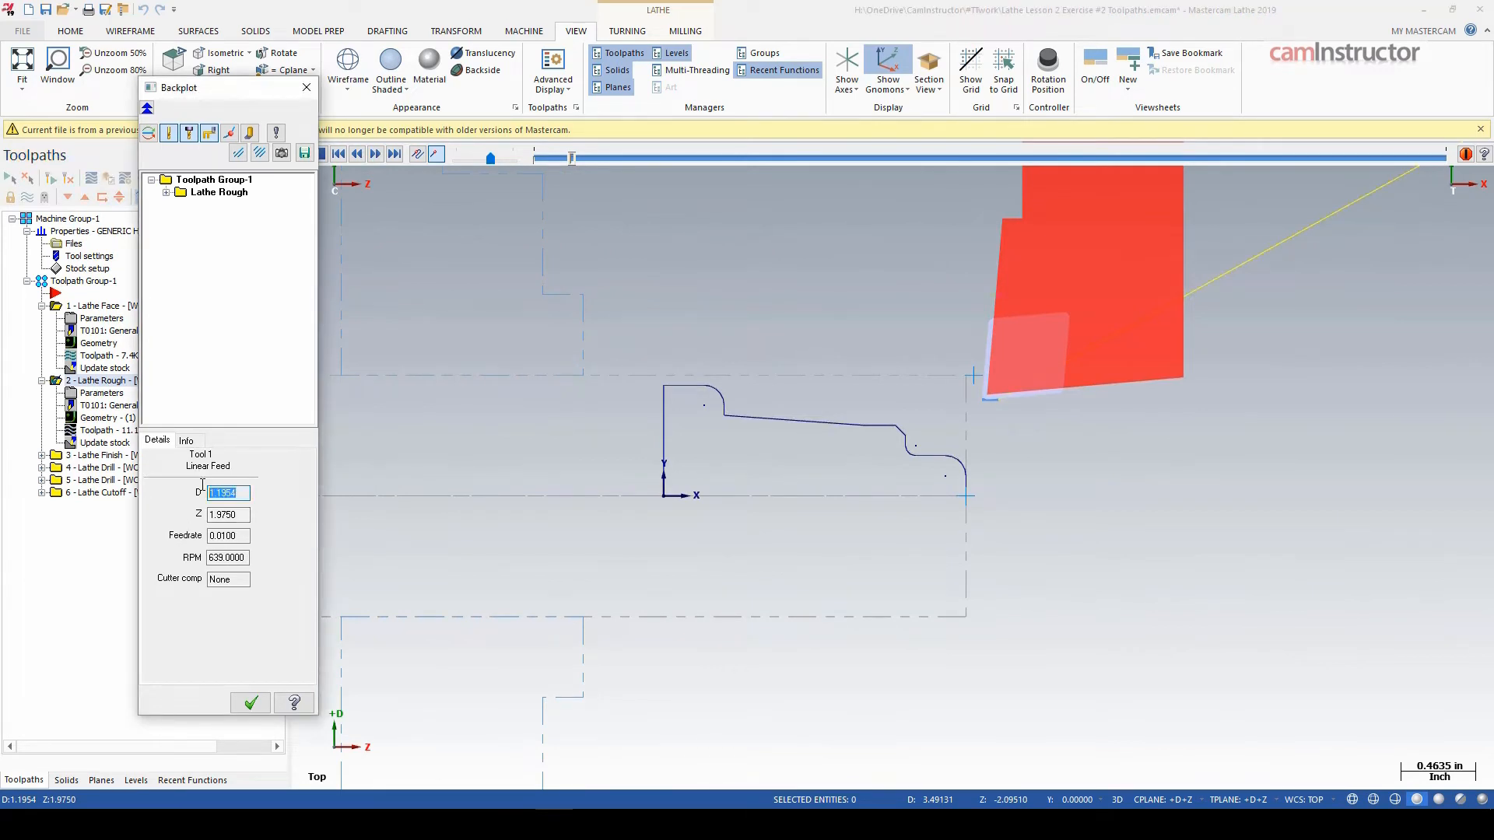
mouse_move(477, 203)
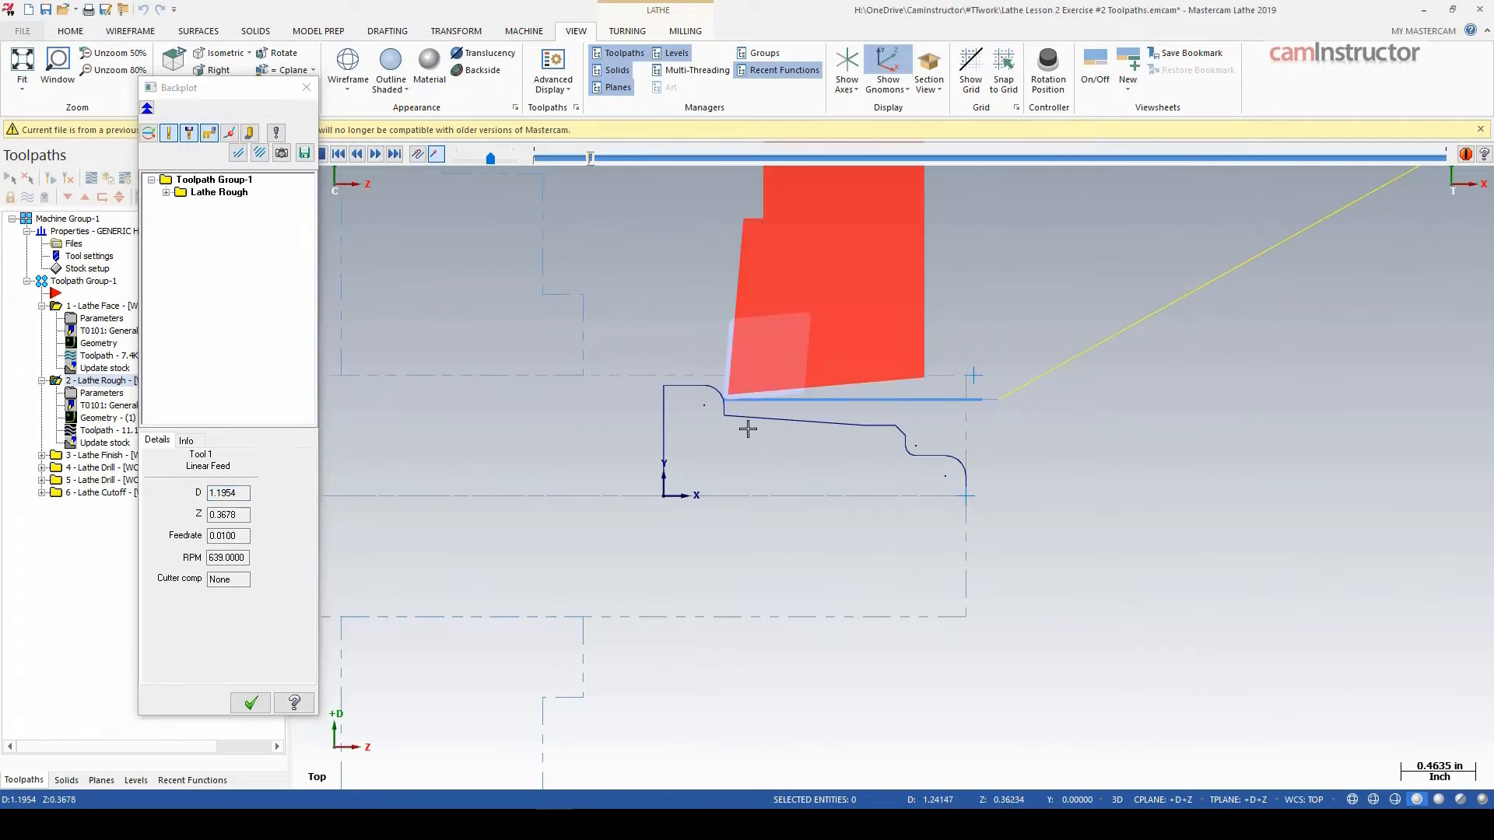
left_click(375, 154)
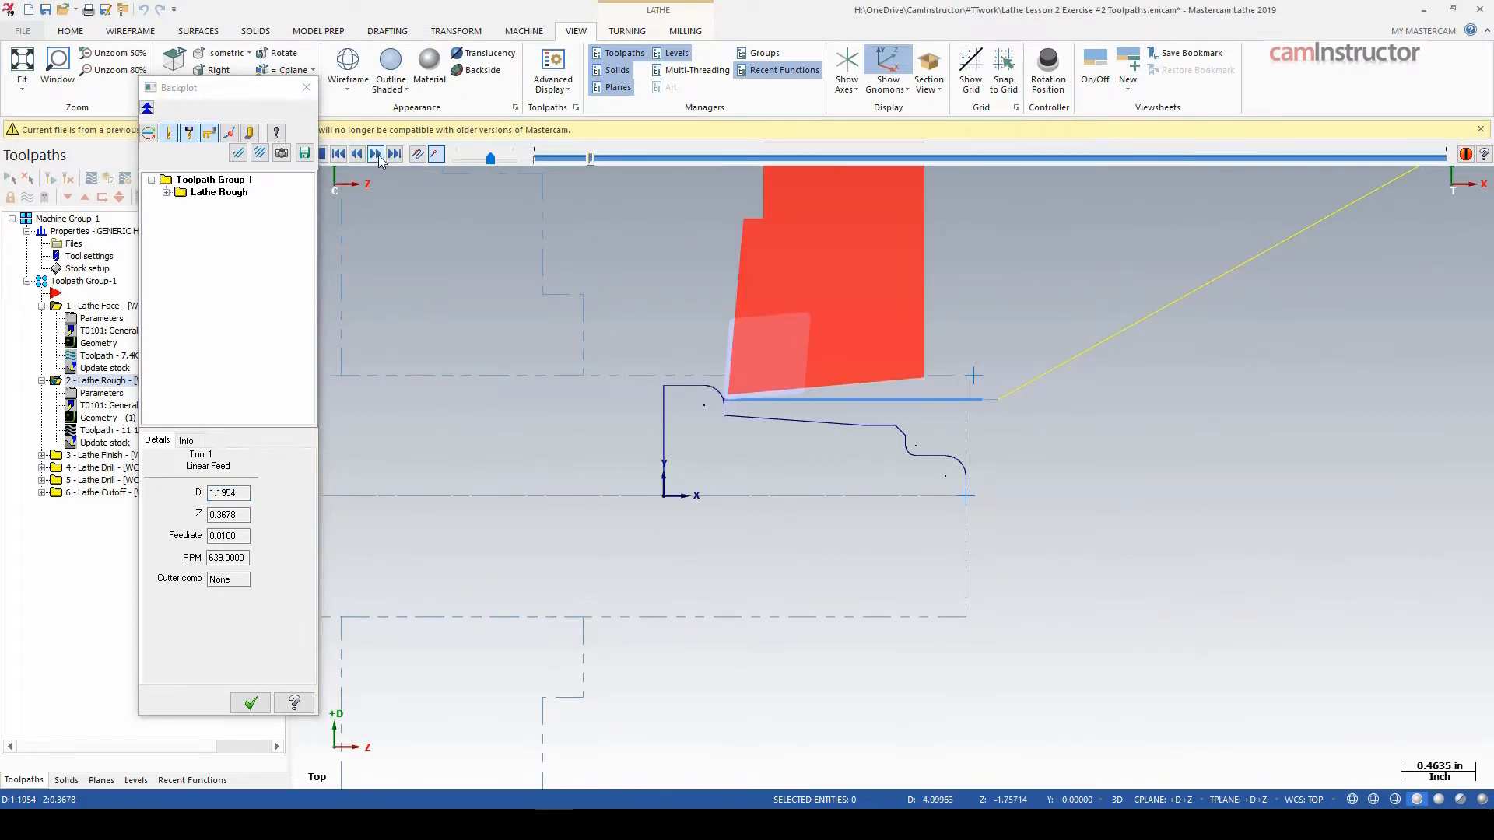
left_click(375, 154)
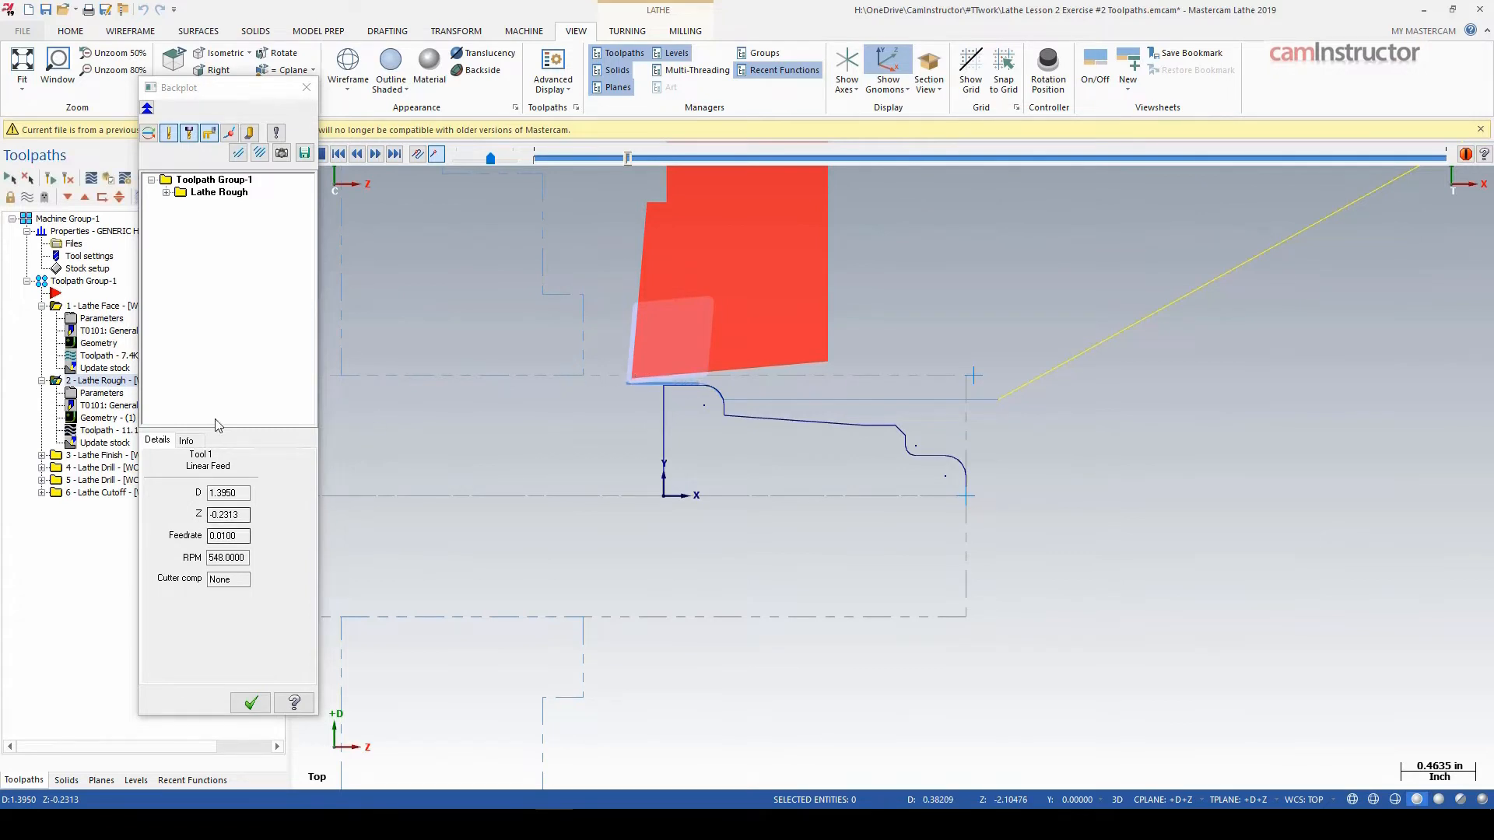
left_click(375, 154)
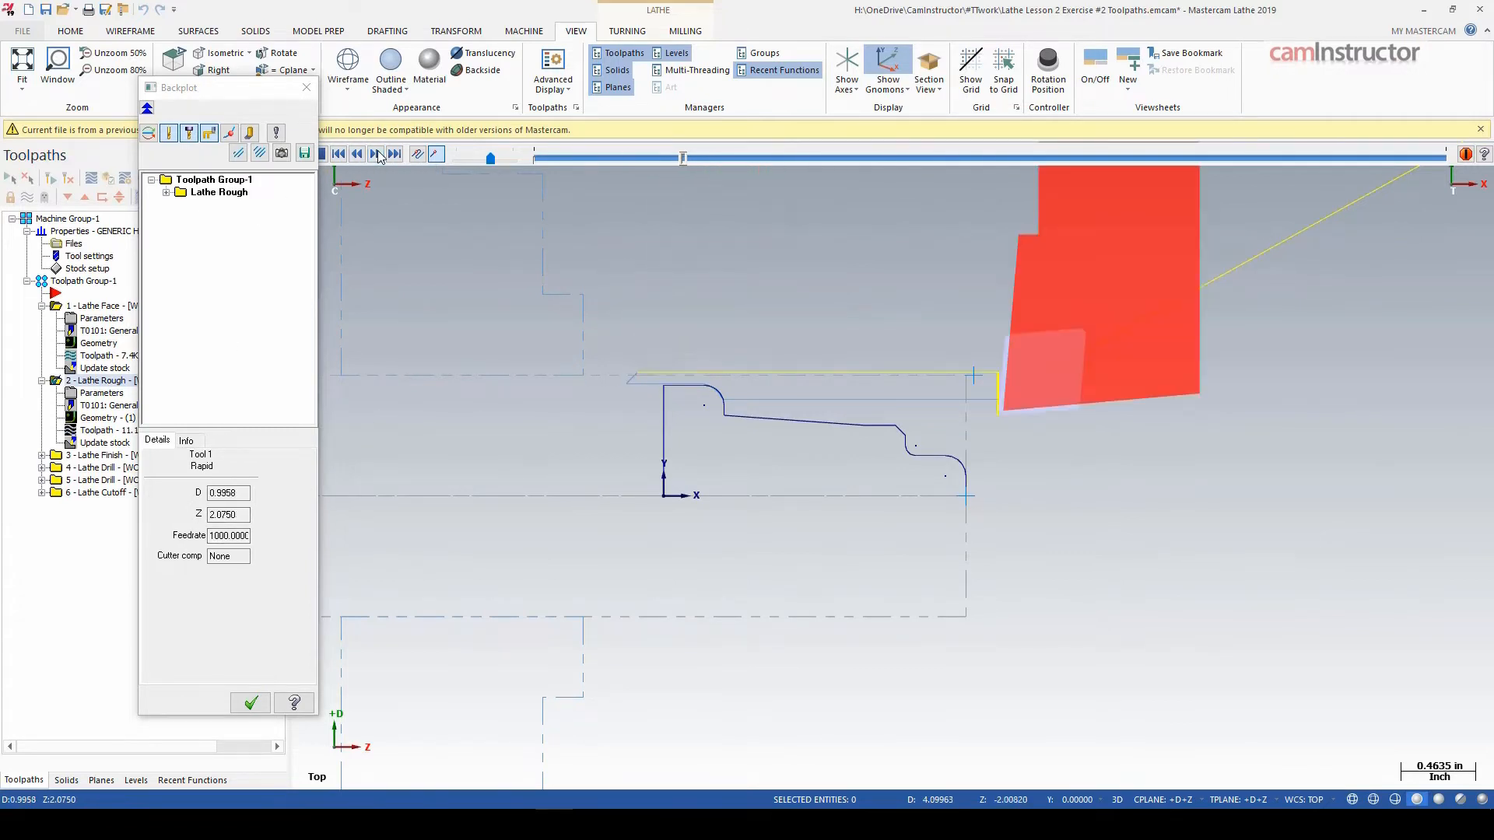
left_click(375, 154)
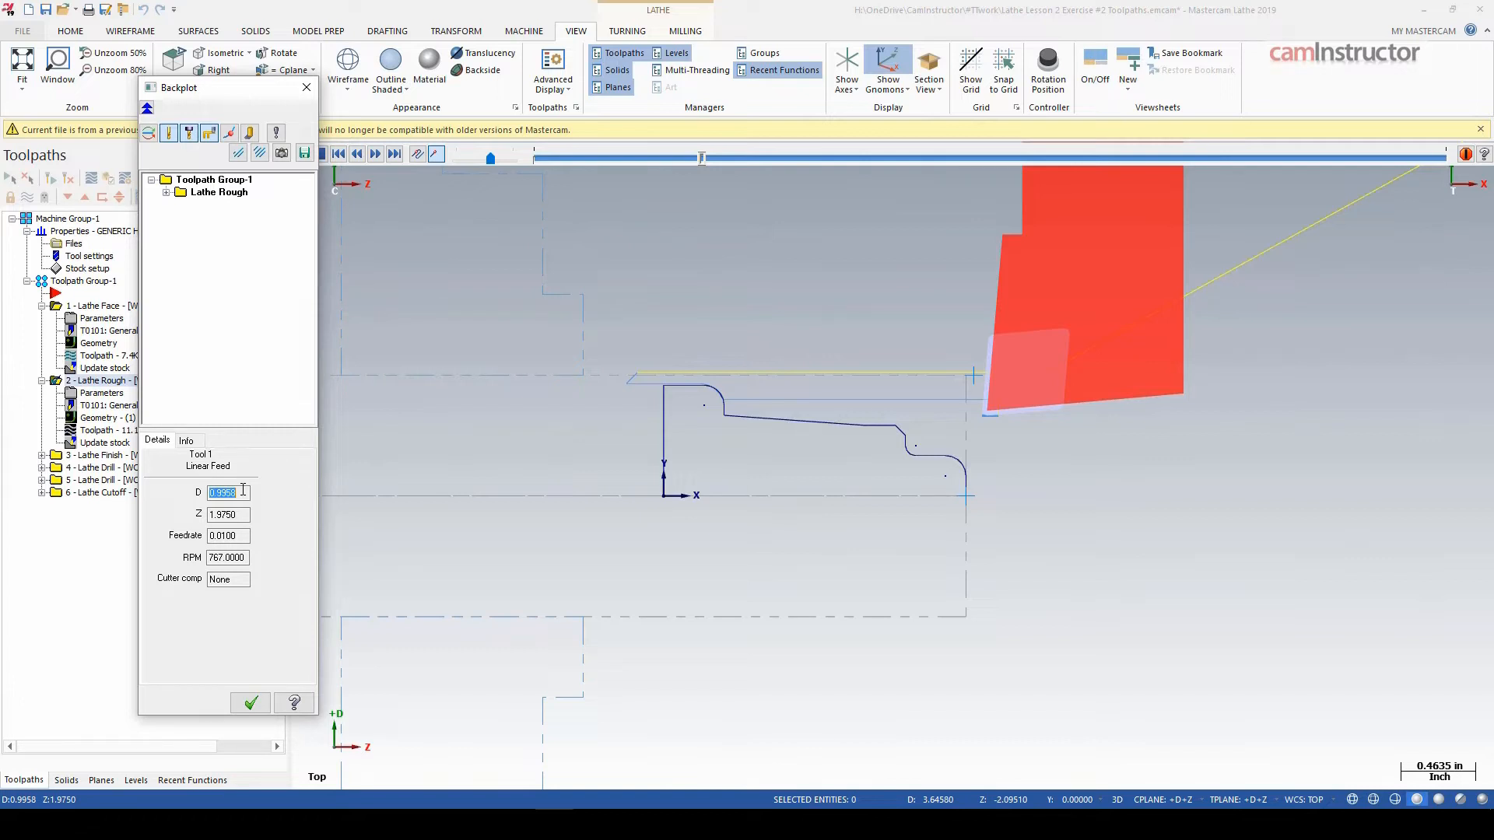
mouse_move(236, 494)
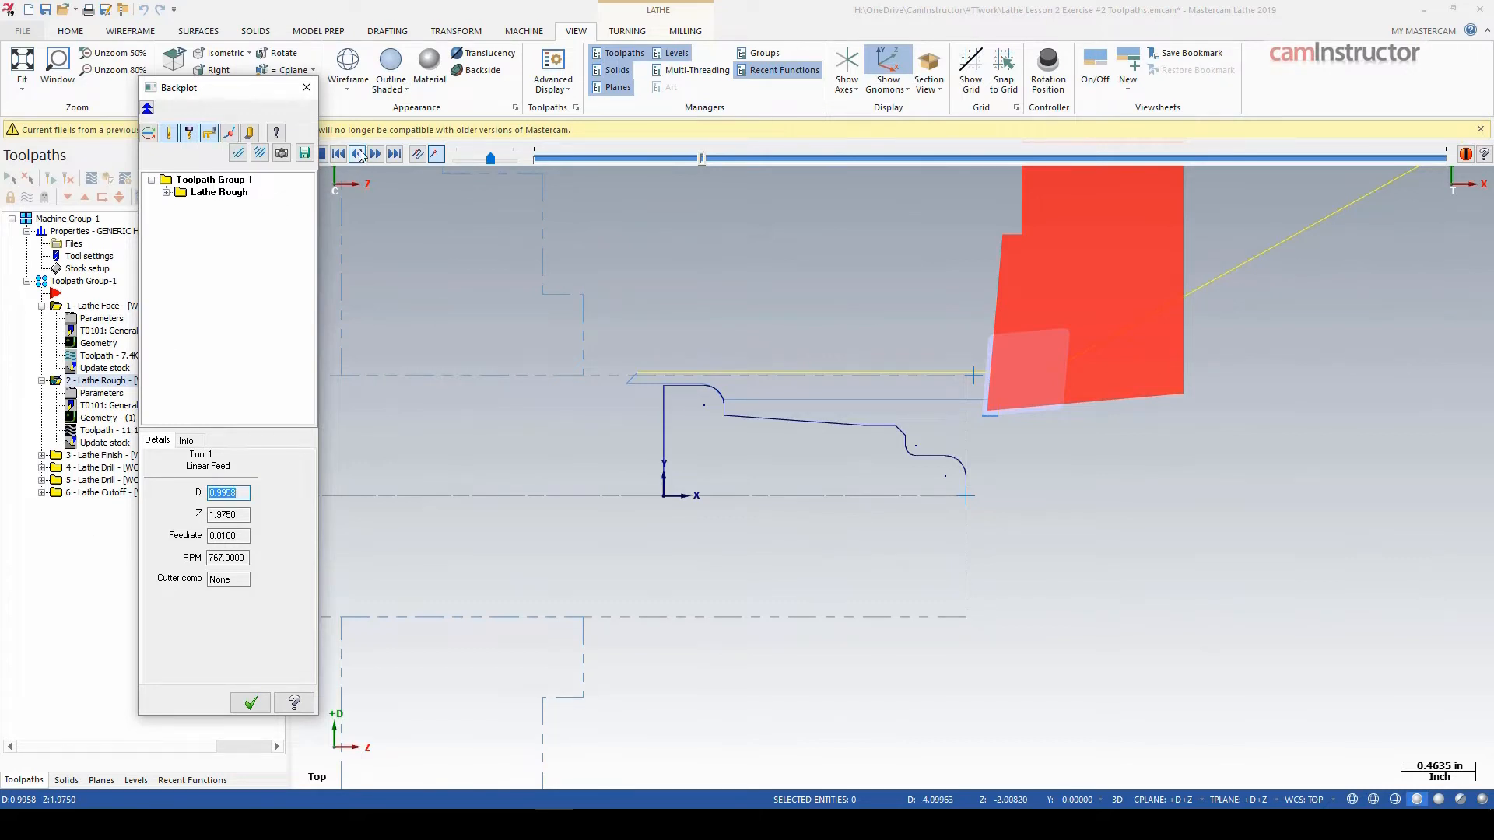
left_click(357, 154)
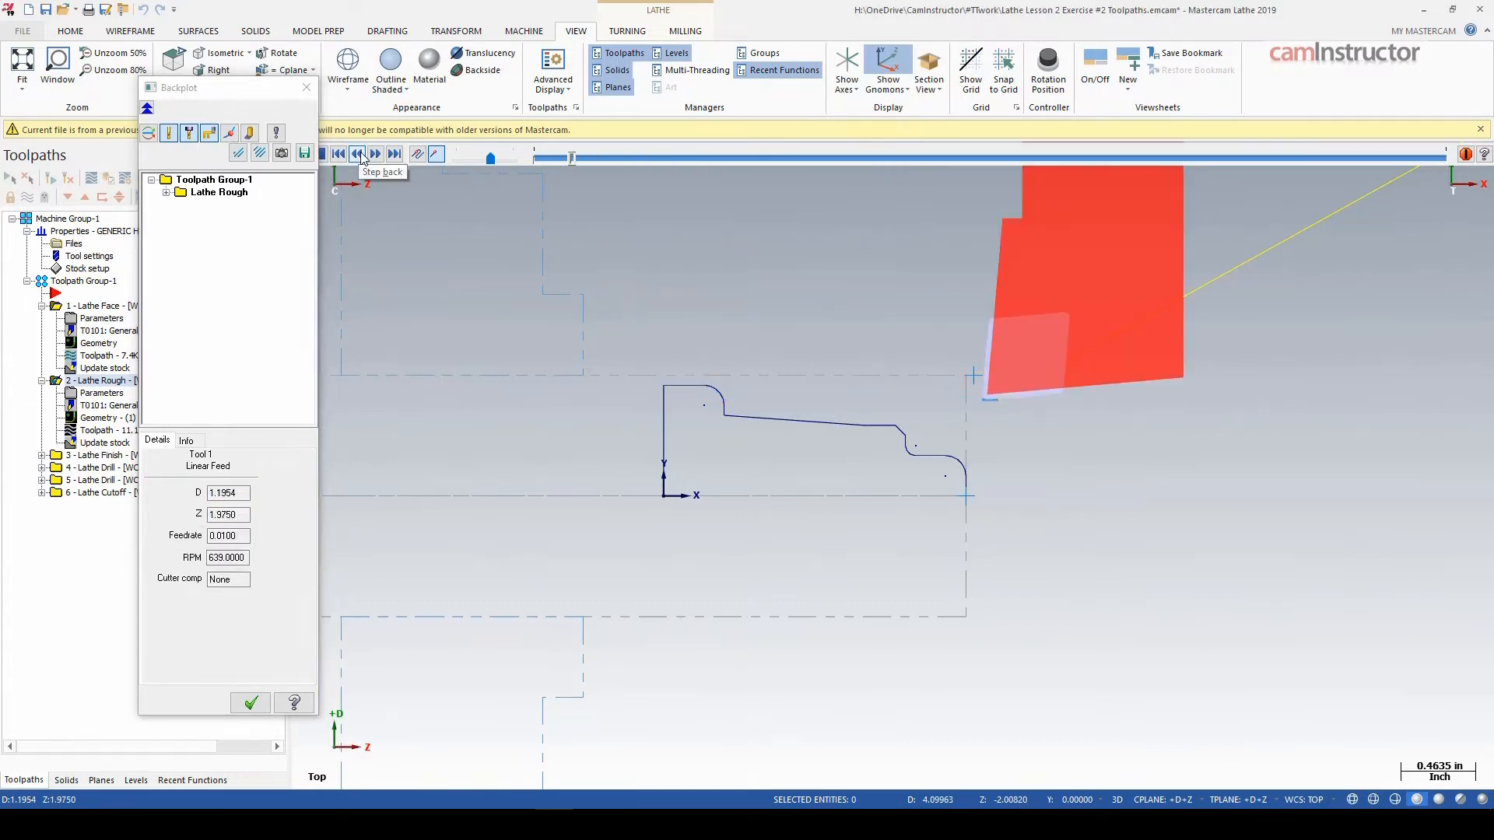
left_click(356, 154)
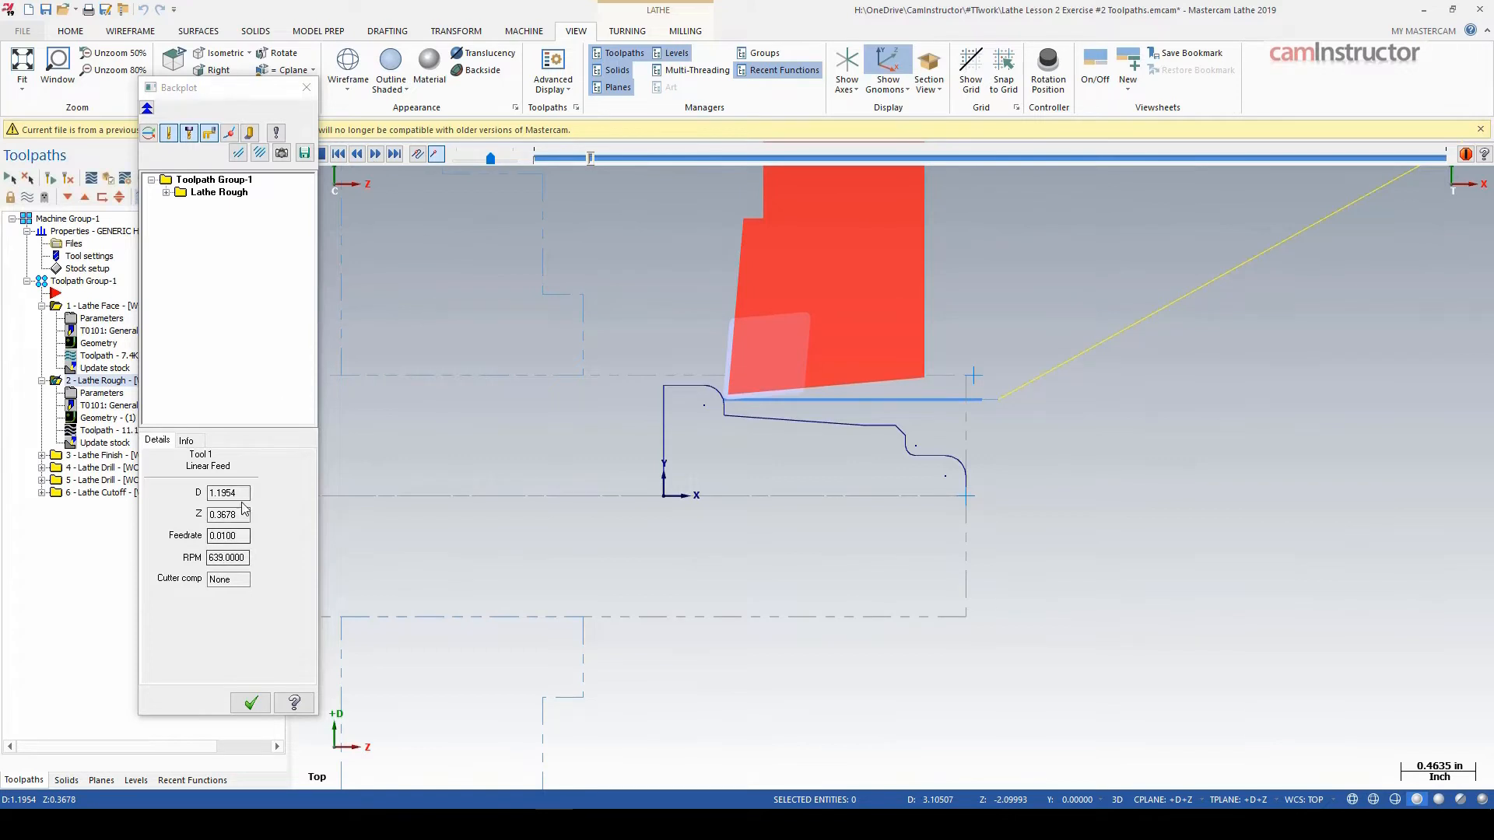
triple_click(227, 493)
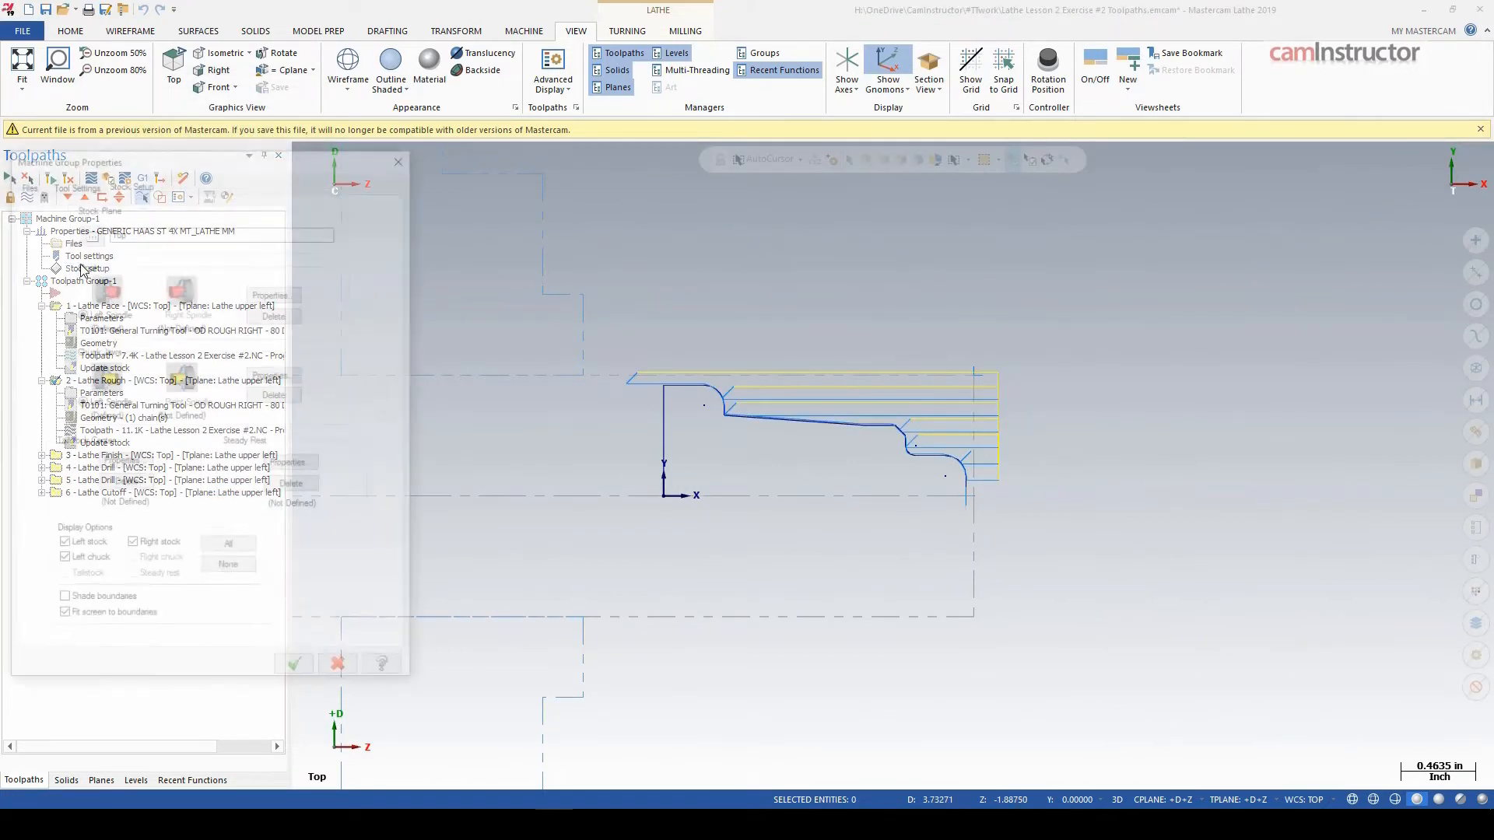
- Inspect the left-spindle stock cylinder dimensions, then close stock properties and Machine Group Properties unchanged
left_click(87, 268)
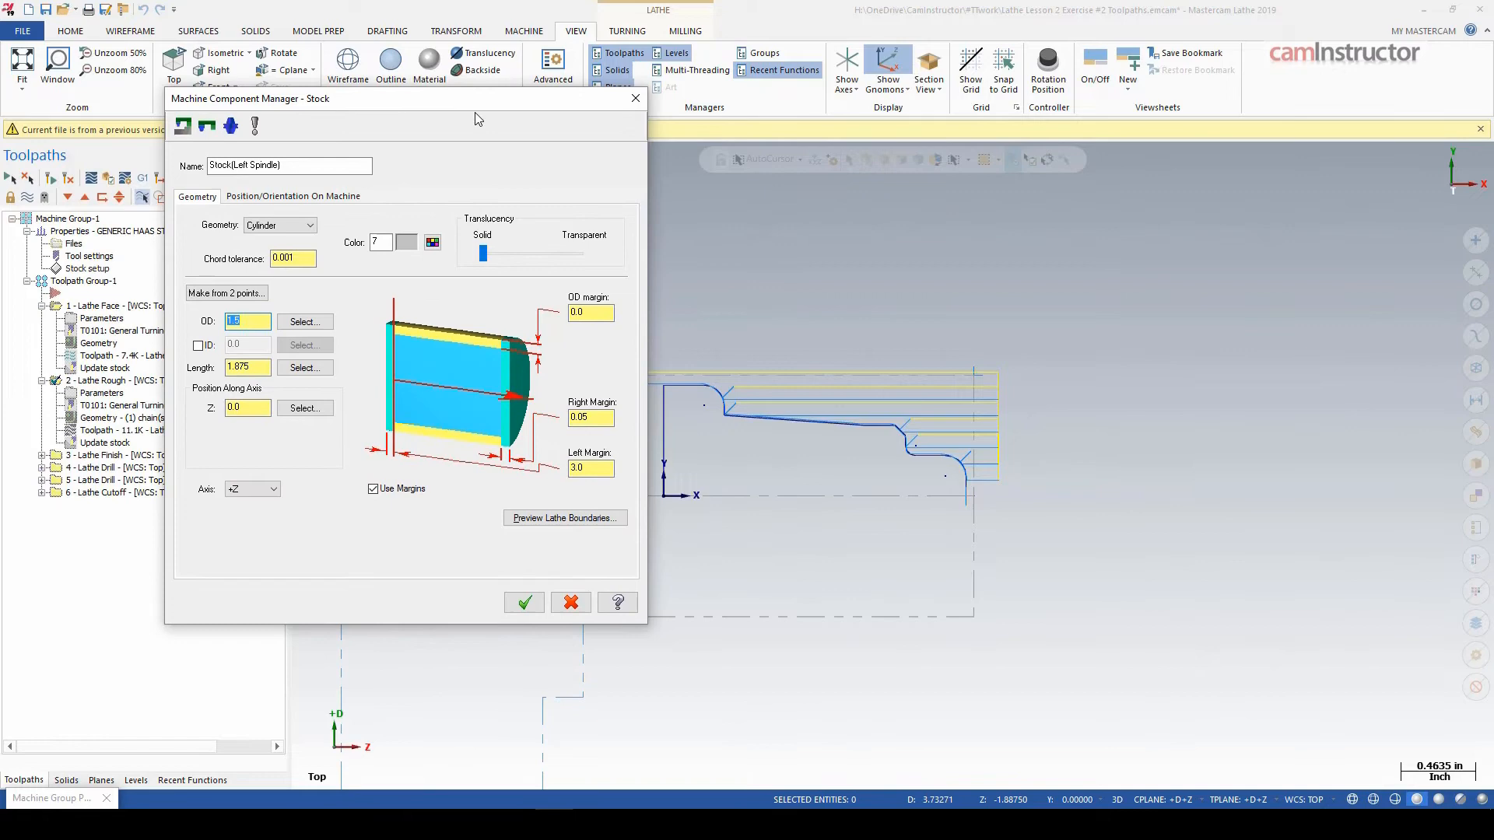
left_click(522, 601)
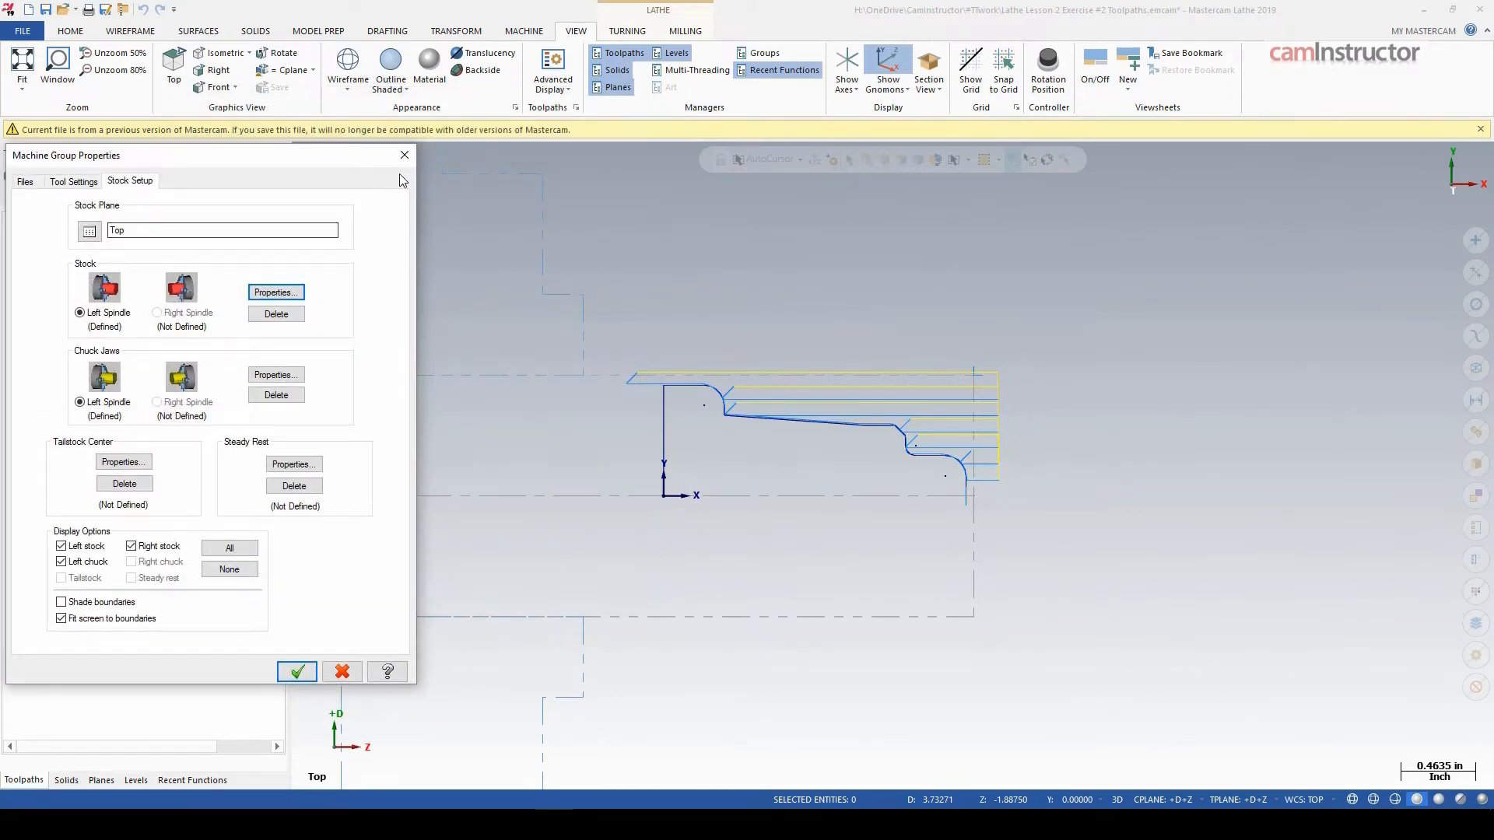
left_click(295, 672)
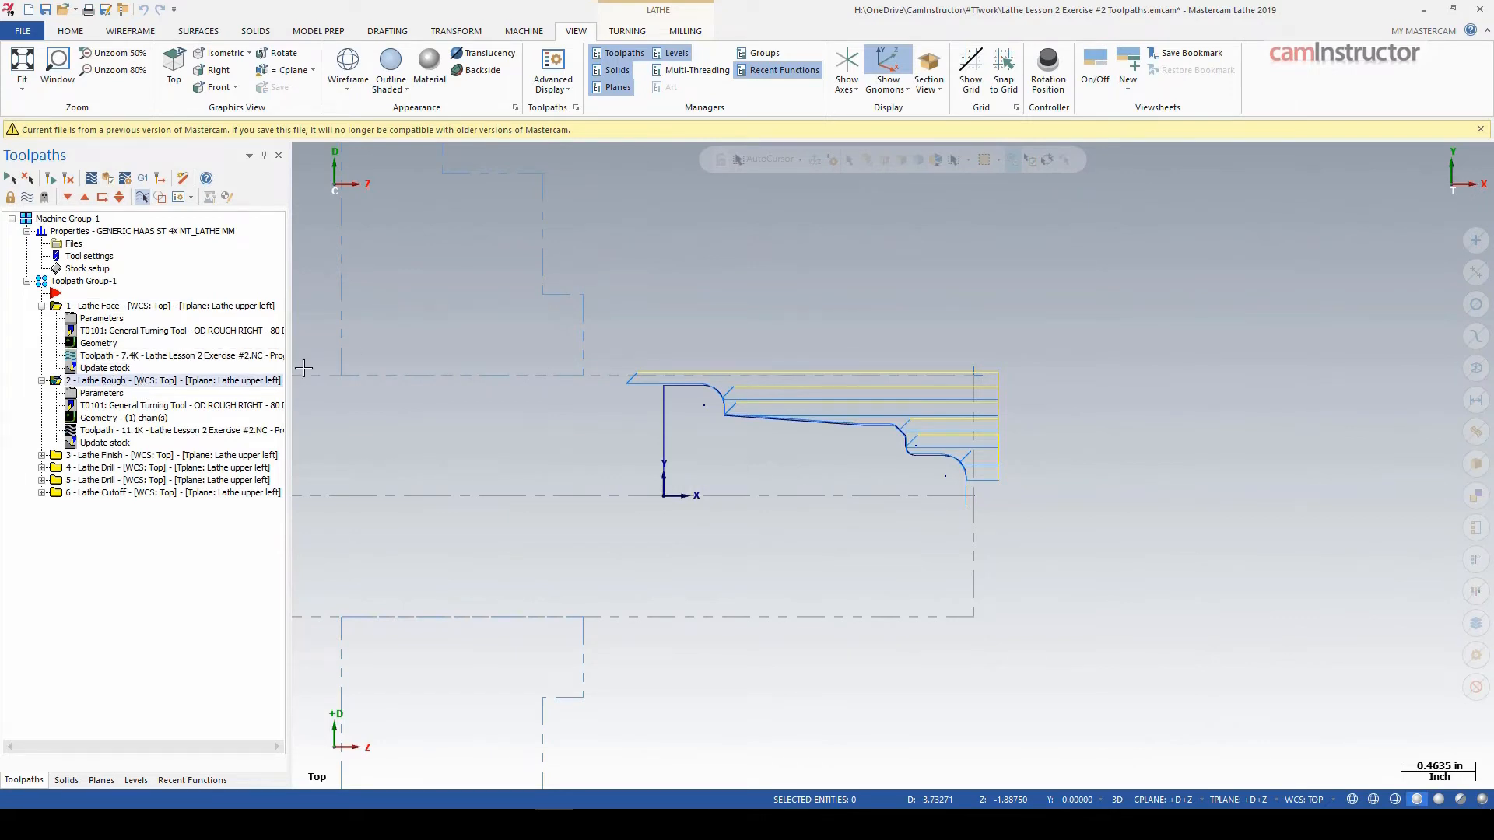
mouse_move(652, 363)
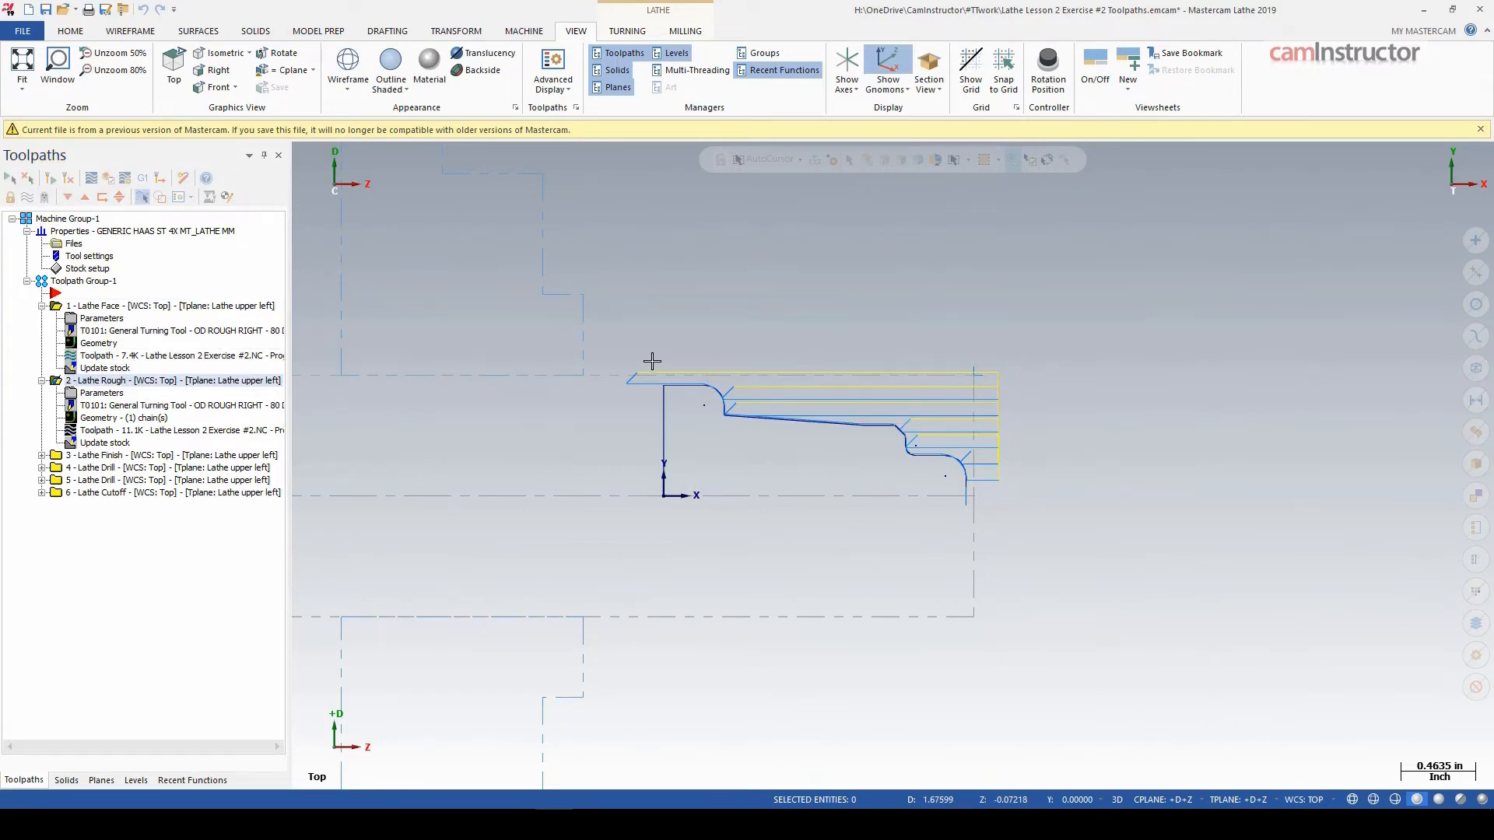
mouse_move(611, 379)
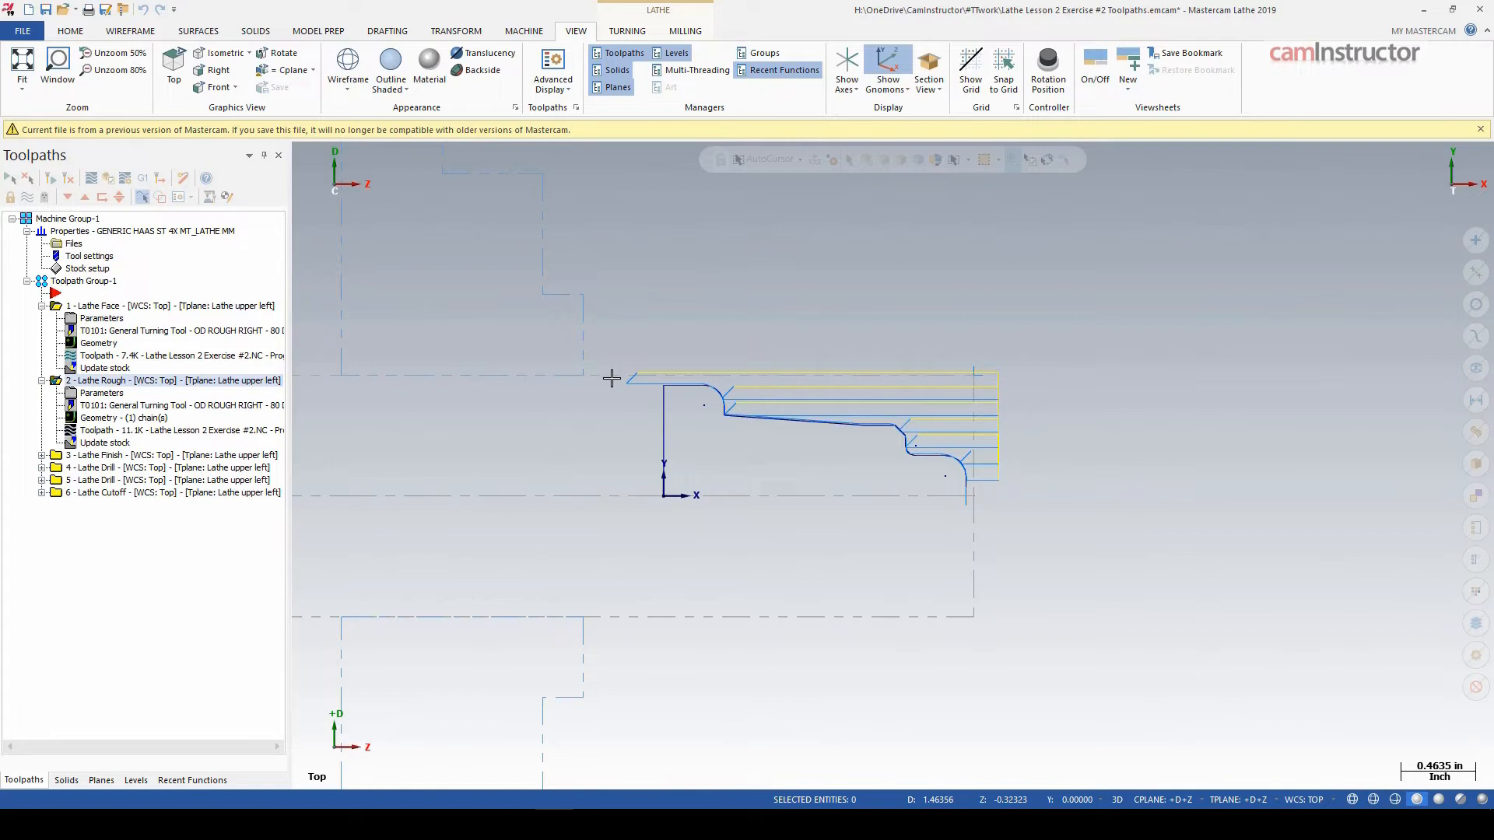
mouse_move(674, 382)
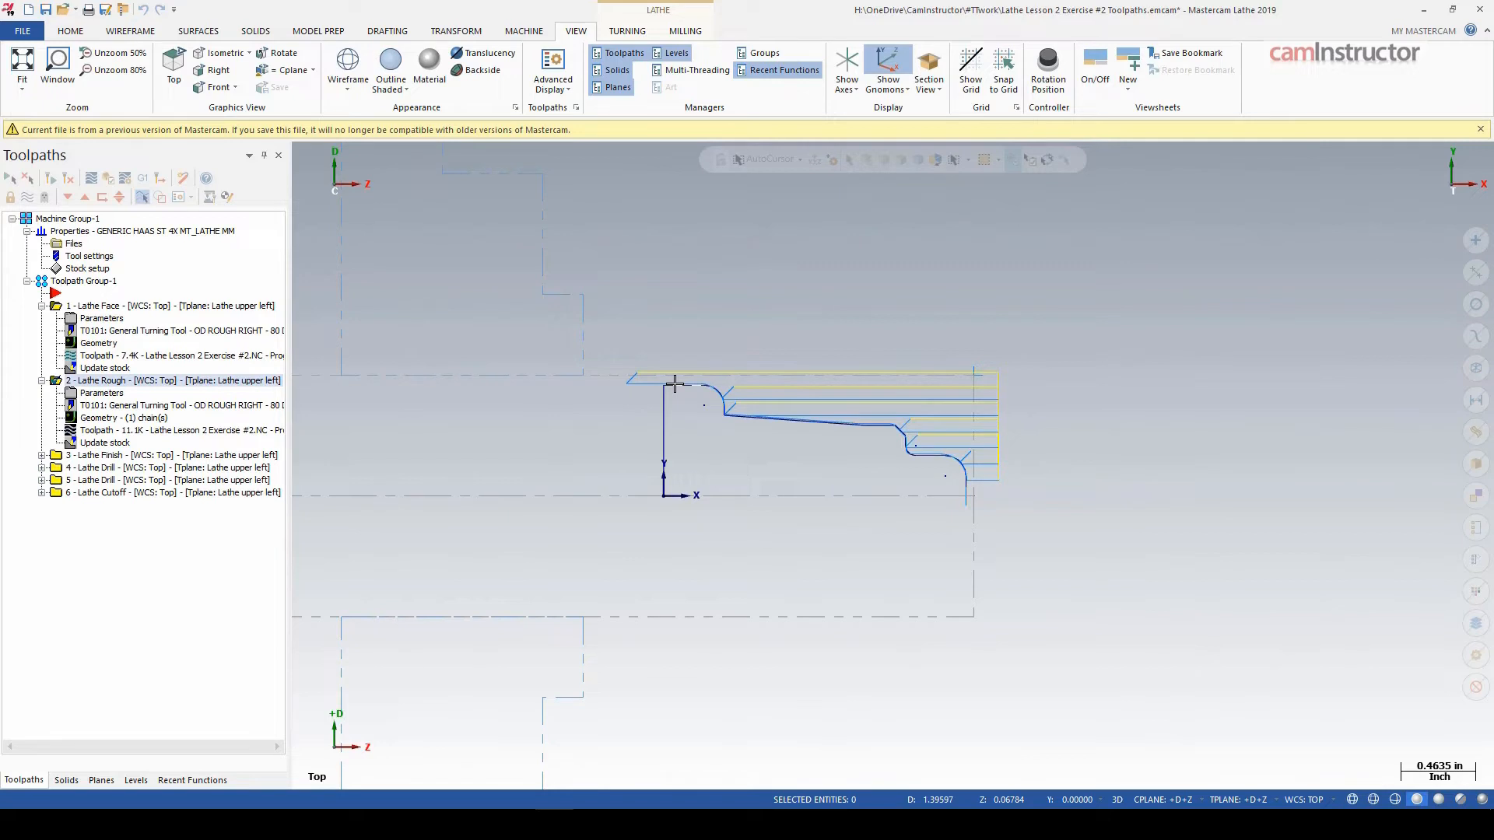
mouse_move(681, 381)
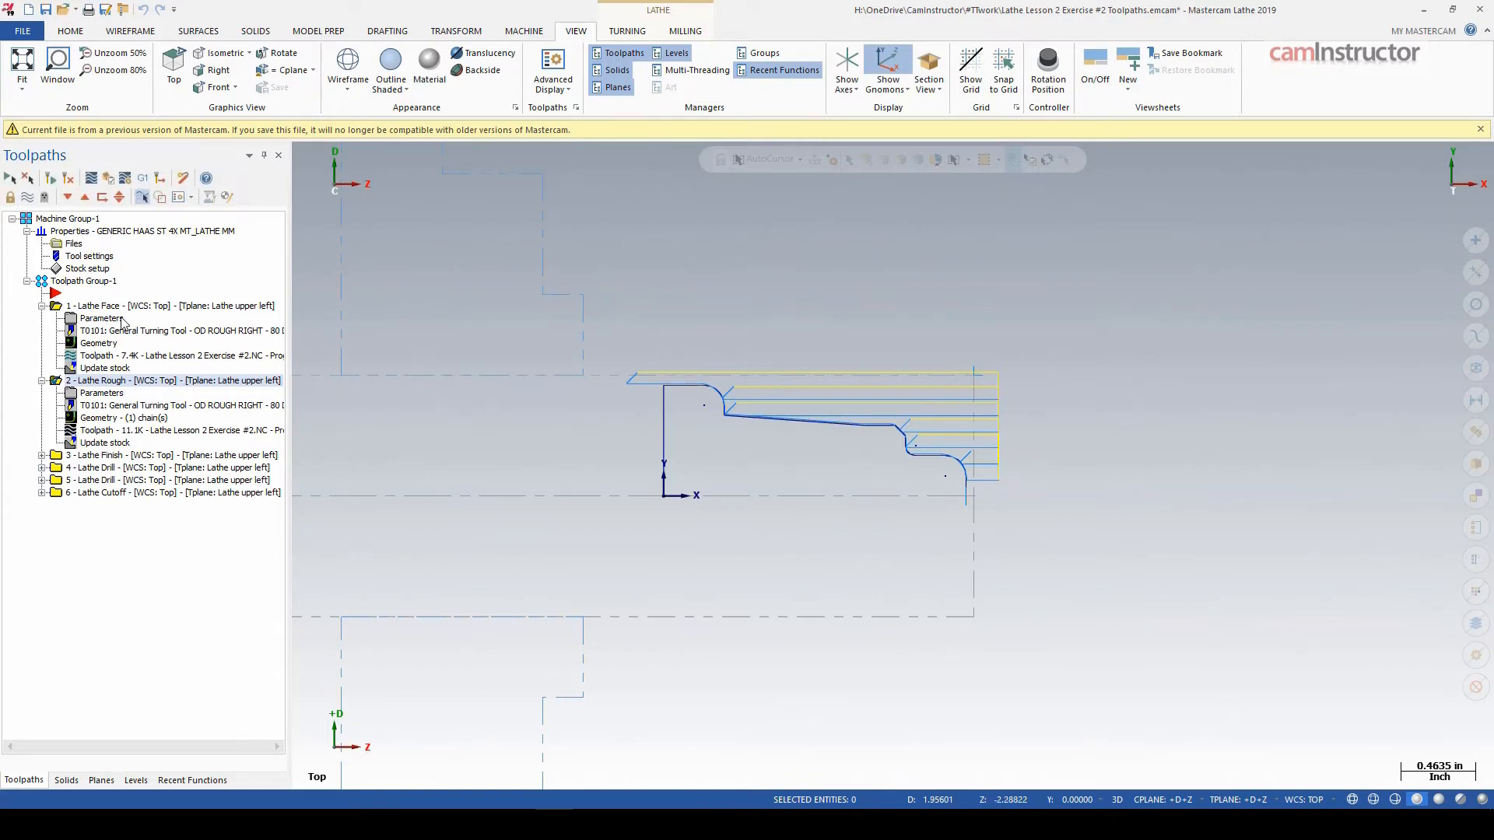
- Set the left-spindle stock cylinder OD to 3 in the stock properties and confirm
double_click(88, 267)
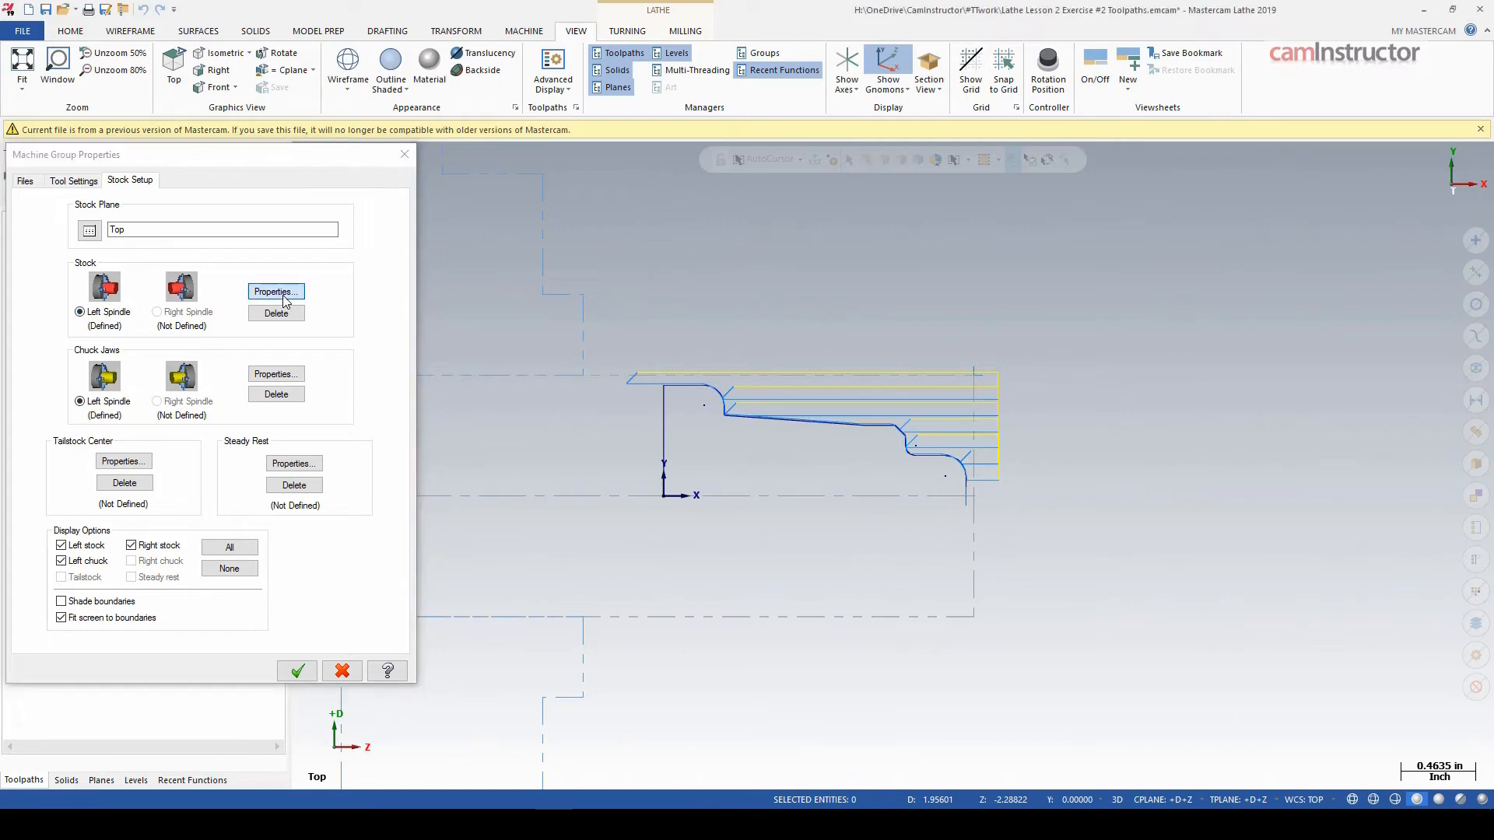
left_click(274, 291)
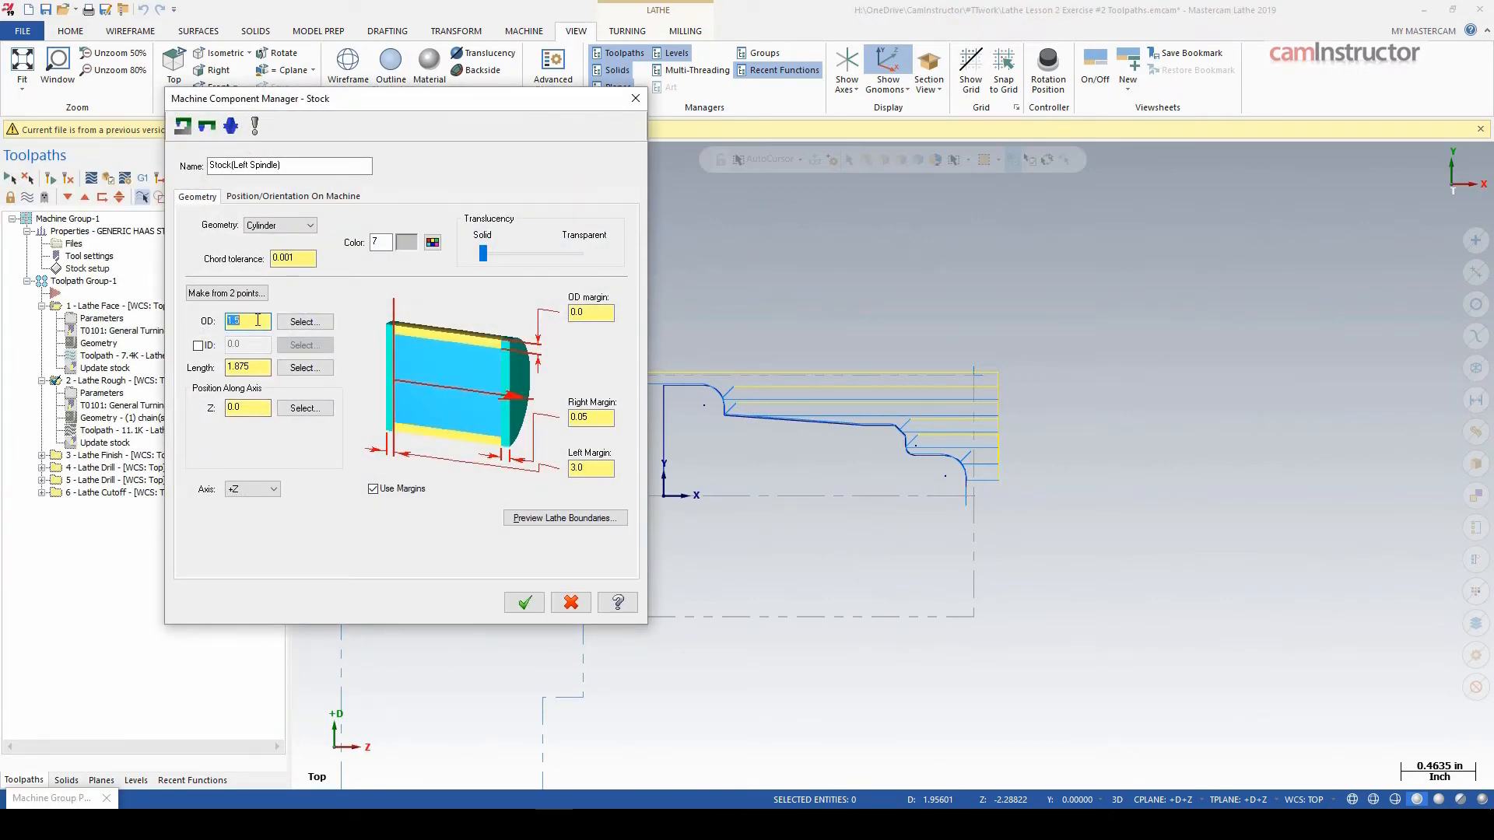
type("3")
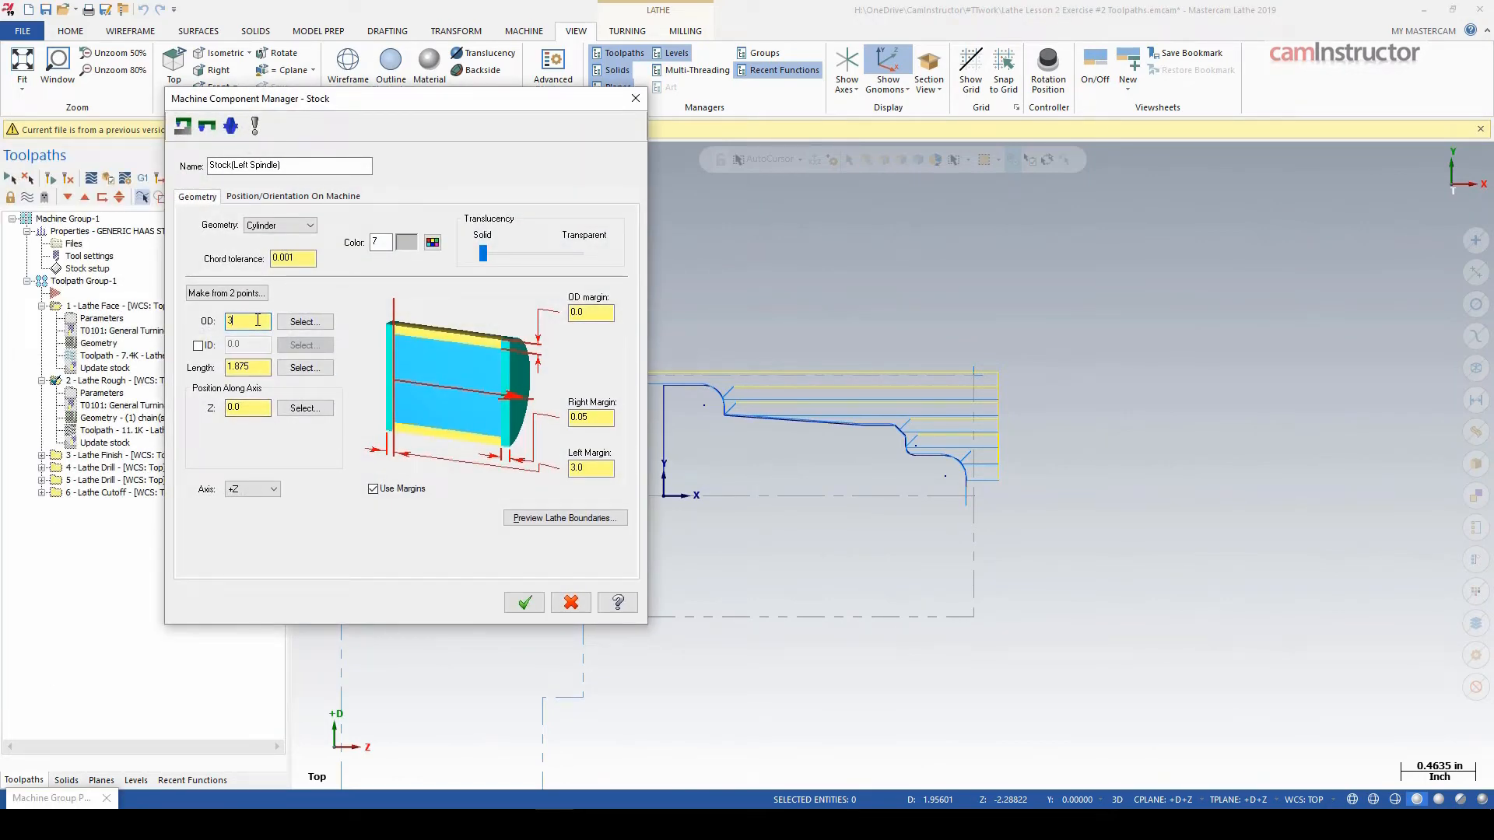
left_click(523, 600)
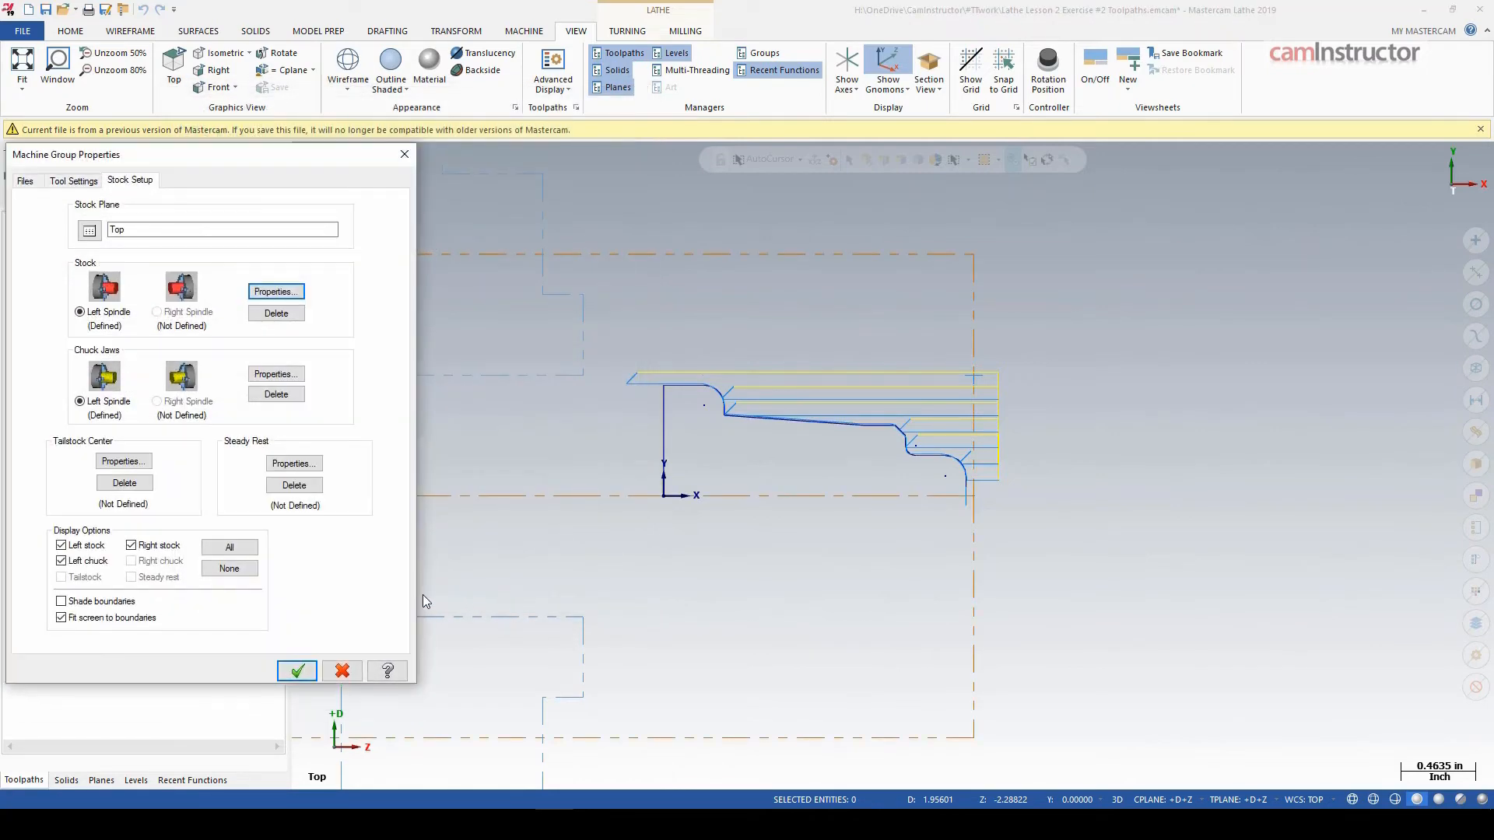
- Apply the enlarged stock setup and regenerate all operations against it
left_click(295, 670)
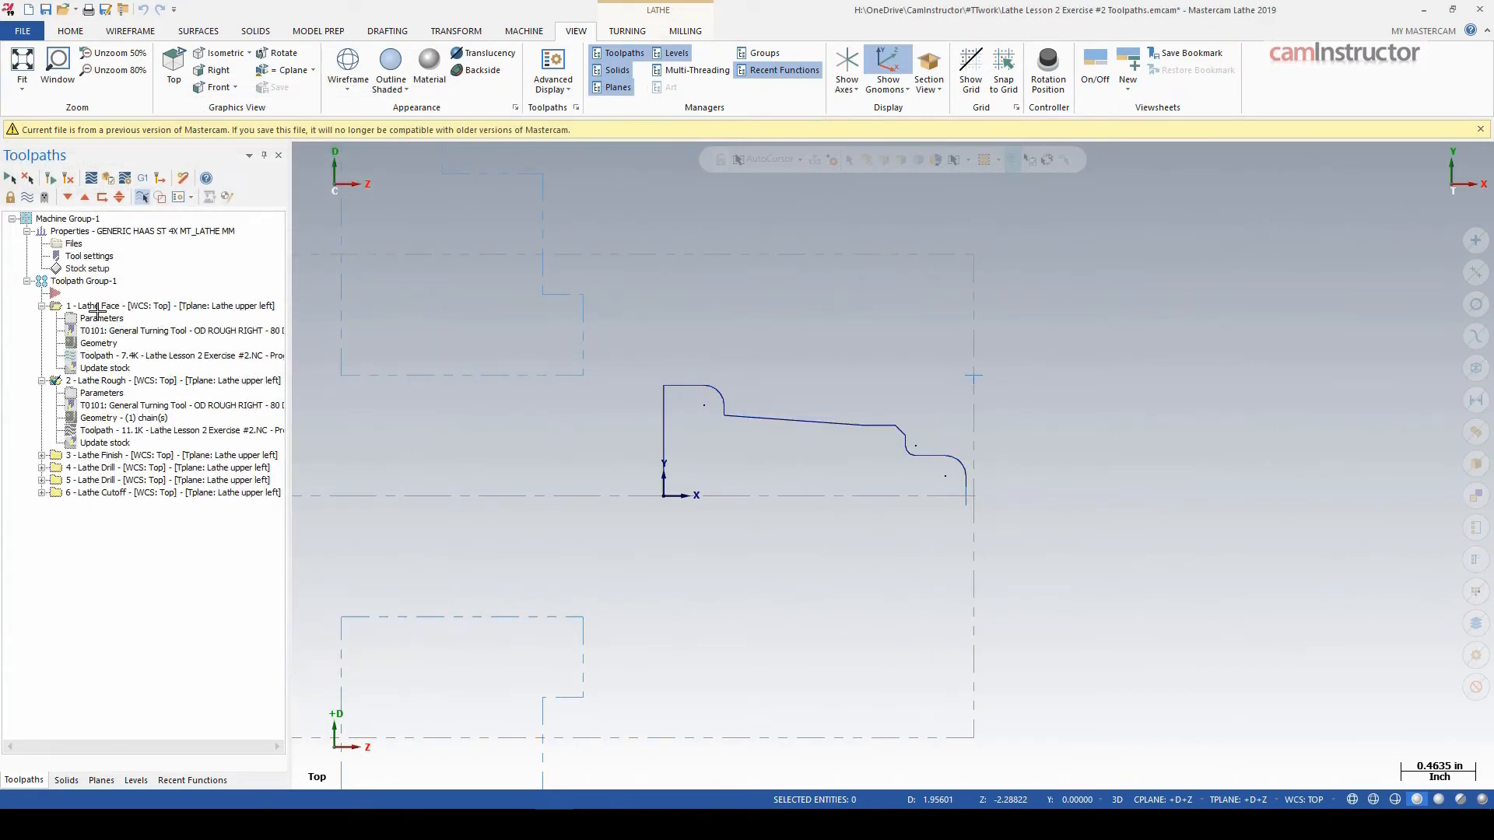
mouse_move(426, 275)
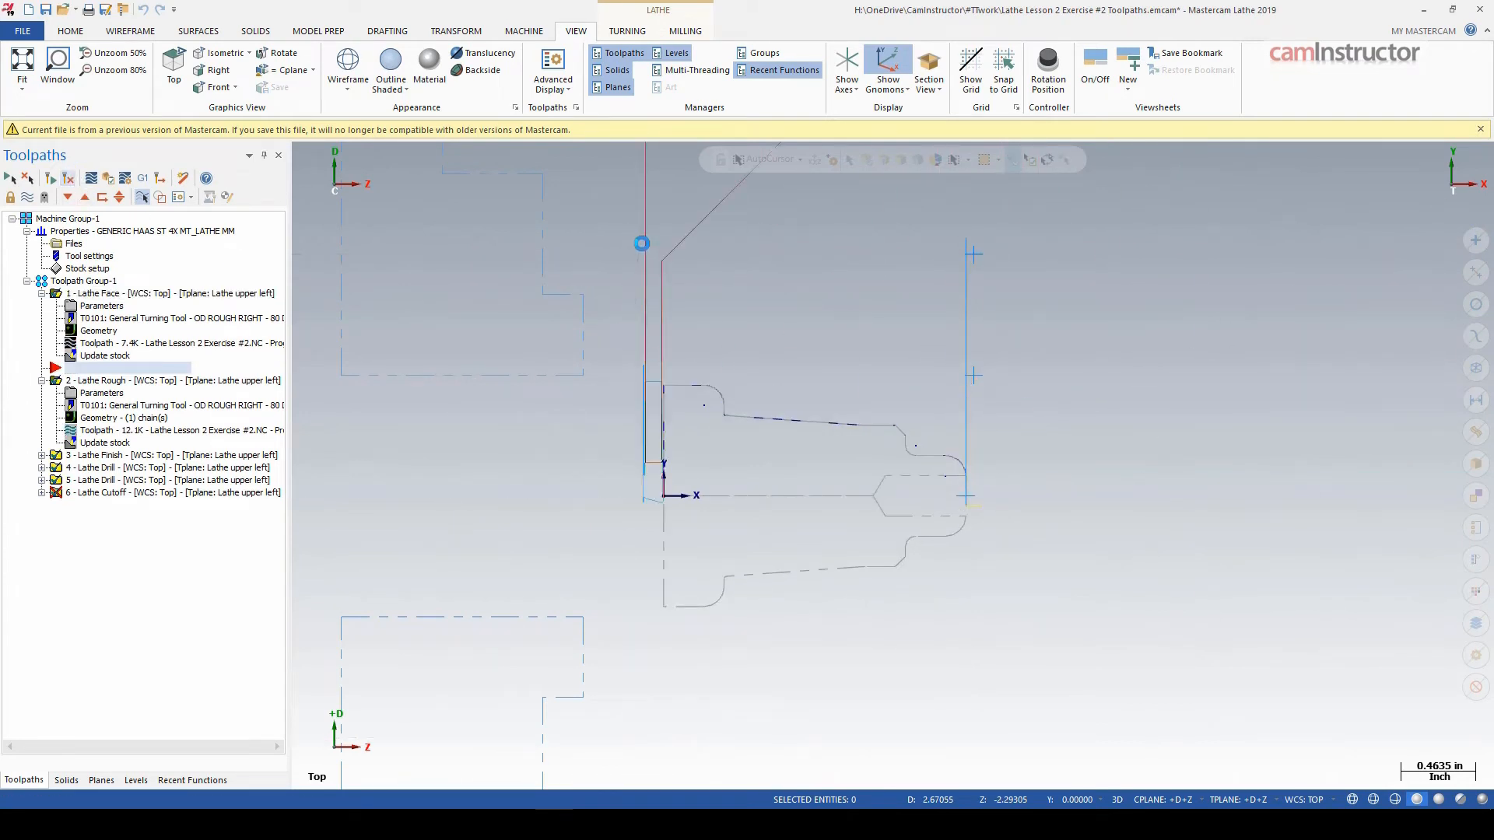
left_click(124, 305)
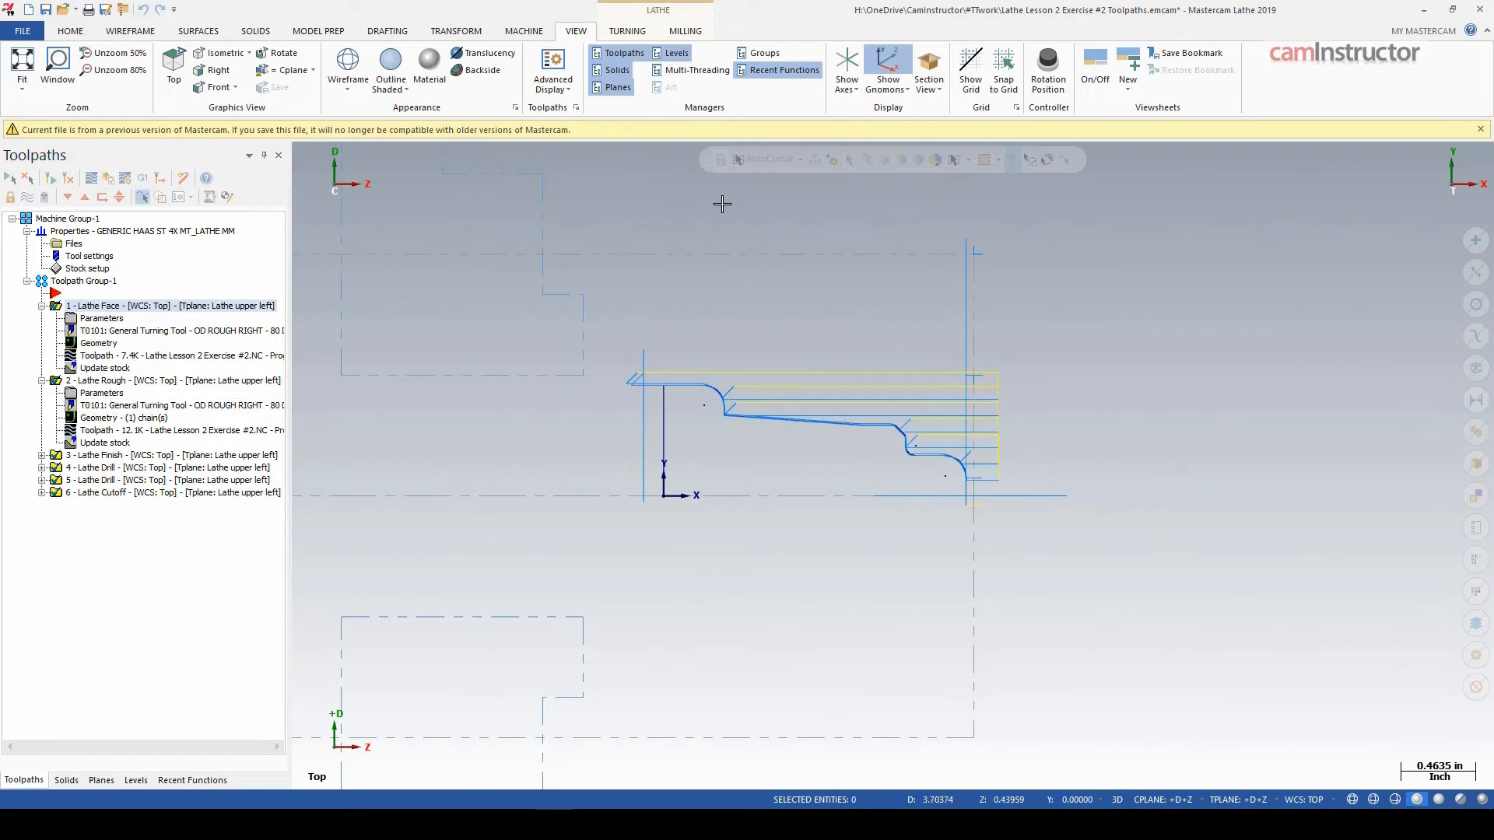
mouse_move(320, 144)
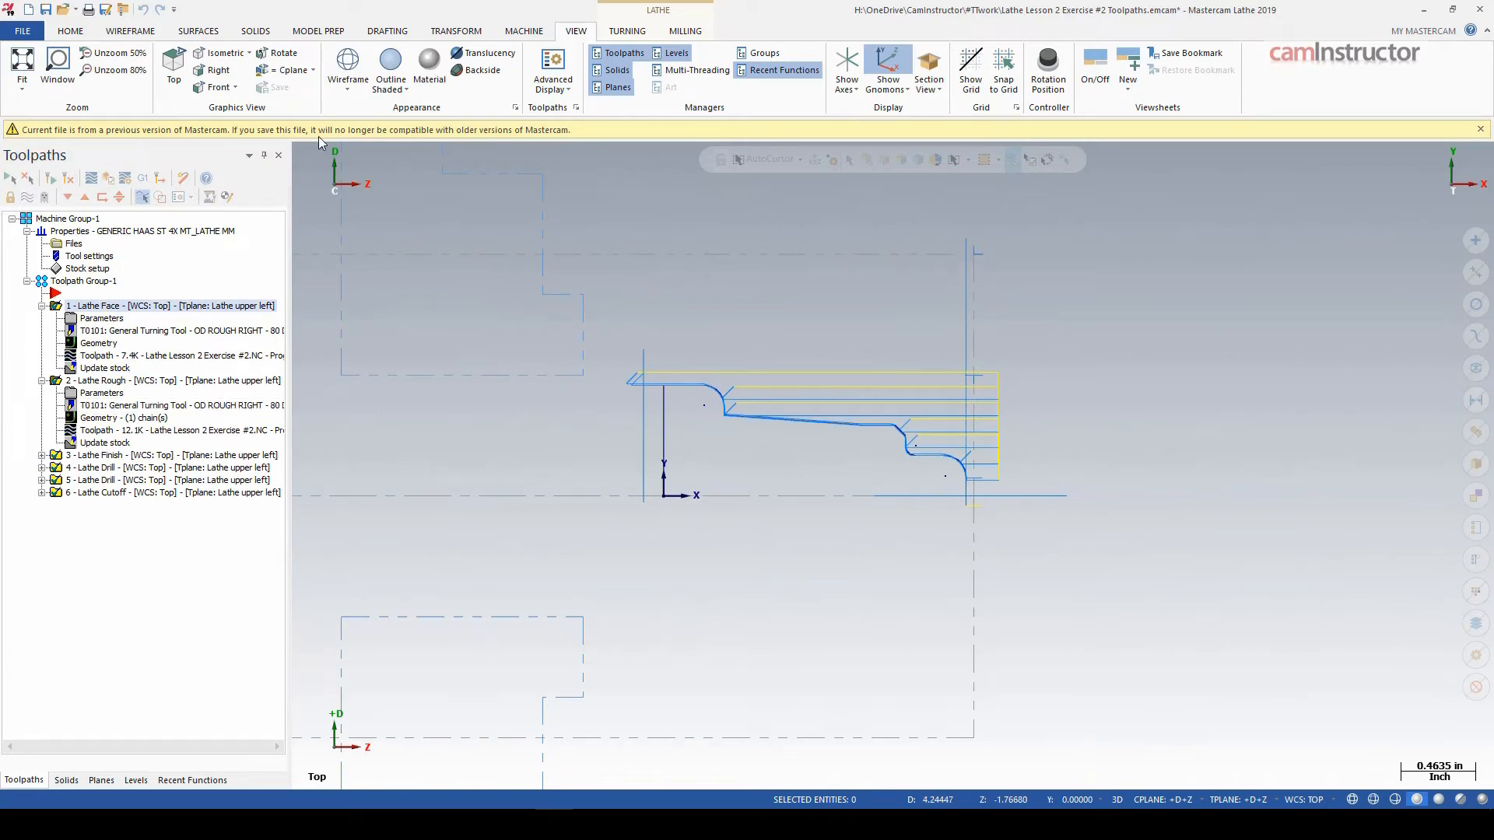
mouse_move(425, 249)
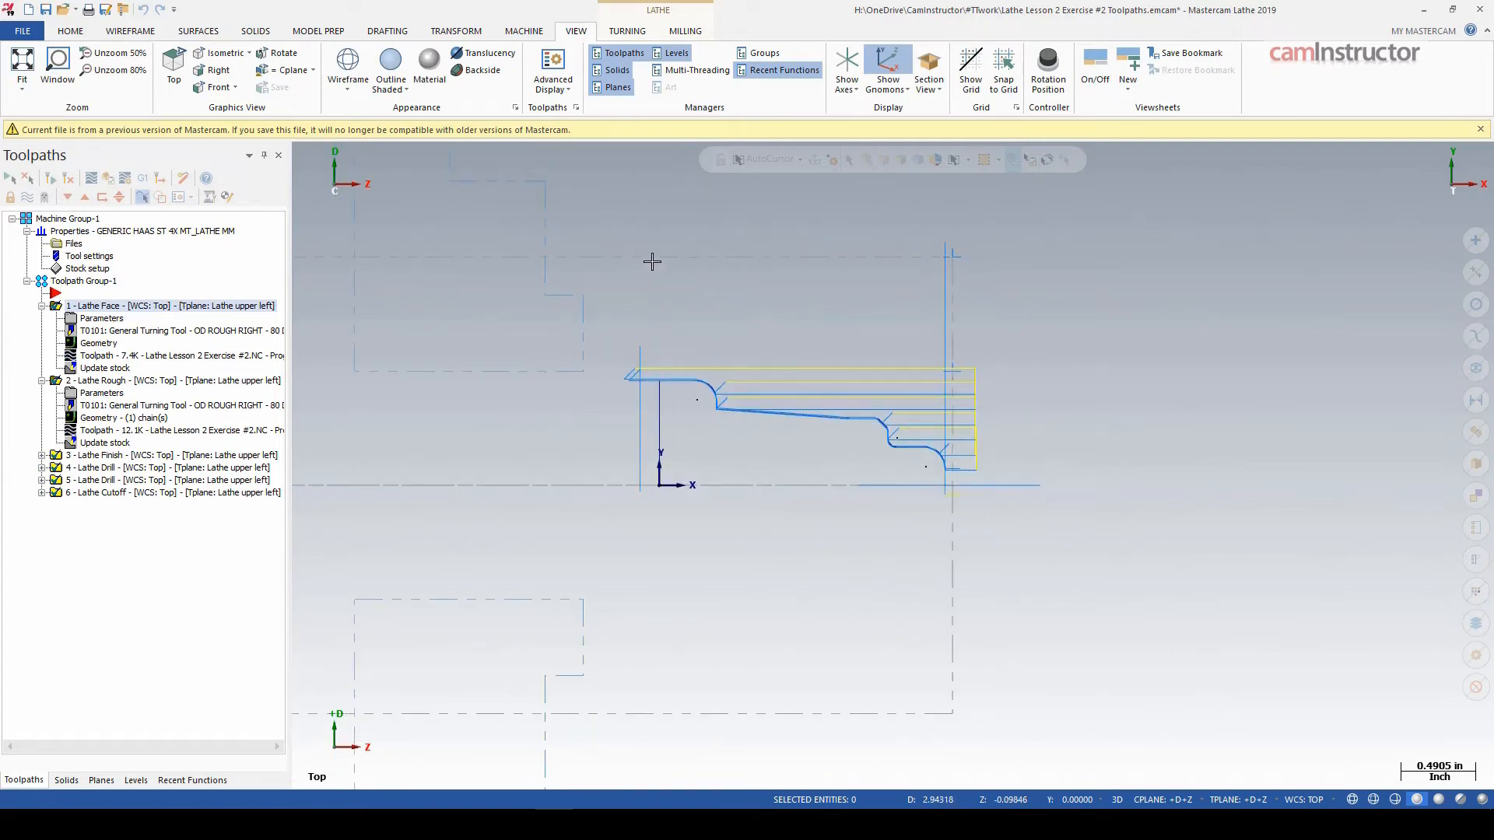
mouse_move(960, 236)
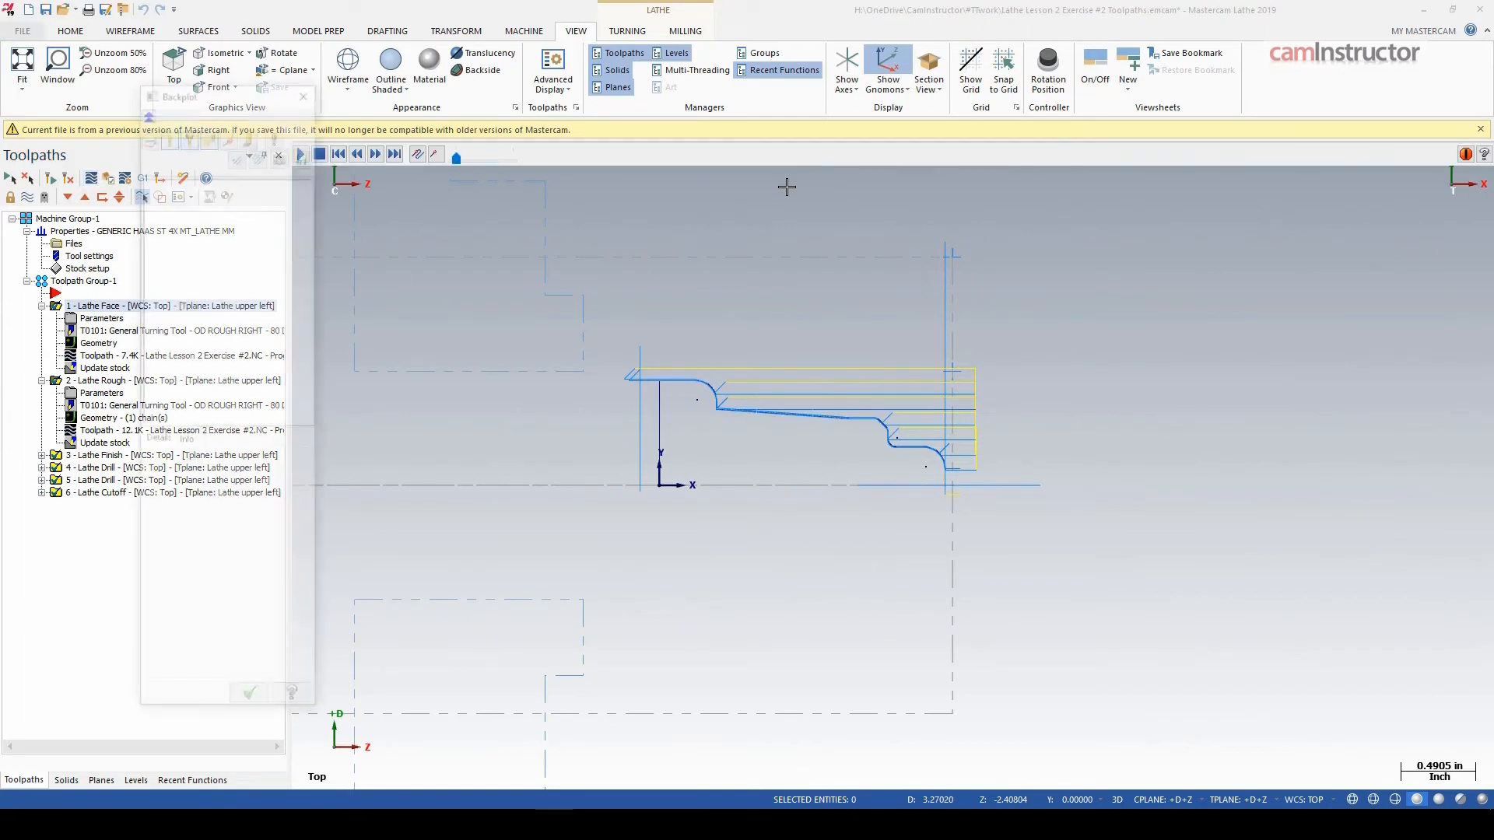
- Play the backplot of all toolpaths, then backplot and step through Lathe Rough alone
left_click(375, 154)
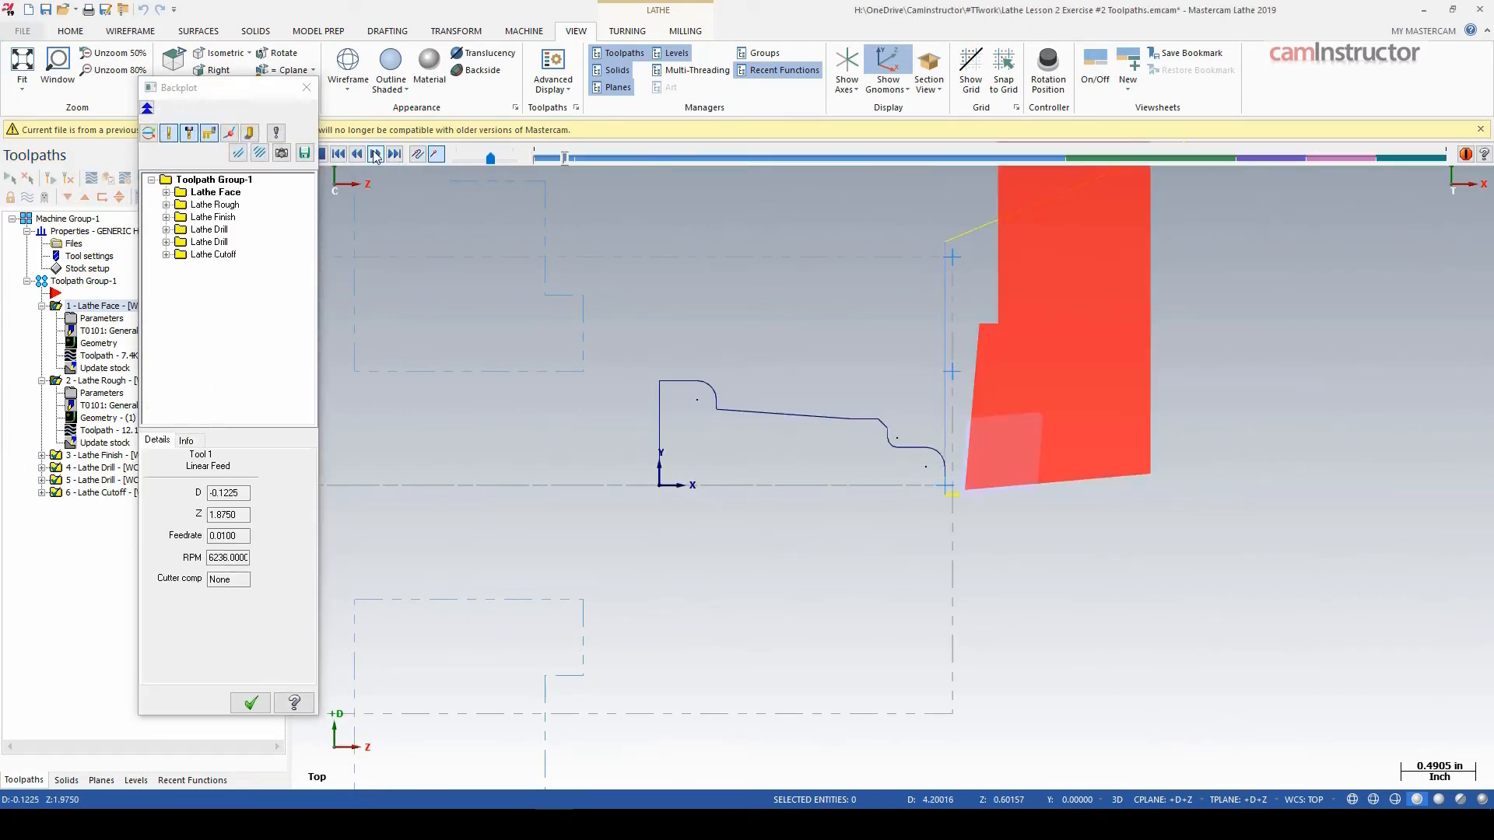
left_click(375, 154)
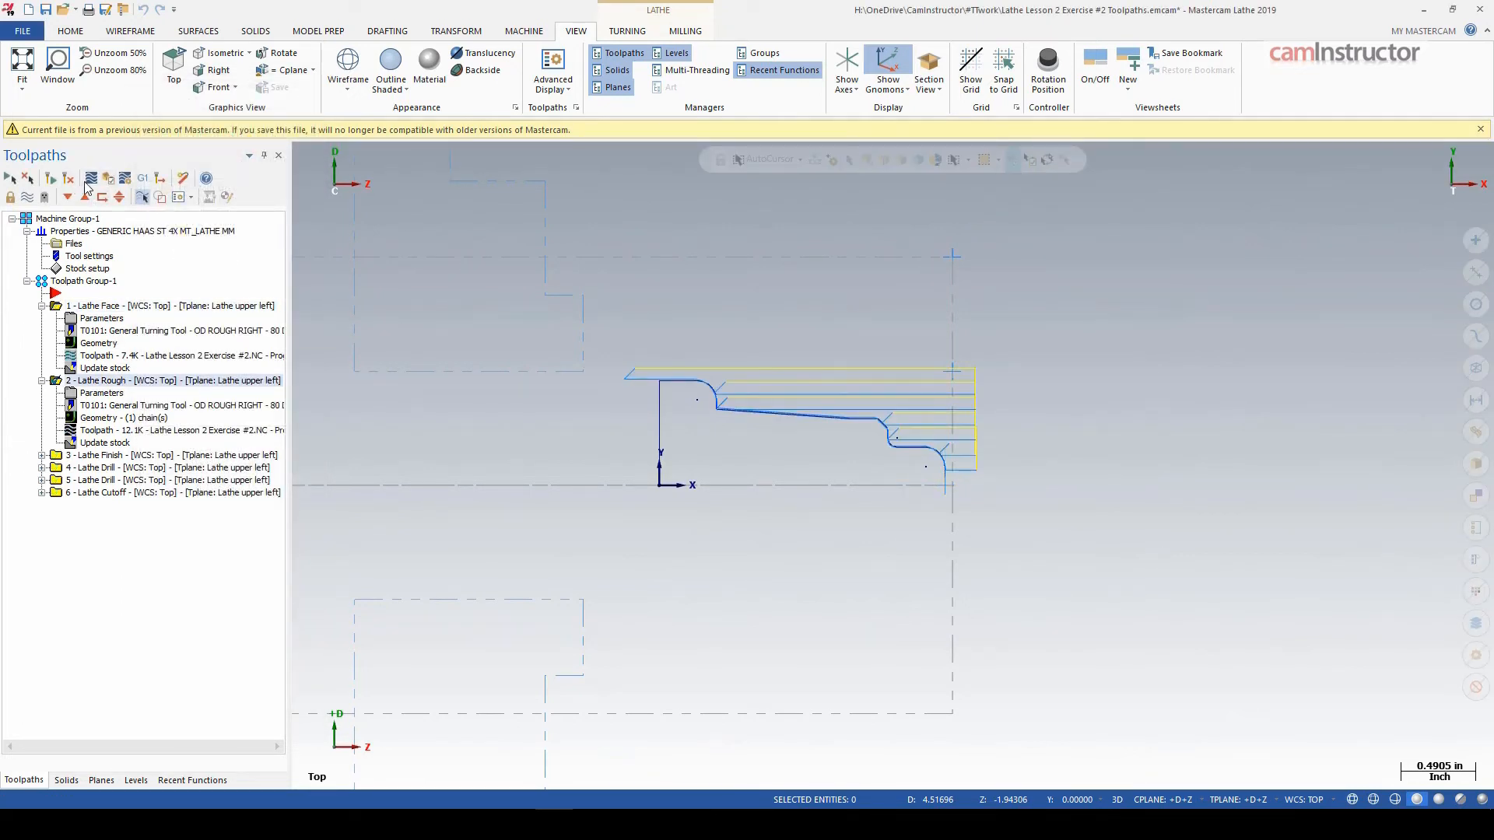
left_click(375, 154)
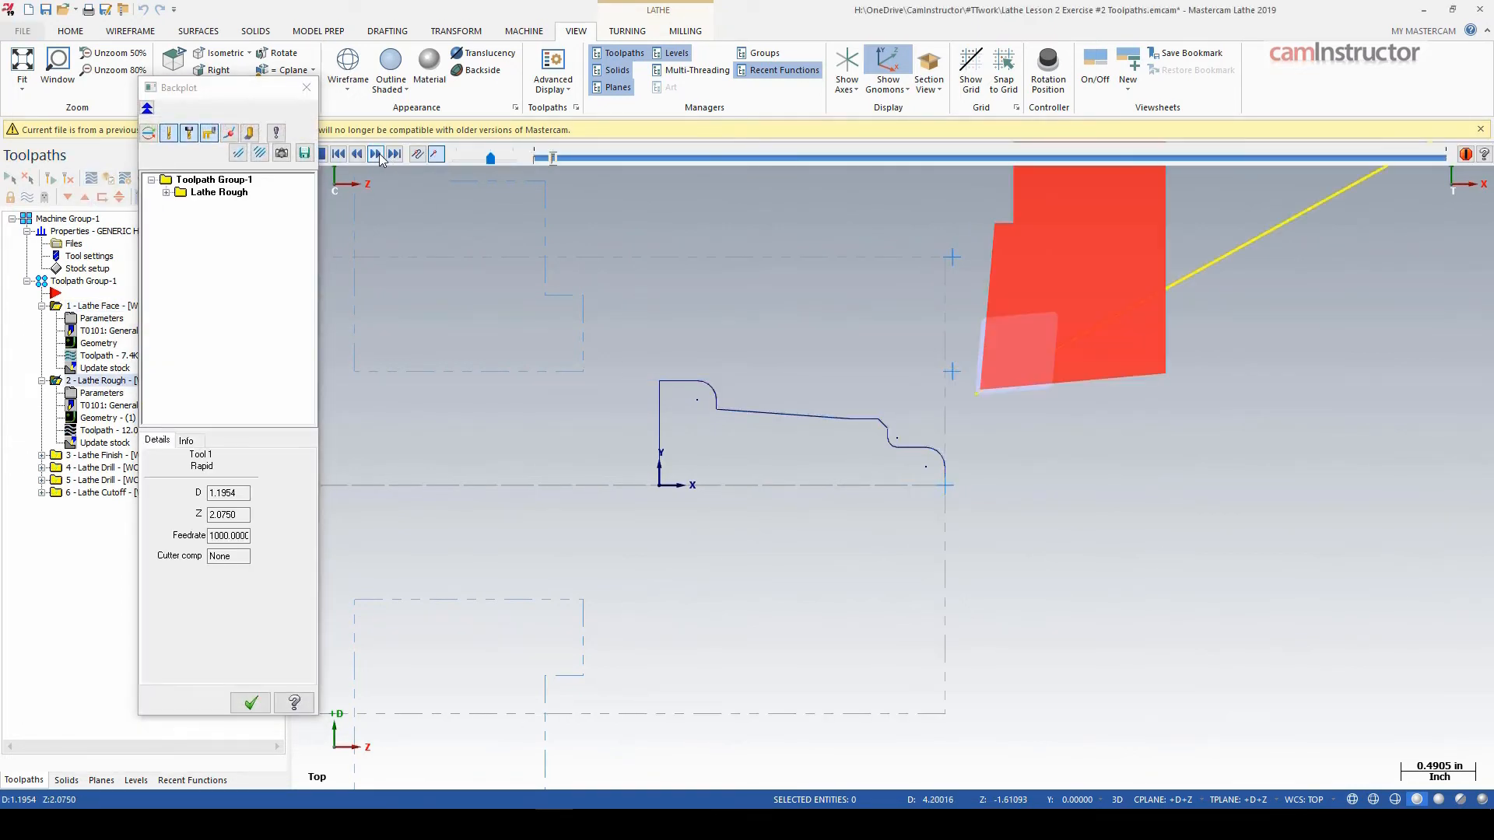
left_click(375, 154)
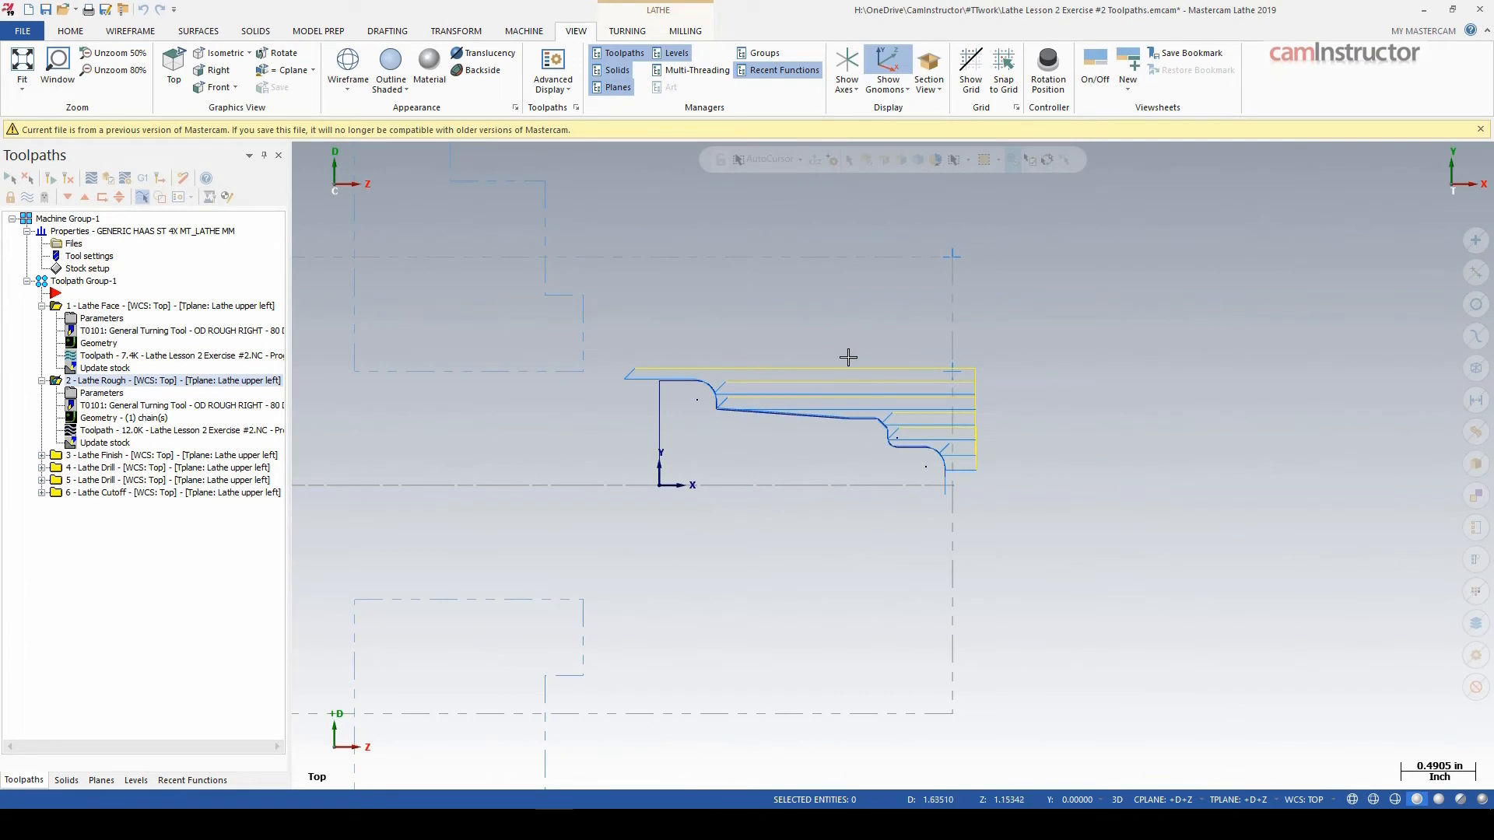
mouse_move(810, 254)
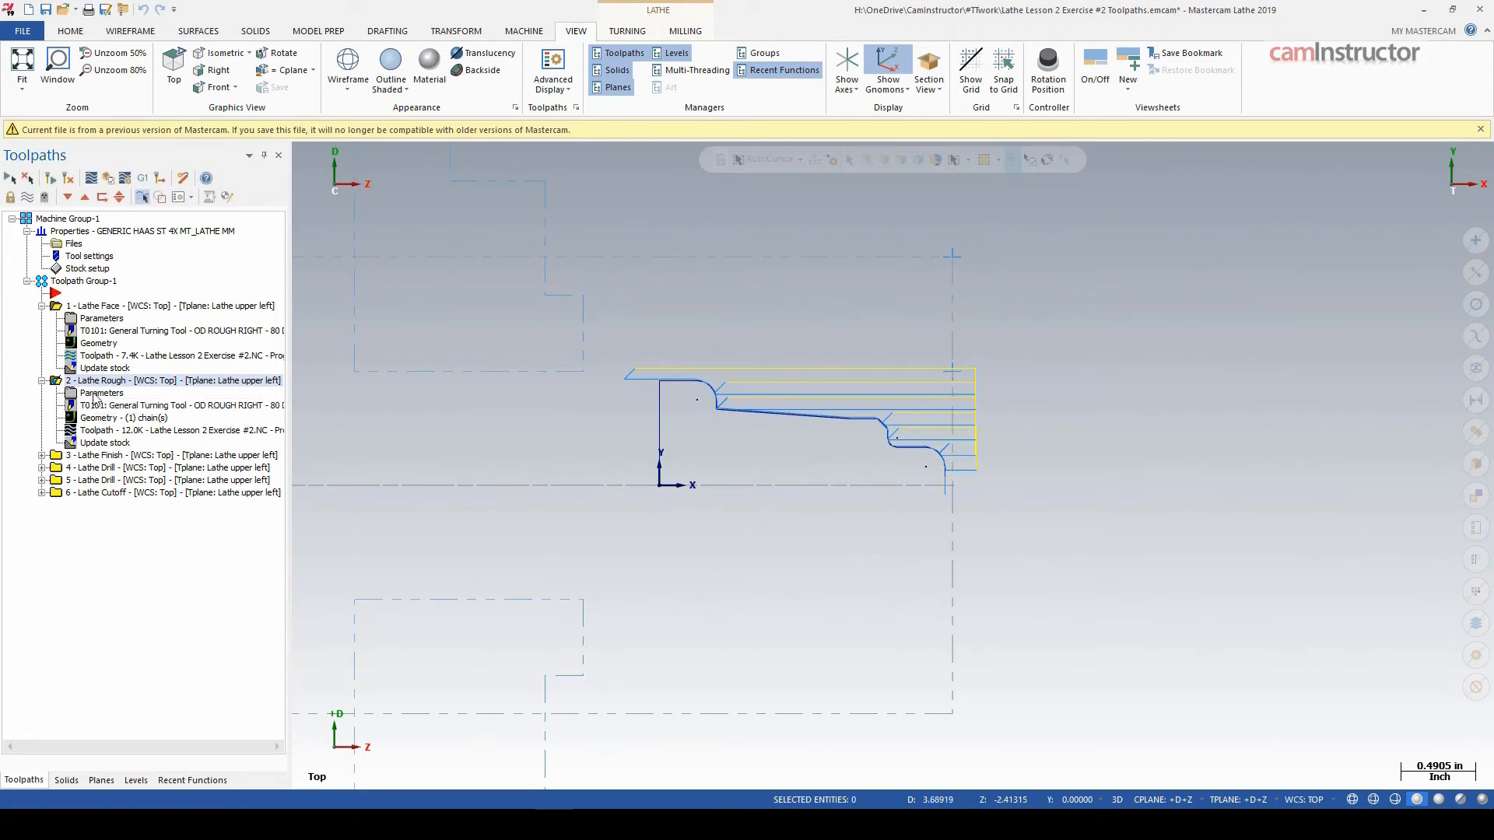
- Set the Lathe Rough operation's Stock Recognition to Remaining stock
double_click(103, 392)
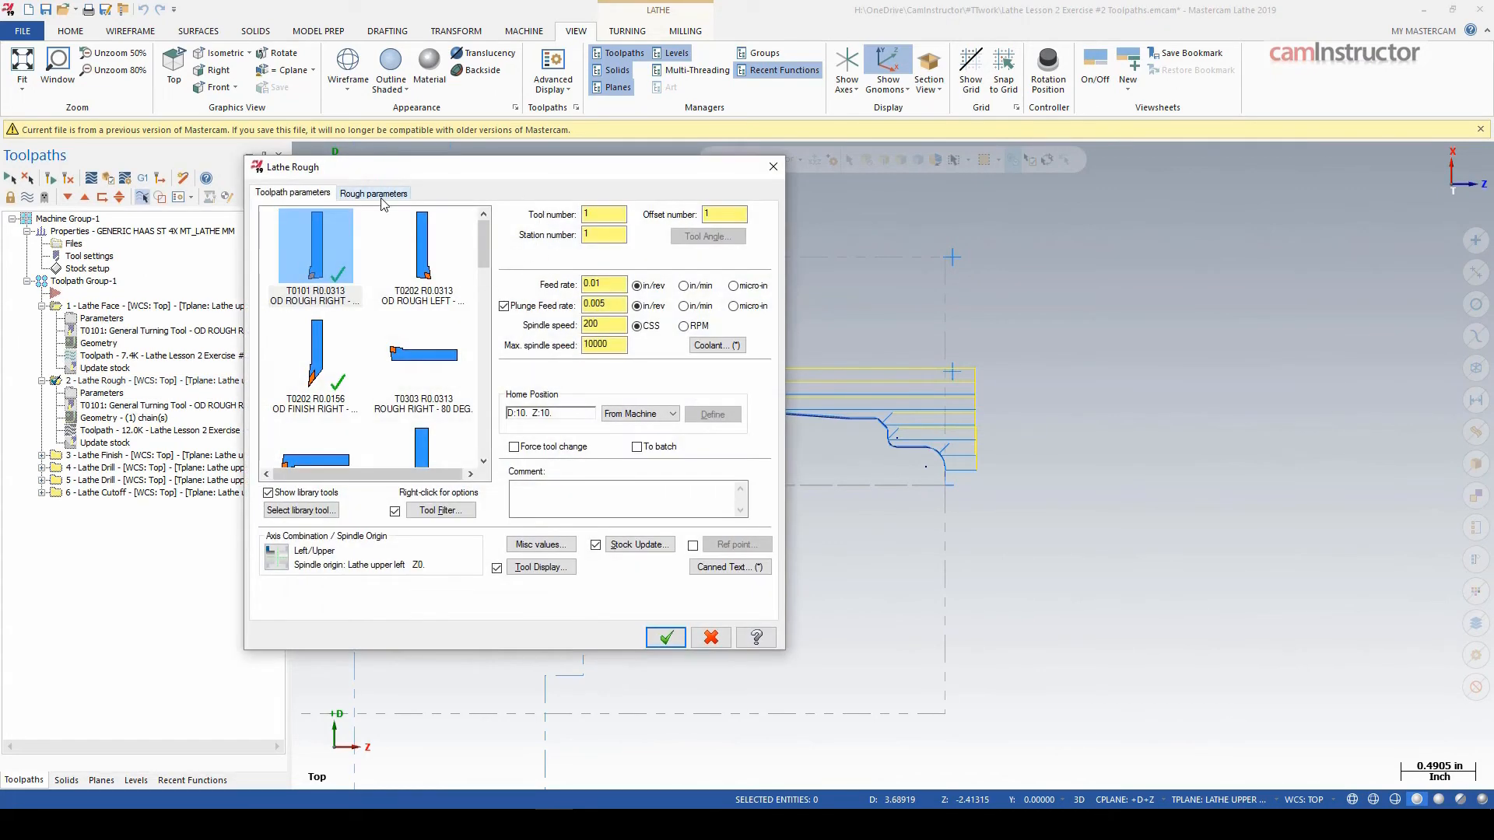
left_click(373, 193)
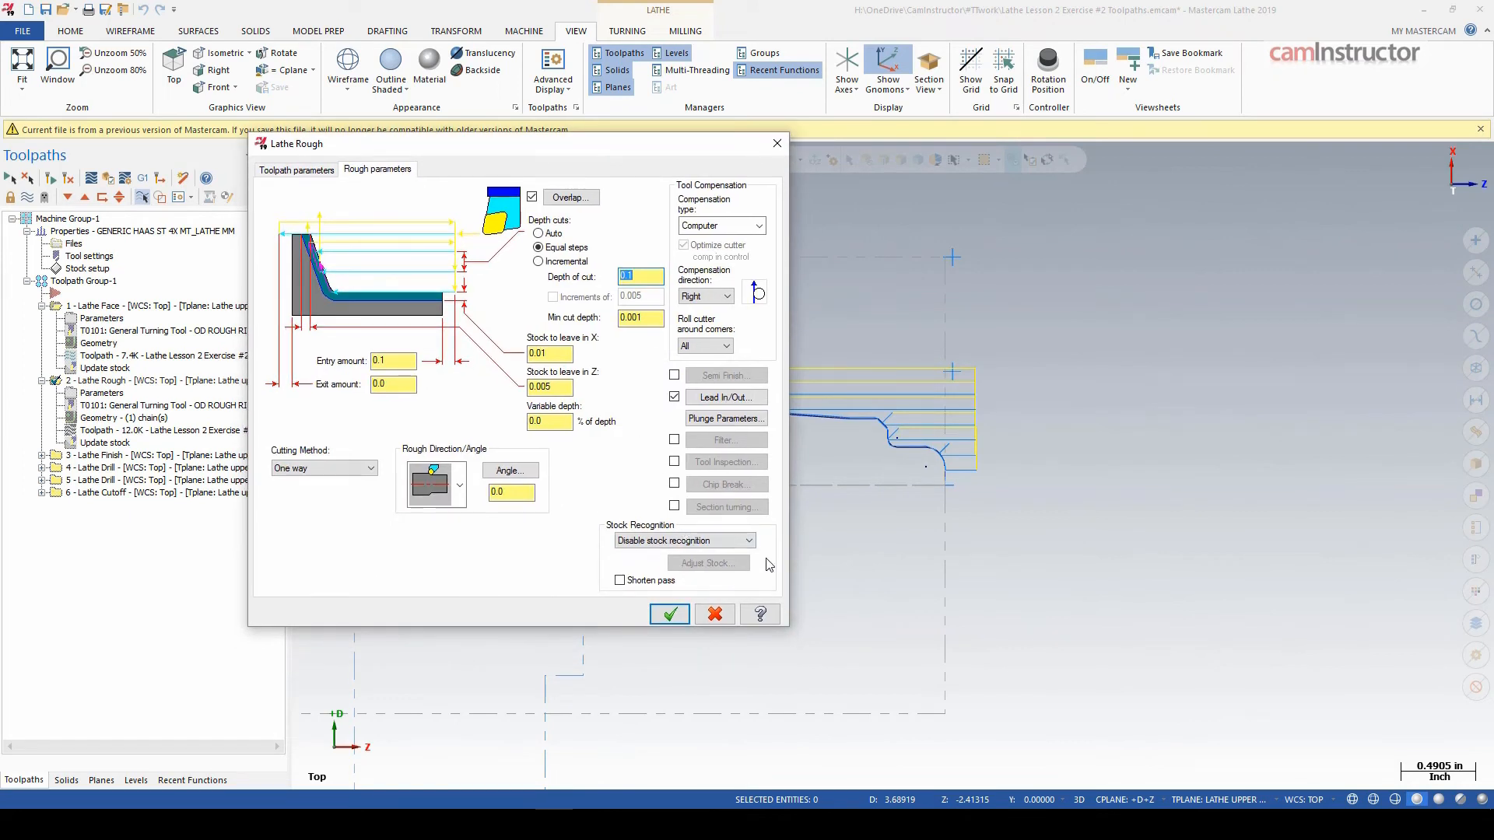
mouse_move(655, 537)
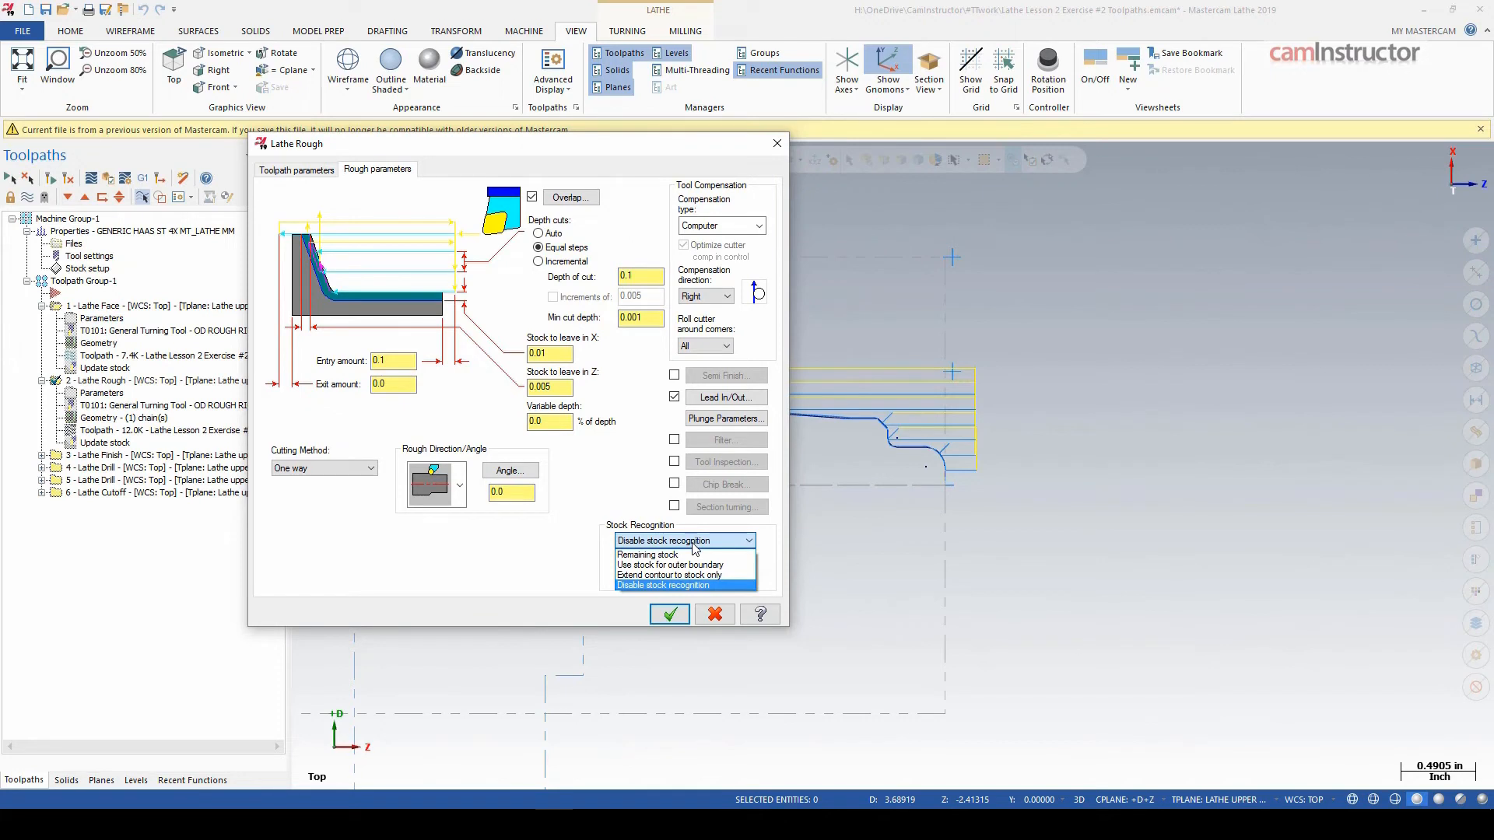
mouse_move(694, 551)
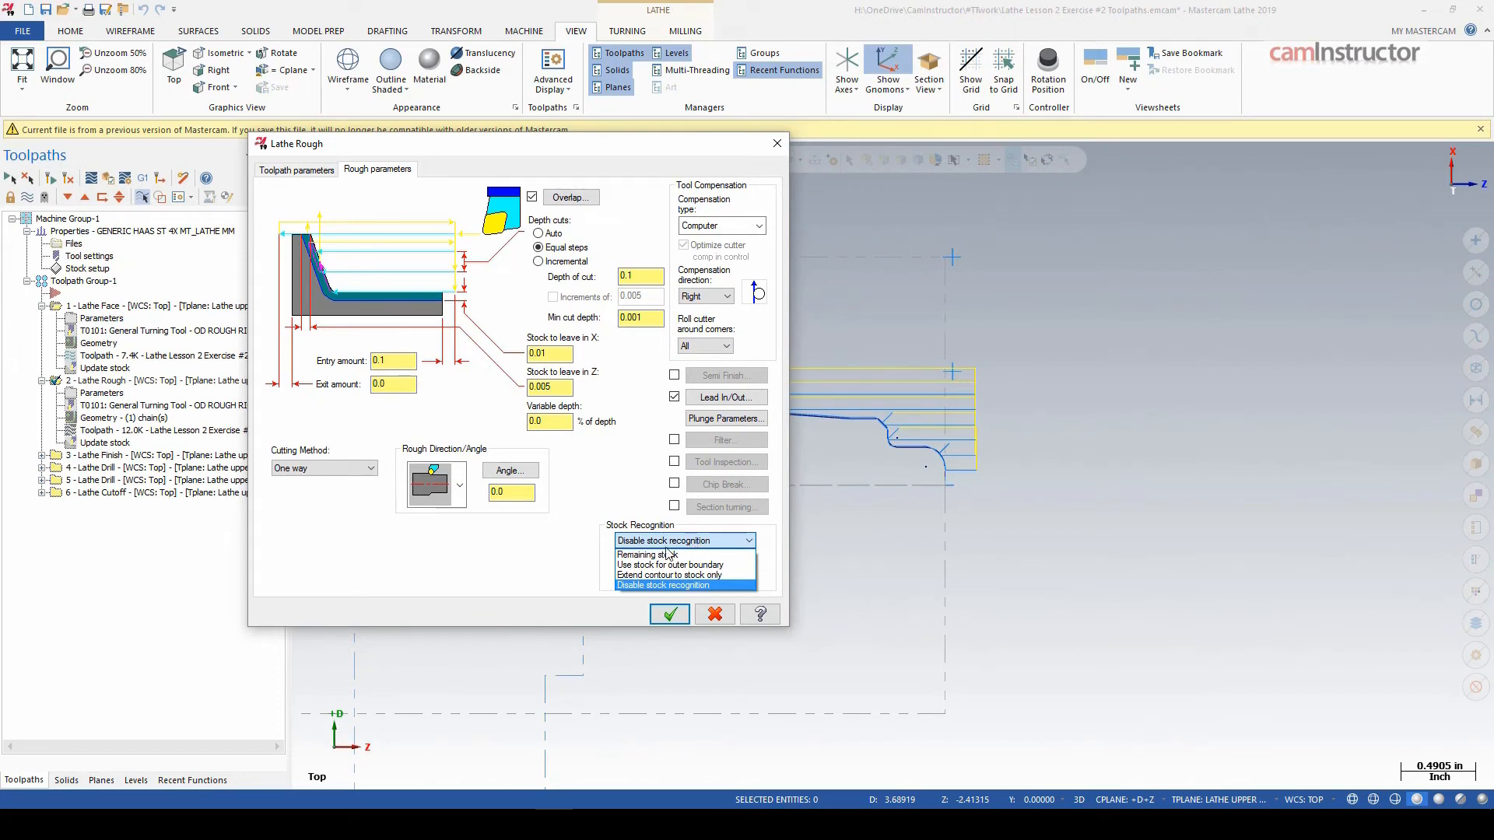
mouse_move(683, 563)
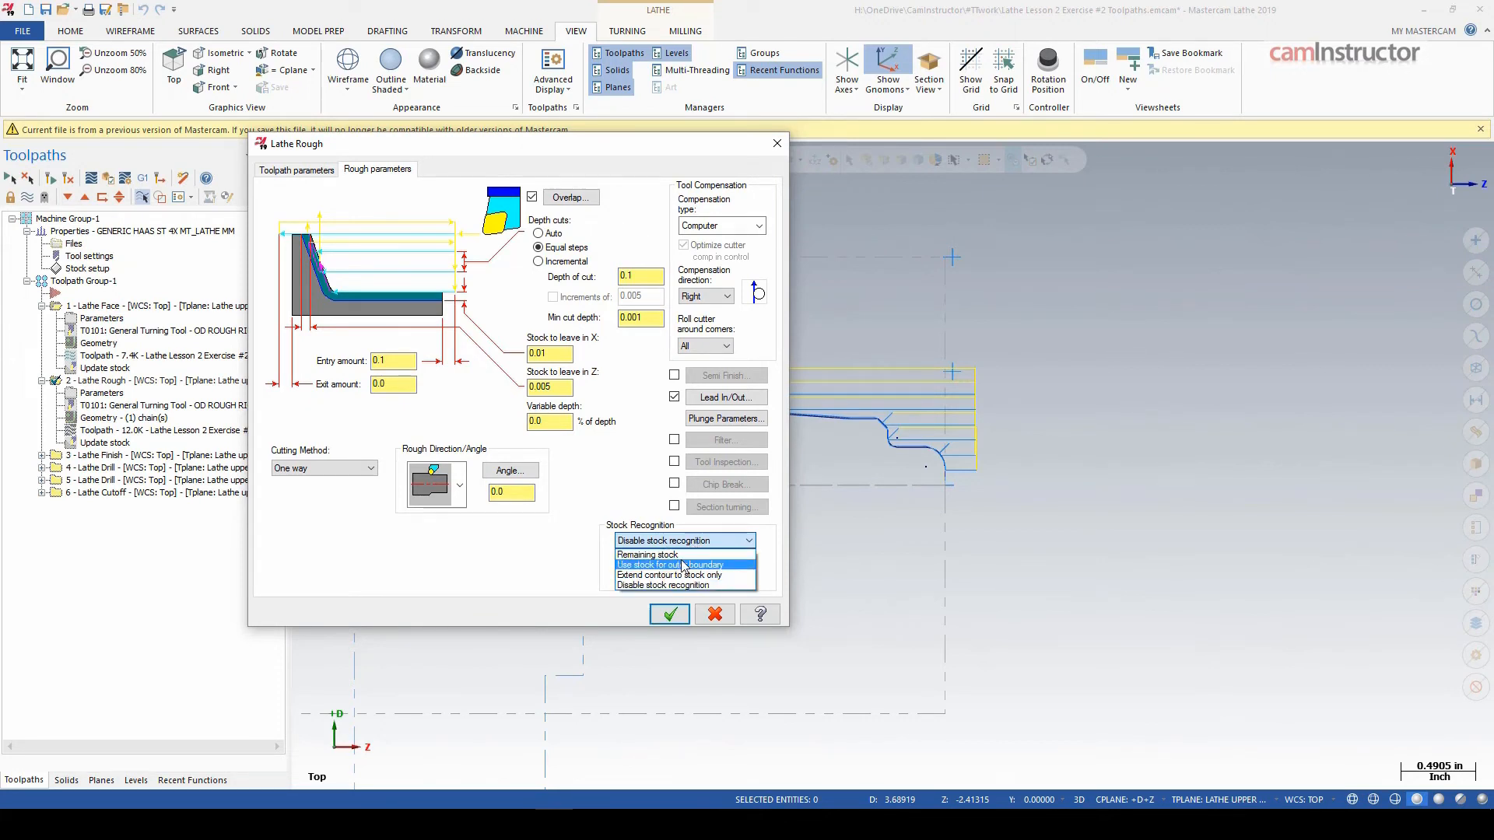
mouse_move(647, 554)
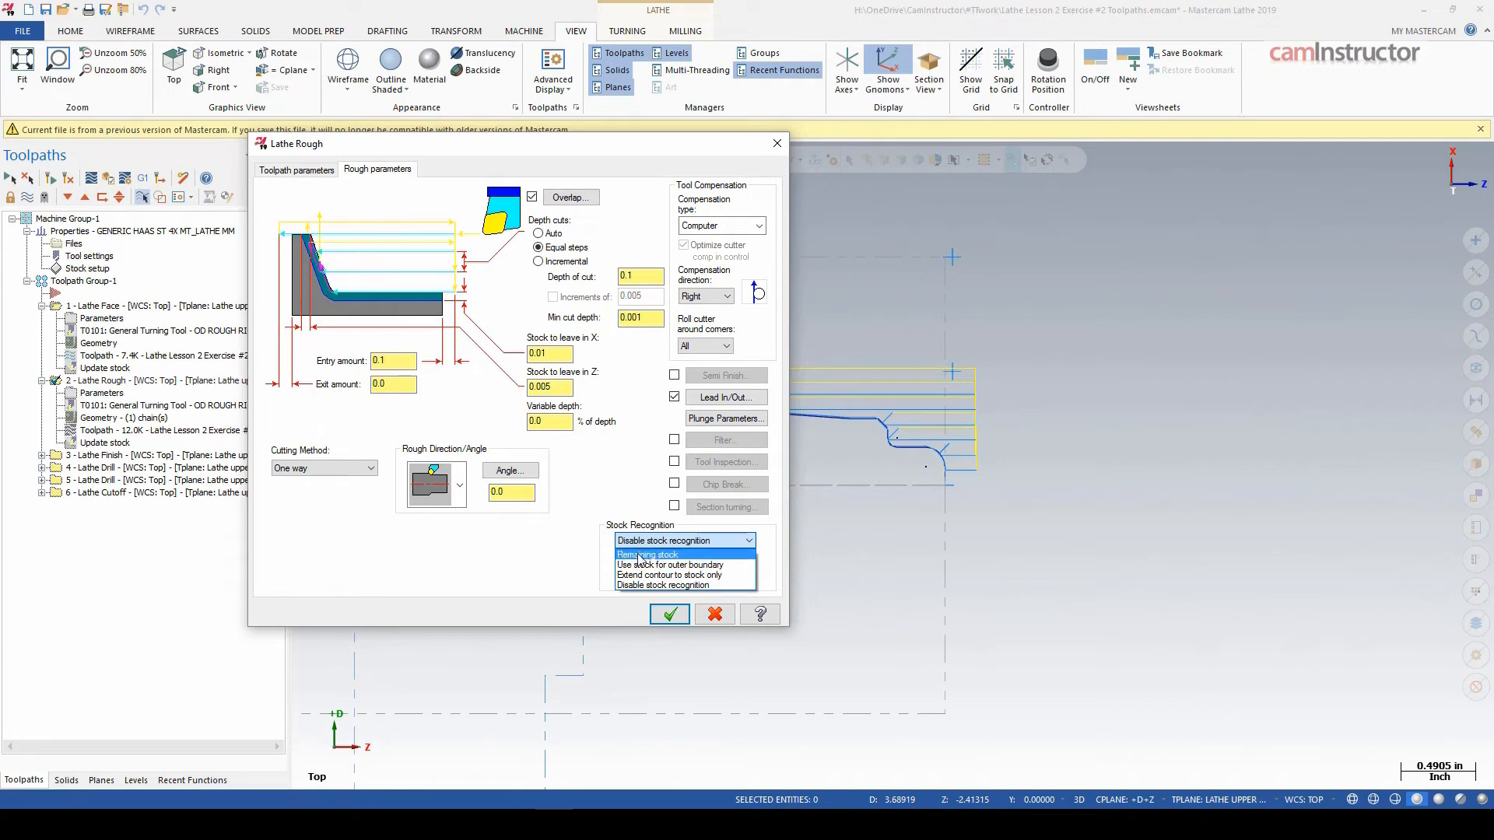
left_click(651, 554)
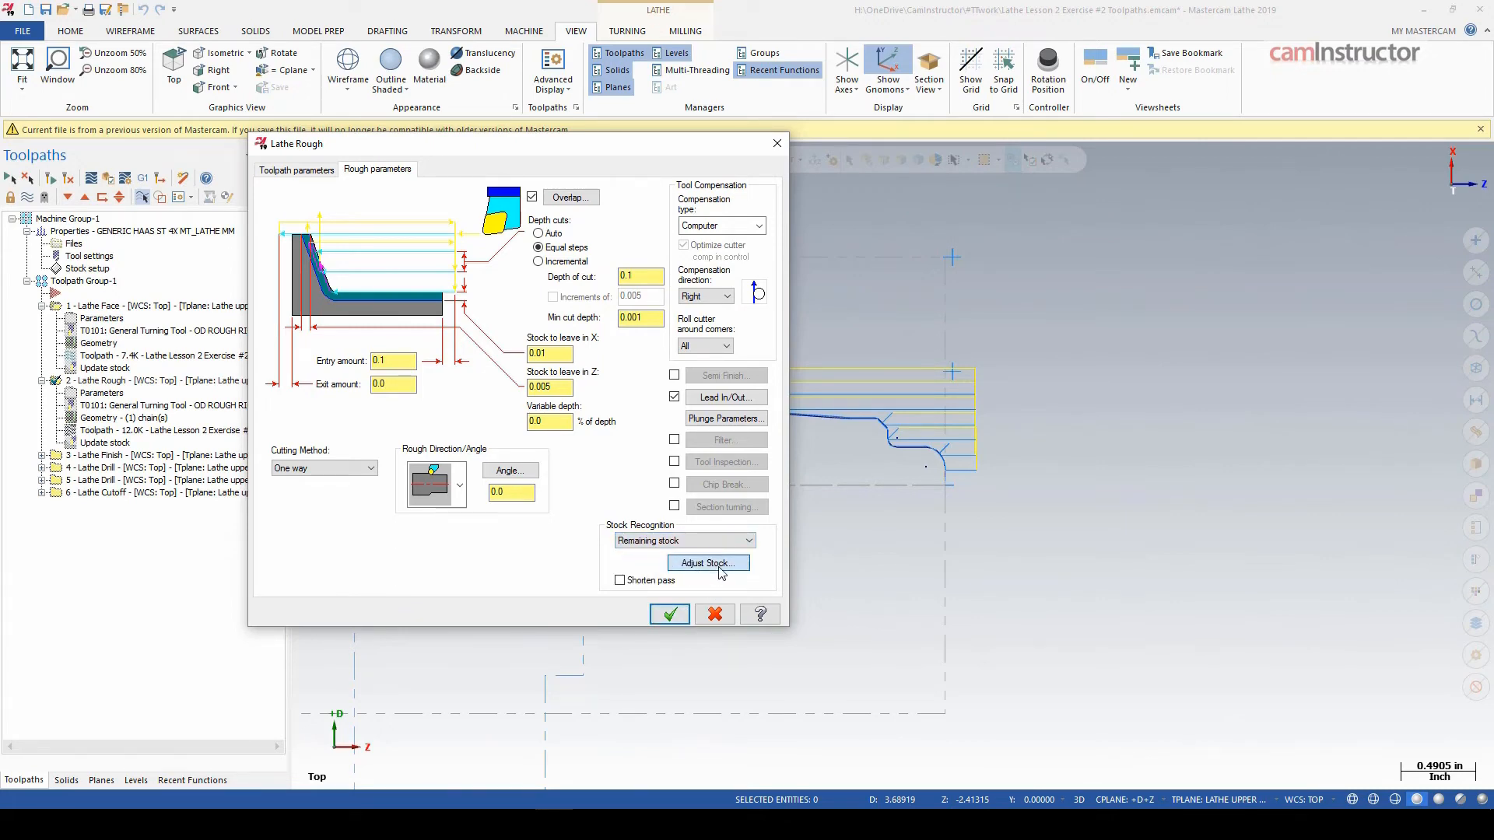
- Accept the Adjust Stock preview and regenerate Lathe Rough from the stock boundary
left_click(707, 562)
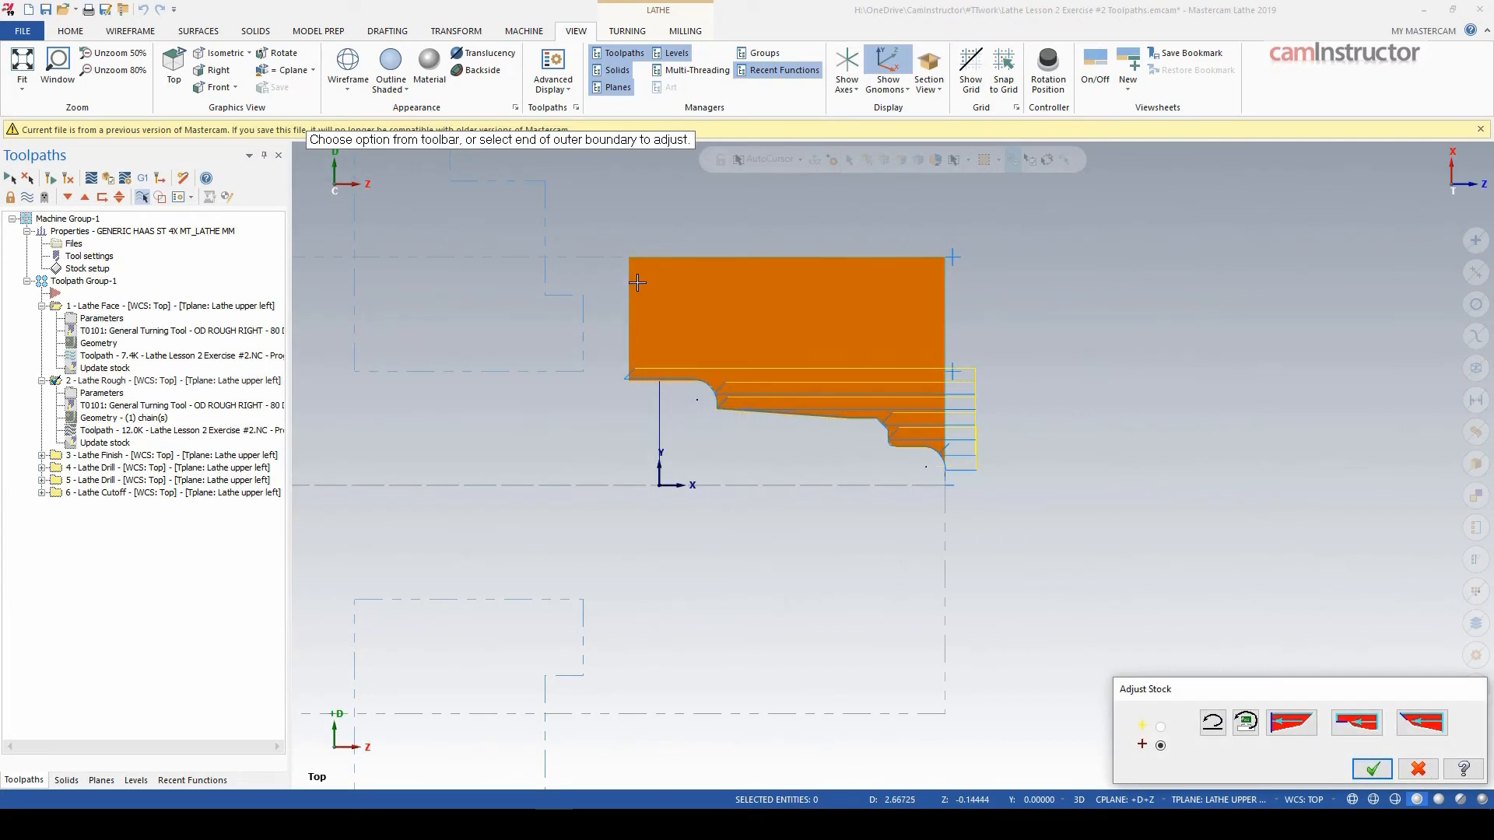
mouse_move(663, 369)
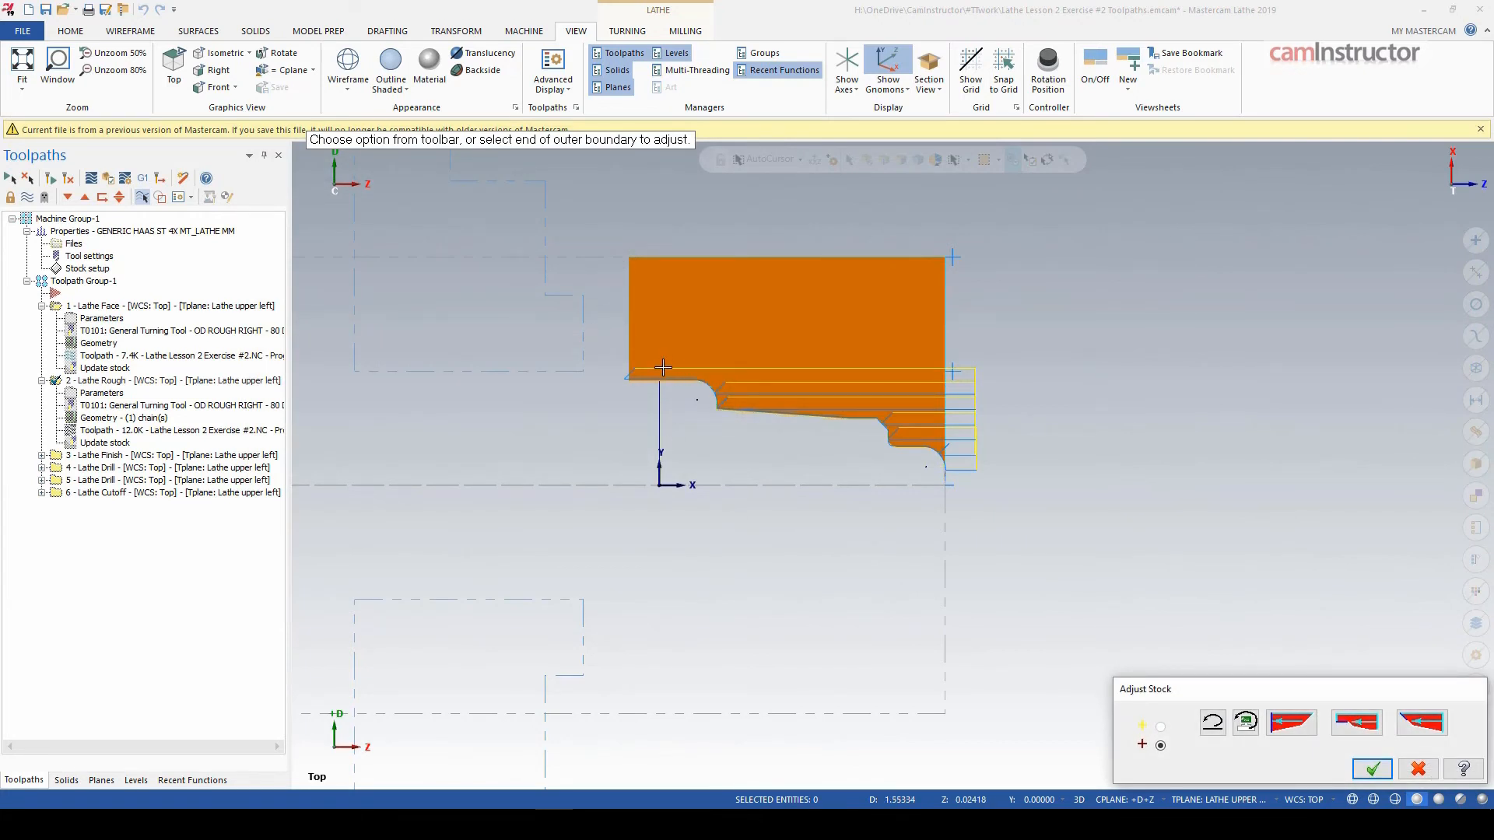
mouse_move(674, 358)
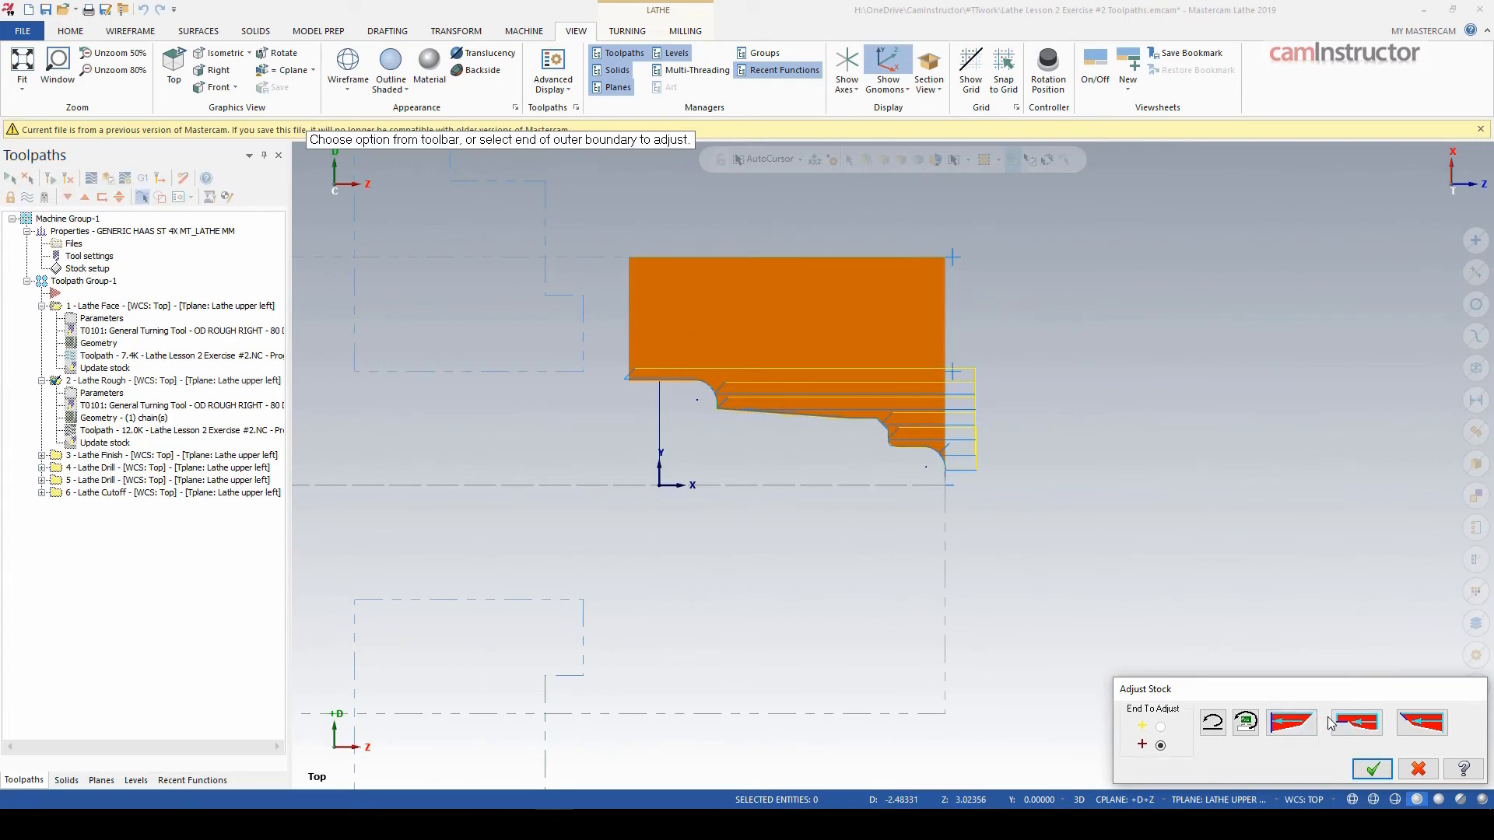
mouse_move(1400, 767)
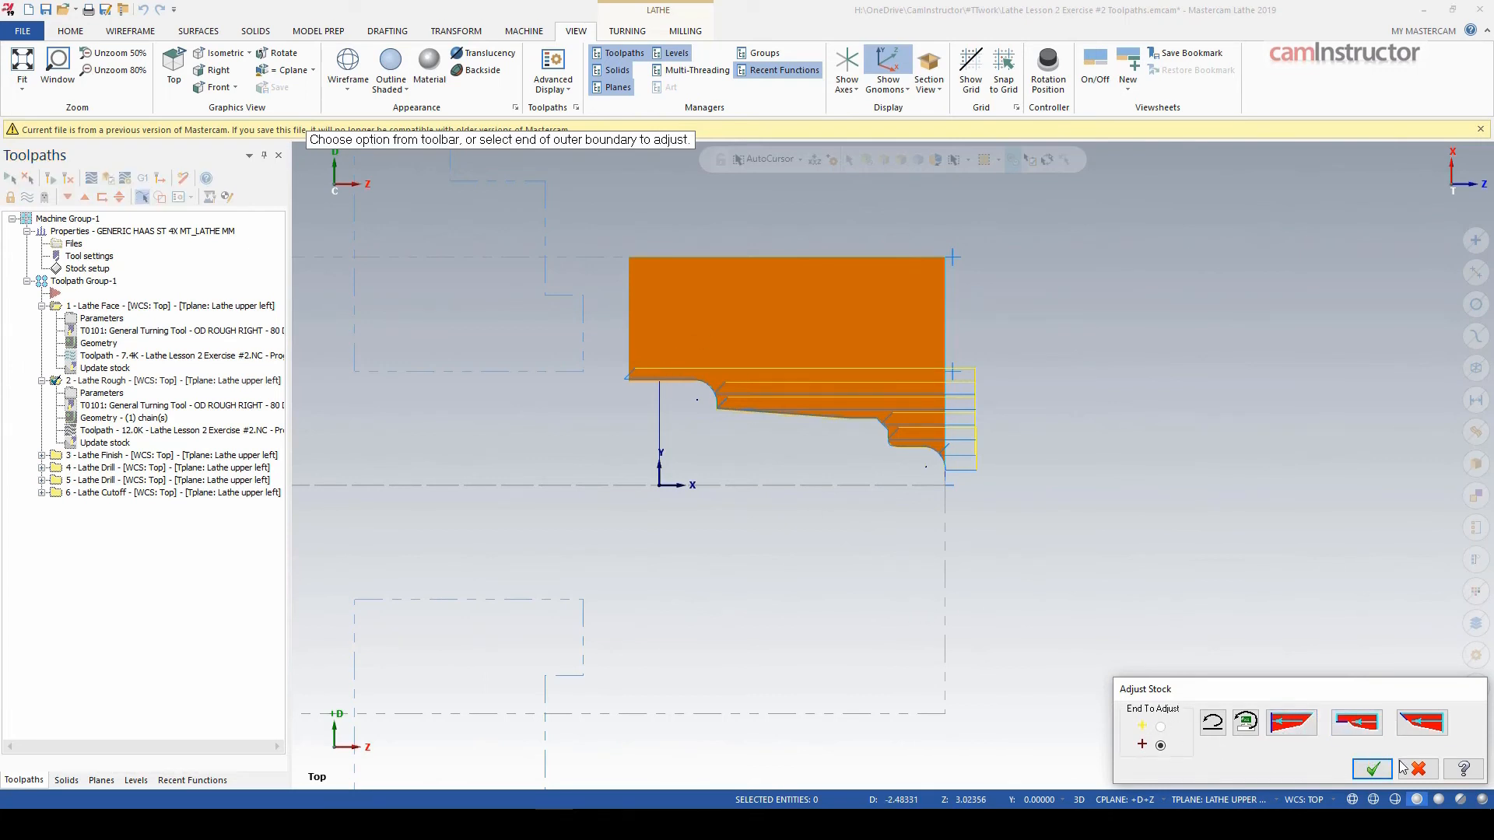
left_click(1369, 769)
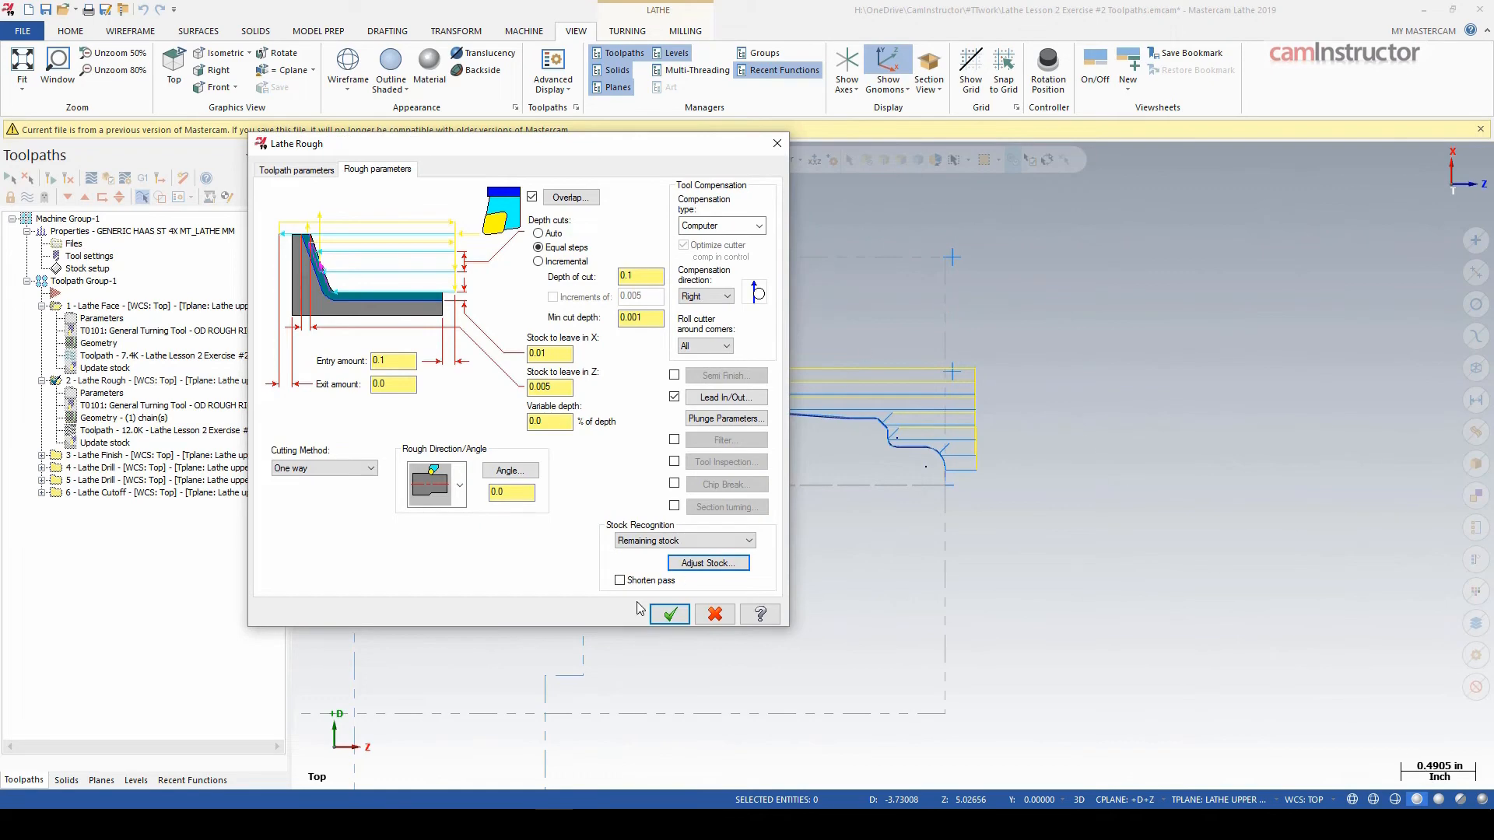
left_click(669, 613)
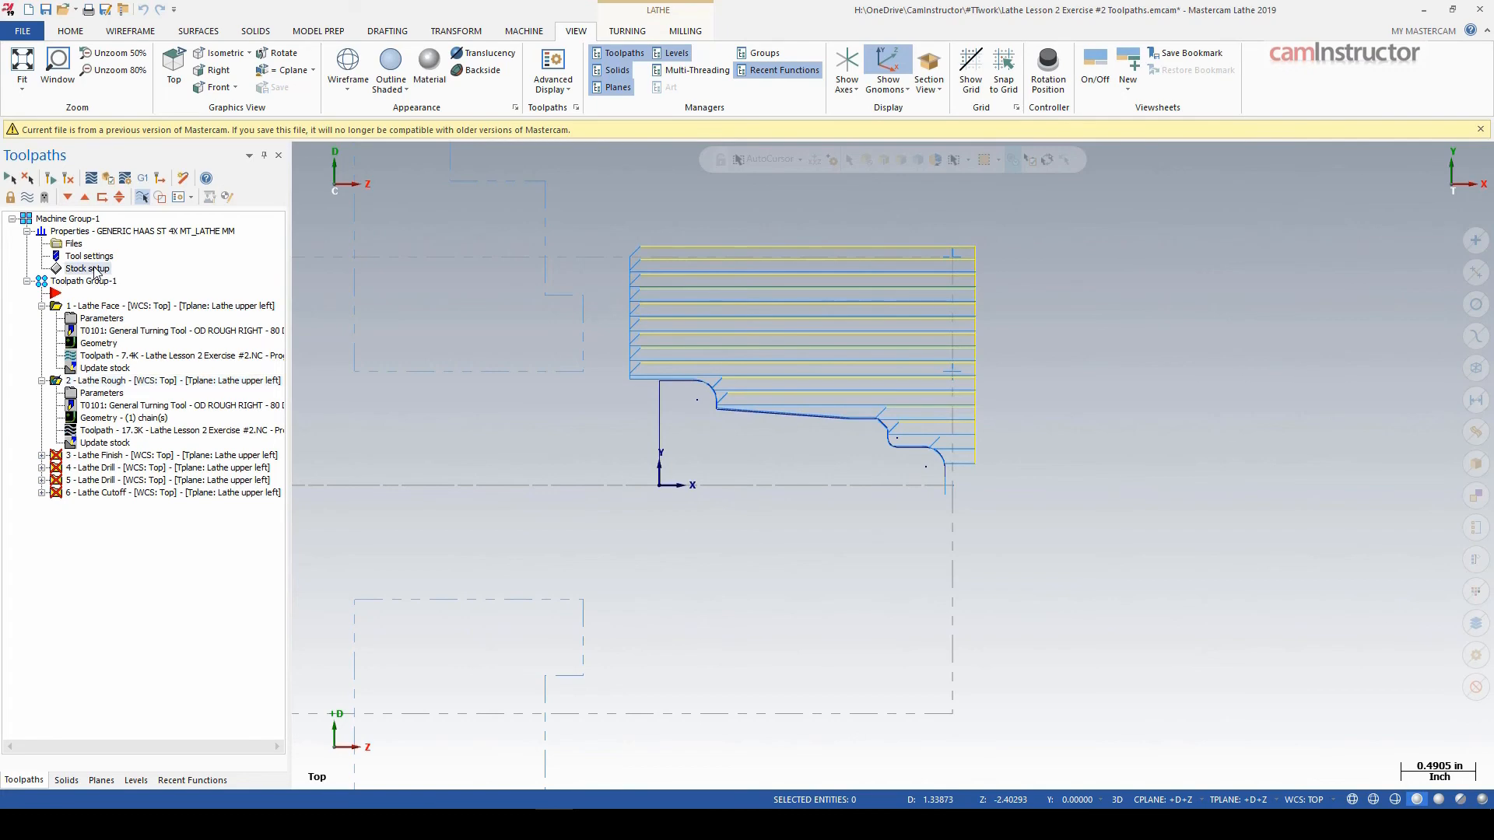
- Reopen the left-spindle stock properties to check the cylinder dimensions and accept them unchanged
double_click(85, 268)
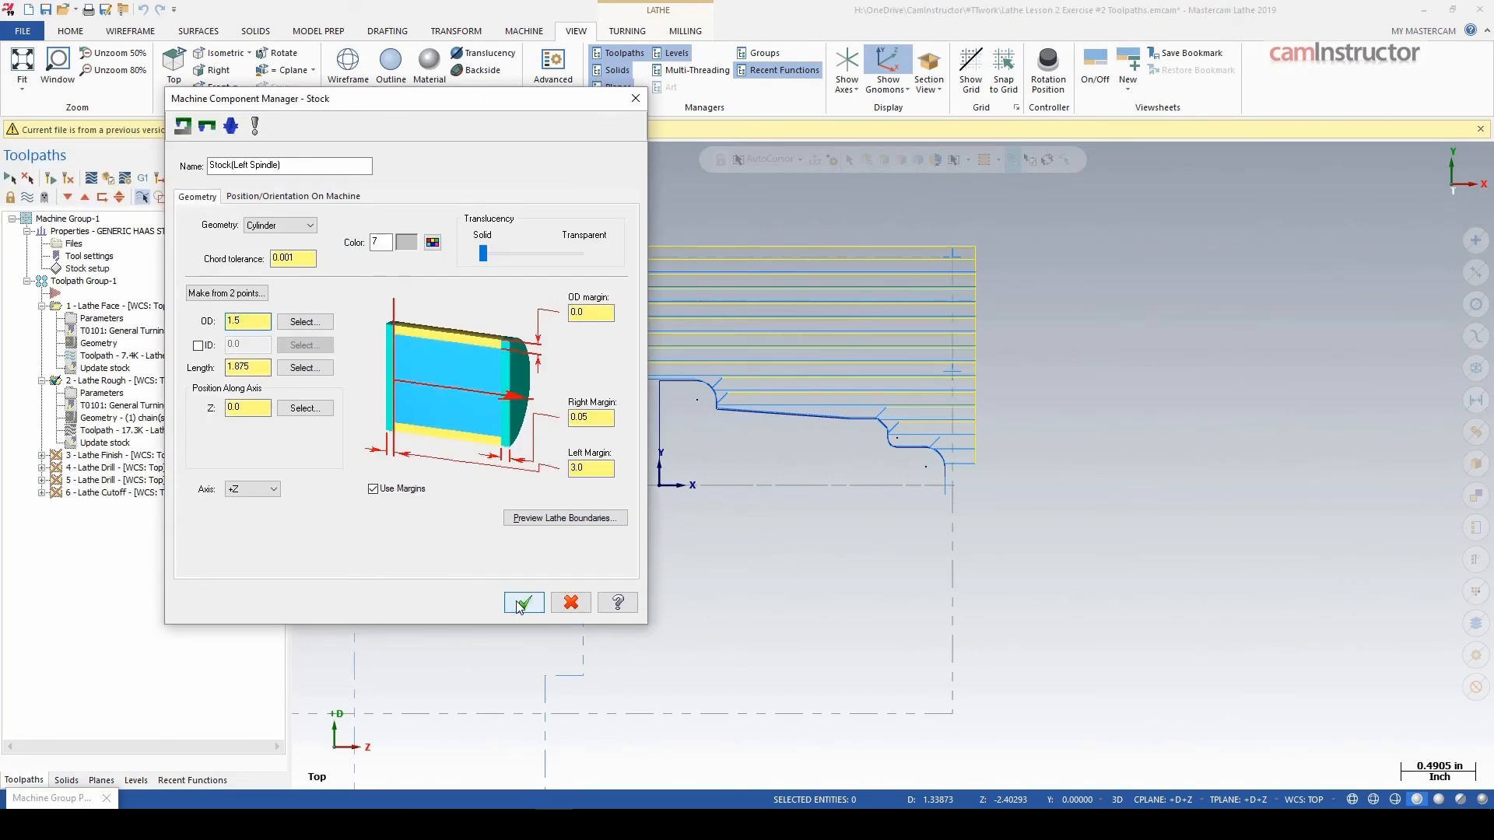
left_click(523, 602)
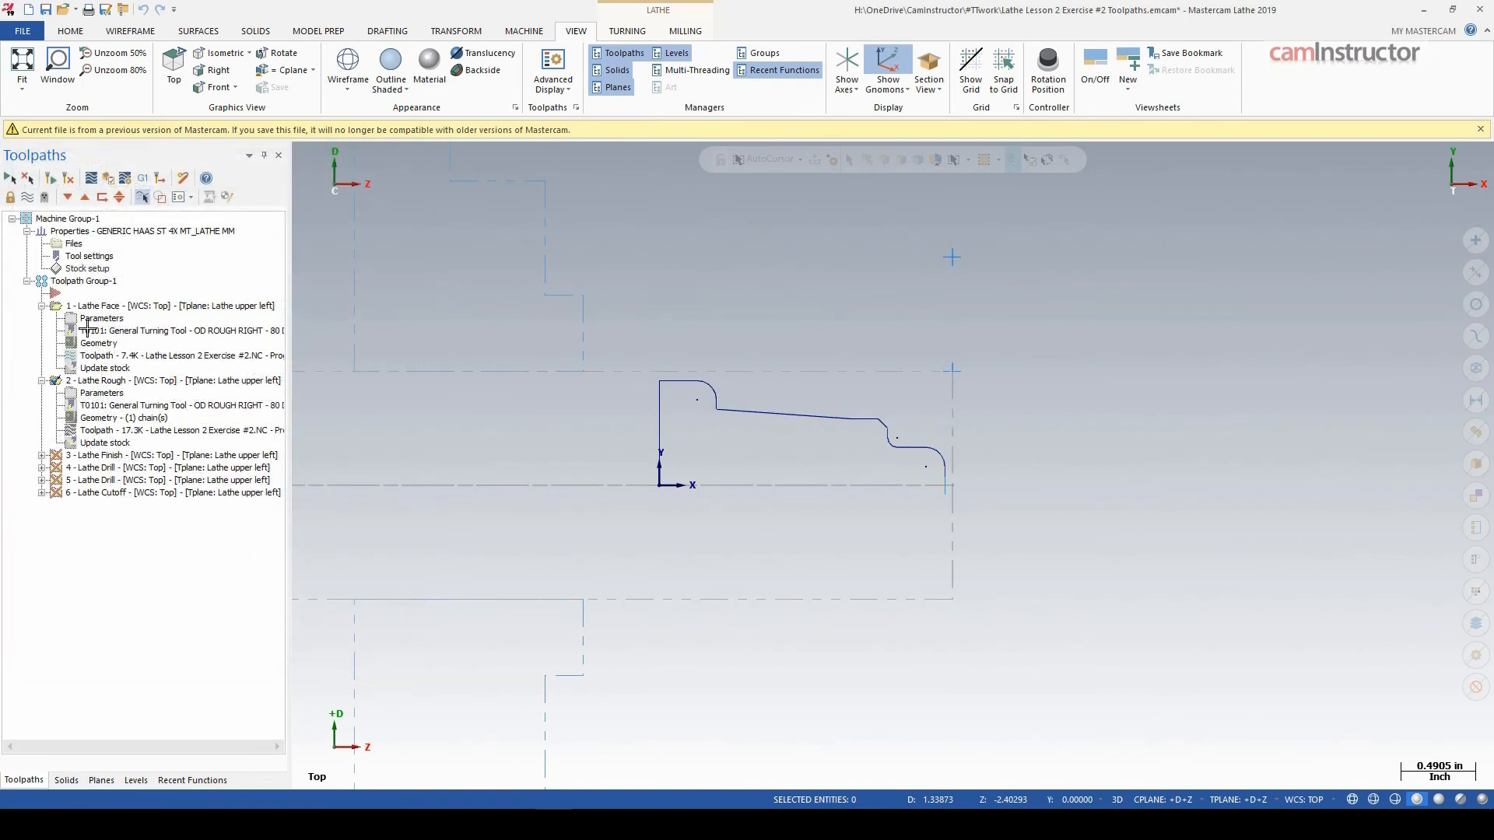
mouse_move(960, 368)
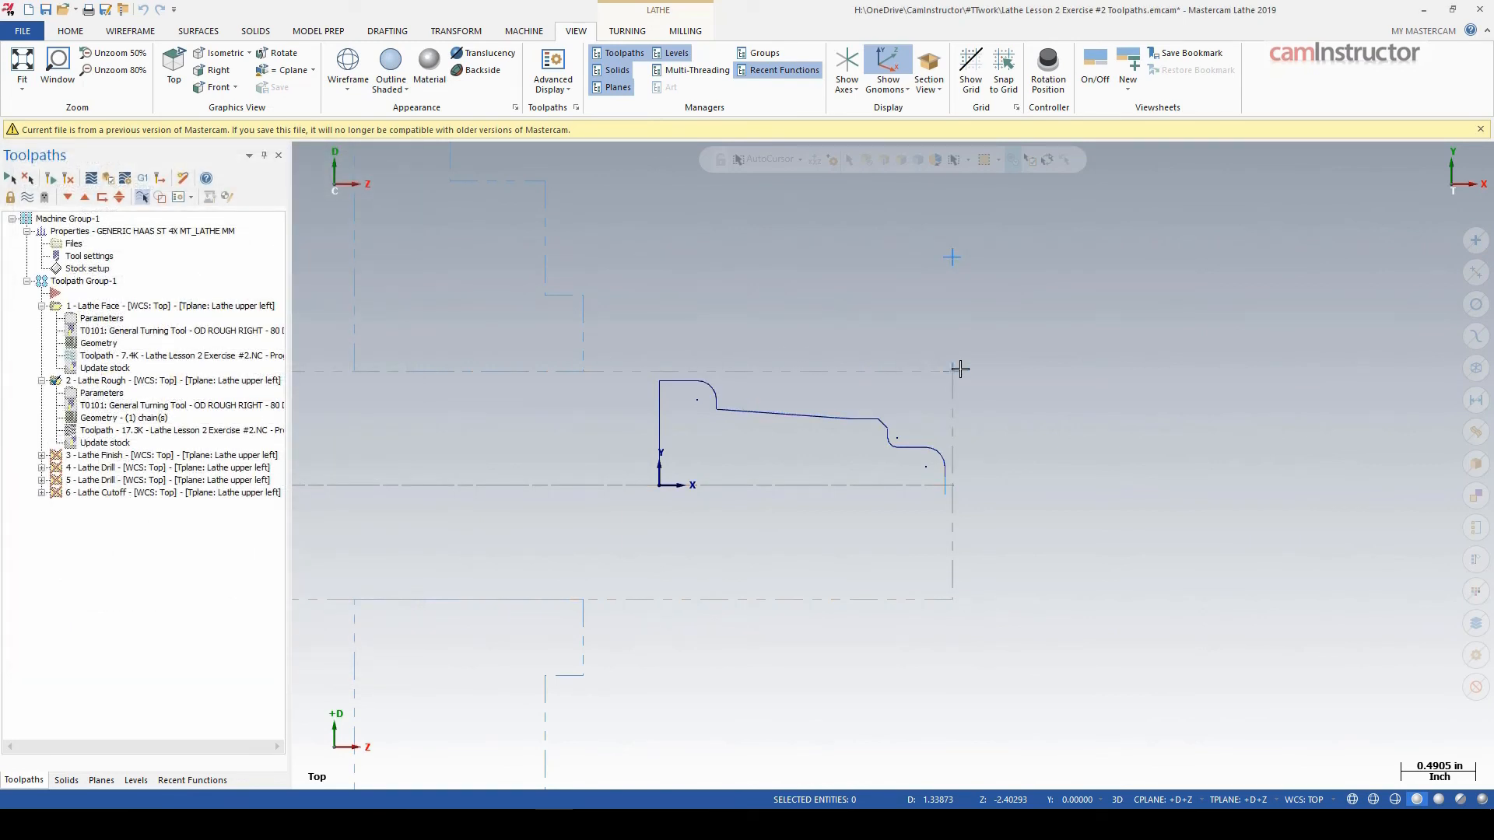
mouse_move(610, 370)
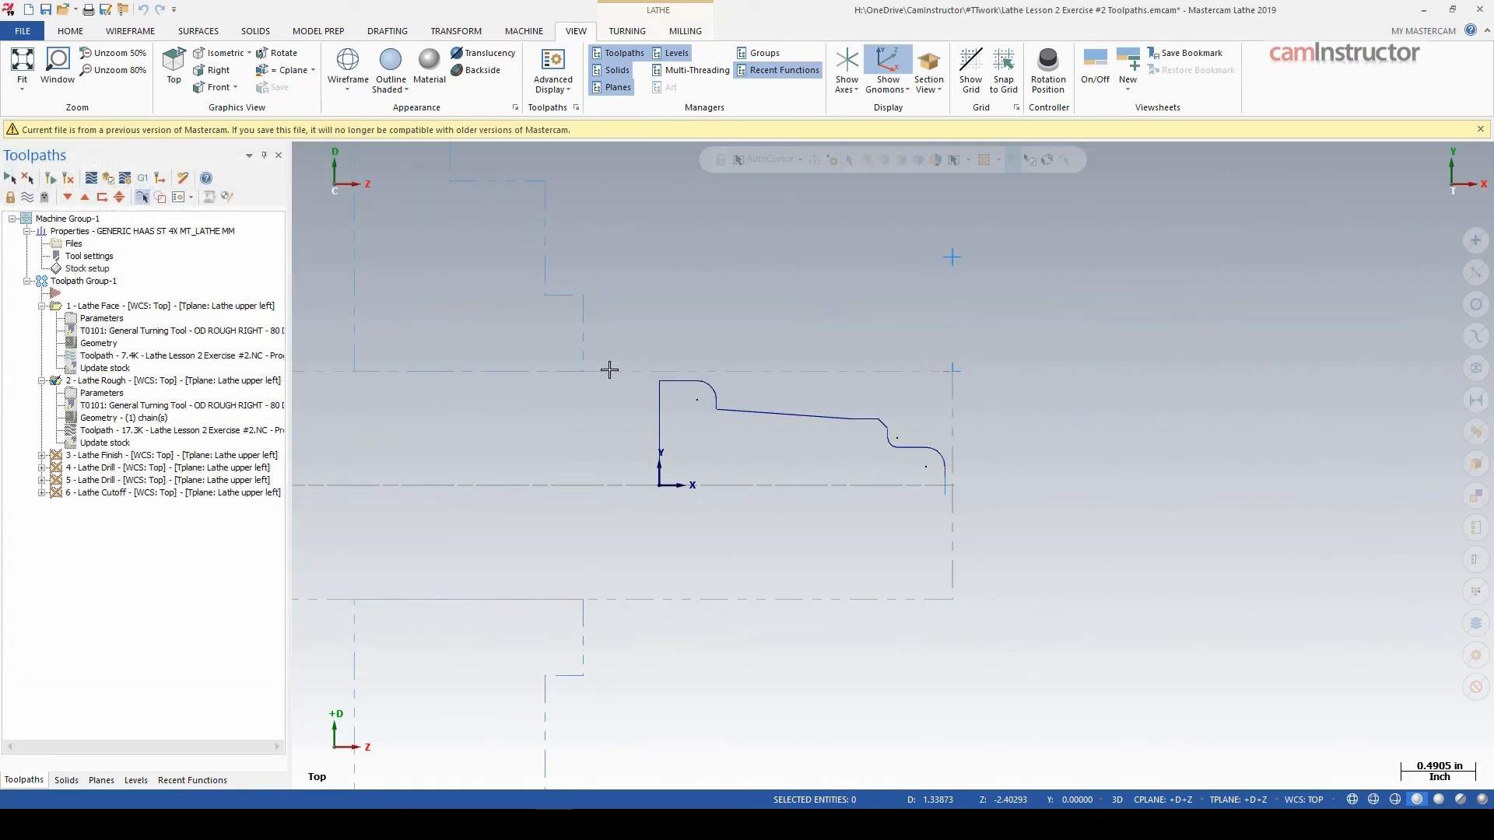
mouse_move(434, 421)
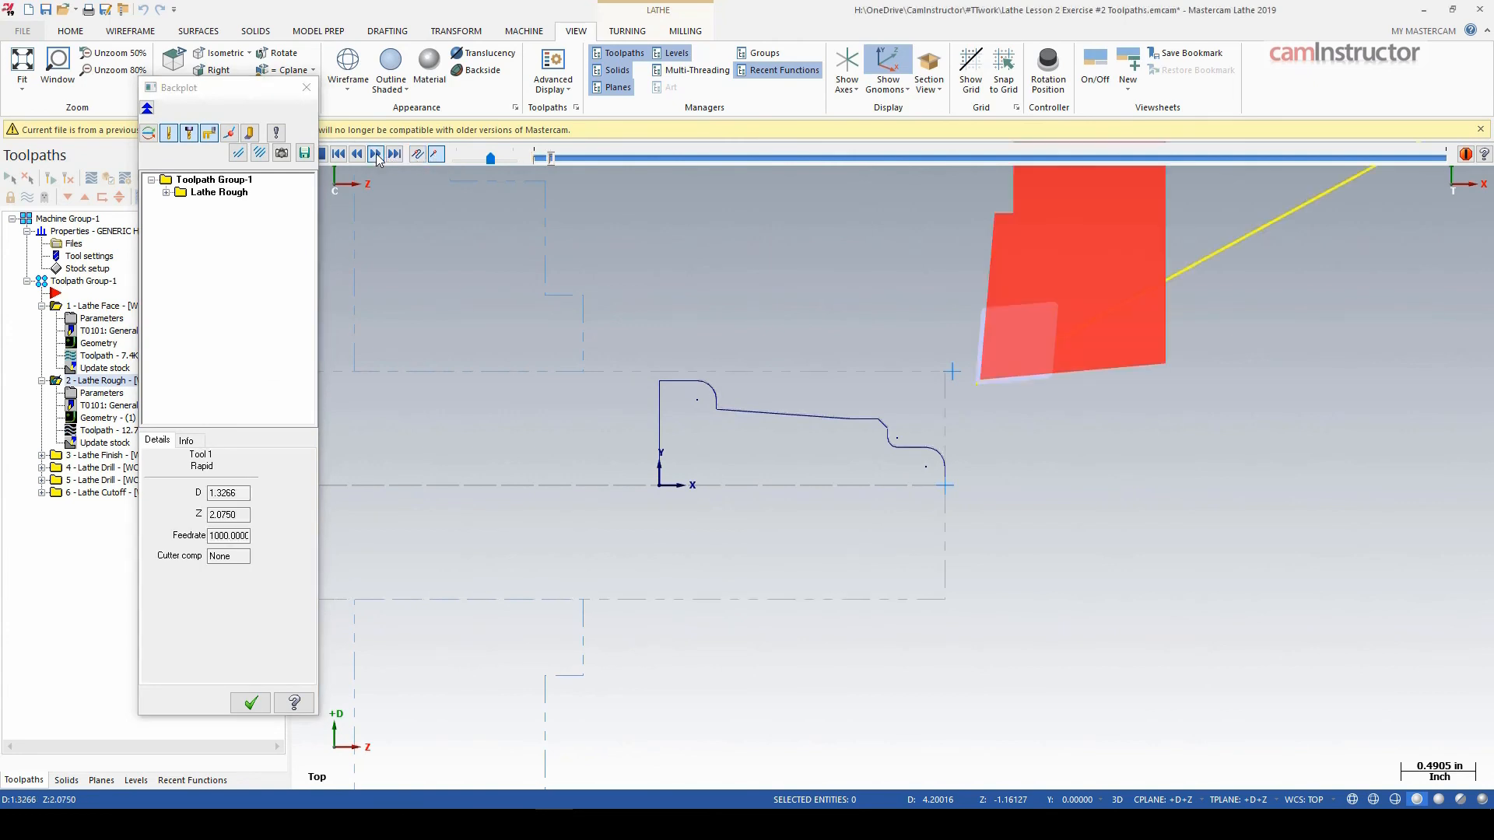
- Run the Lathe Rough backplot, then reopen its Rough parameters showing depth of cut
left_click(375, 154)
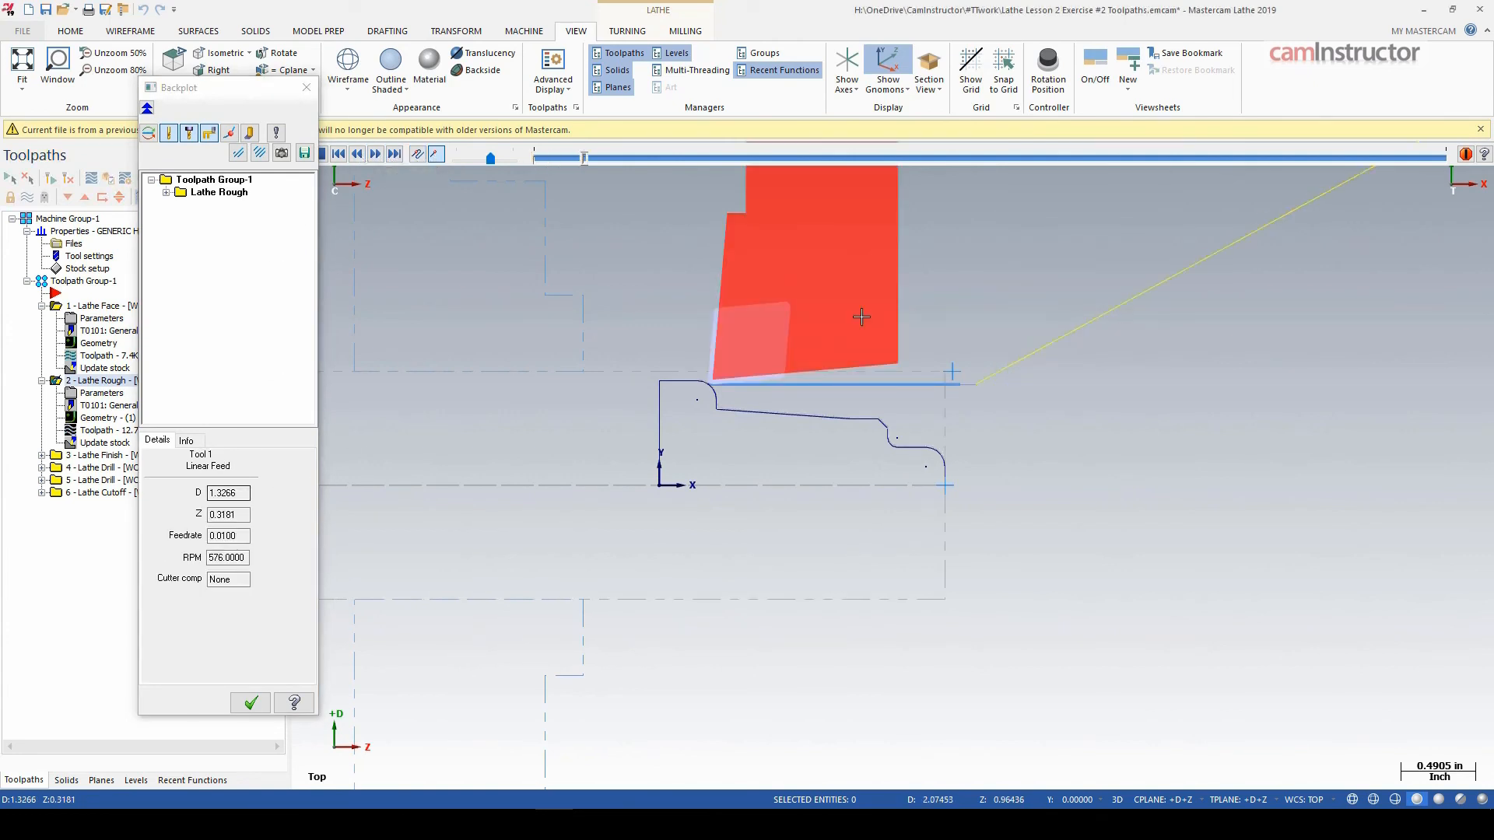
triple_click(222, 493)
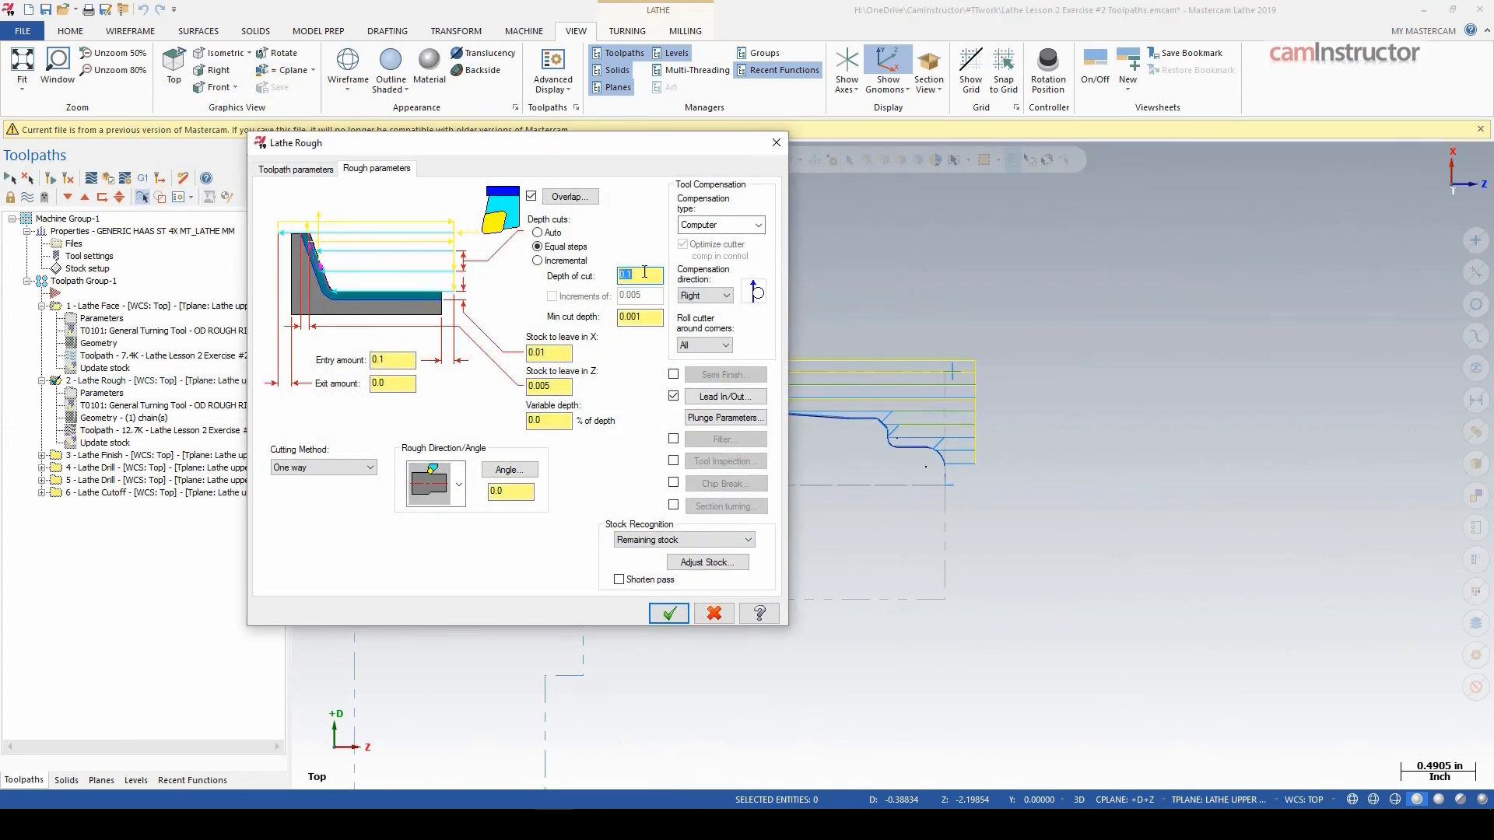
left_click(667, 613)
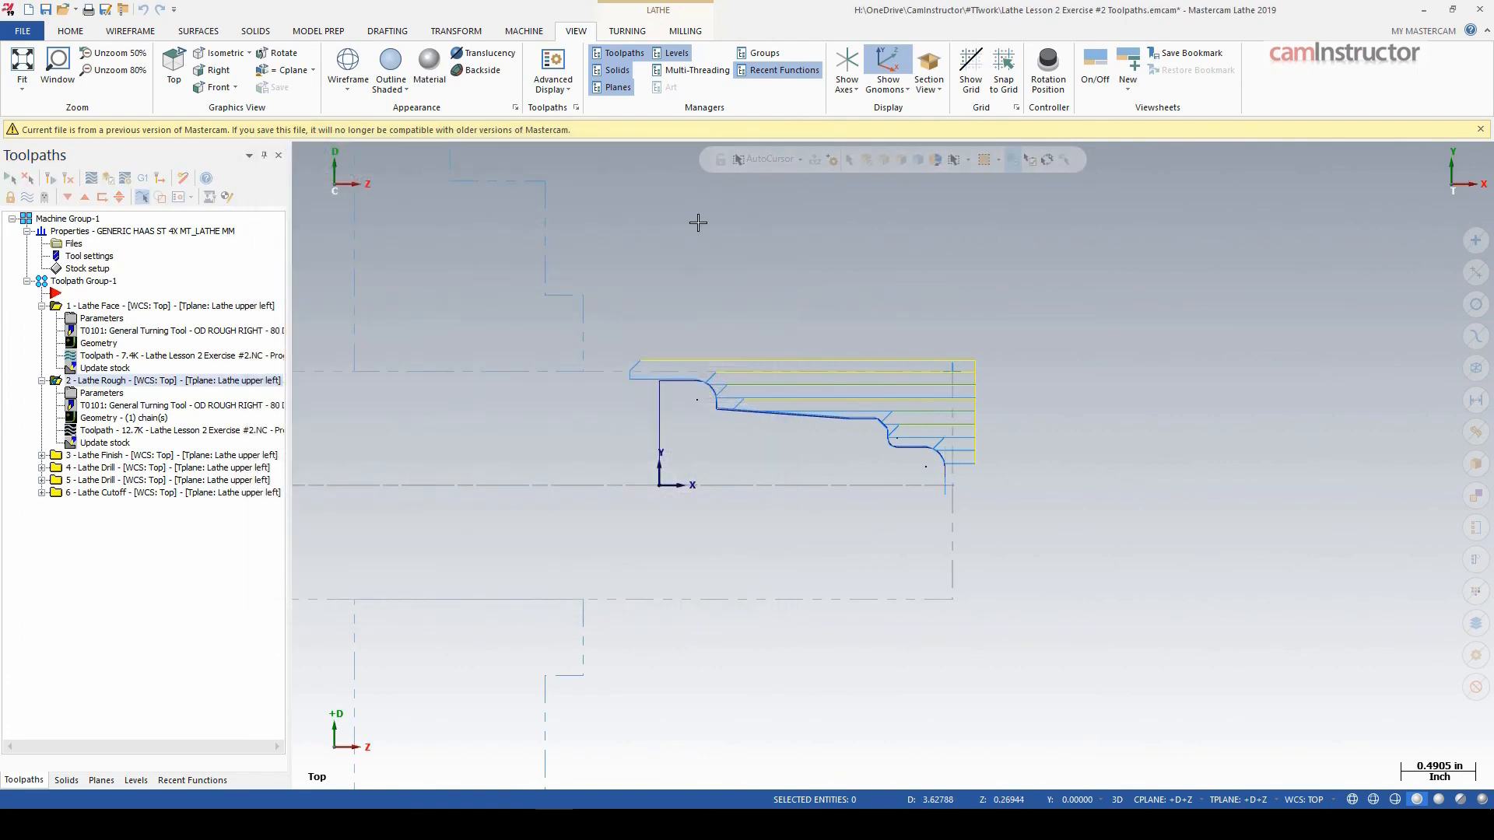
mouse_move(143, 430)
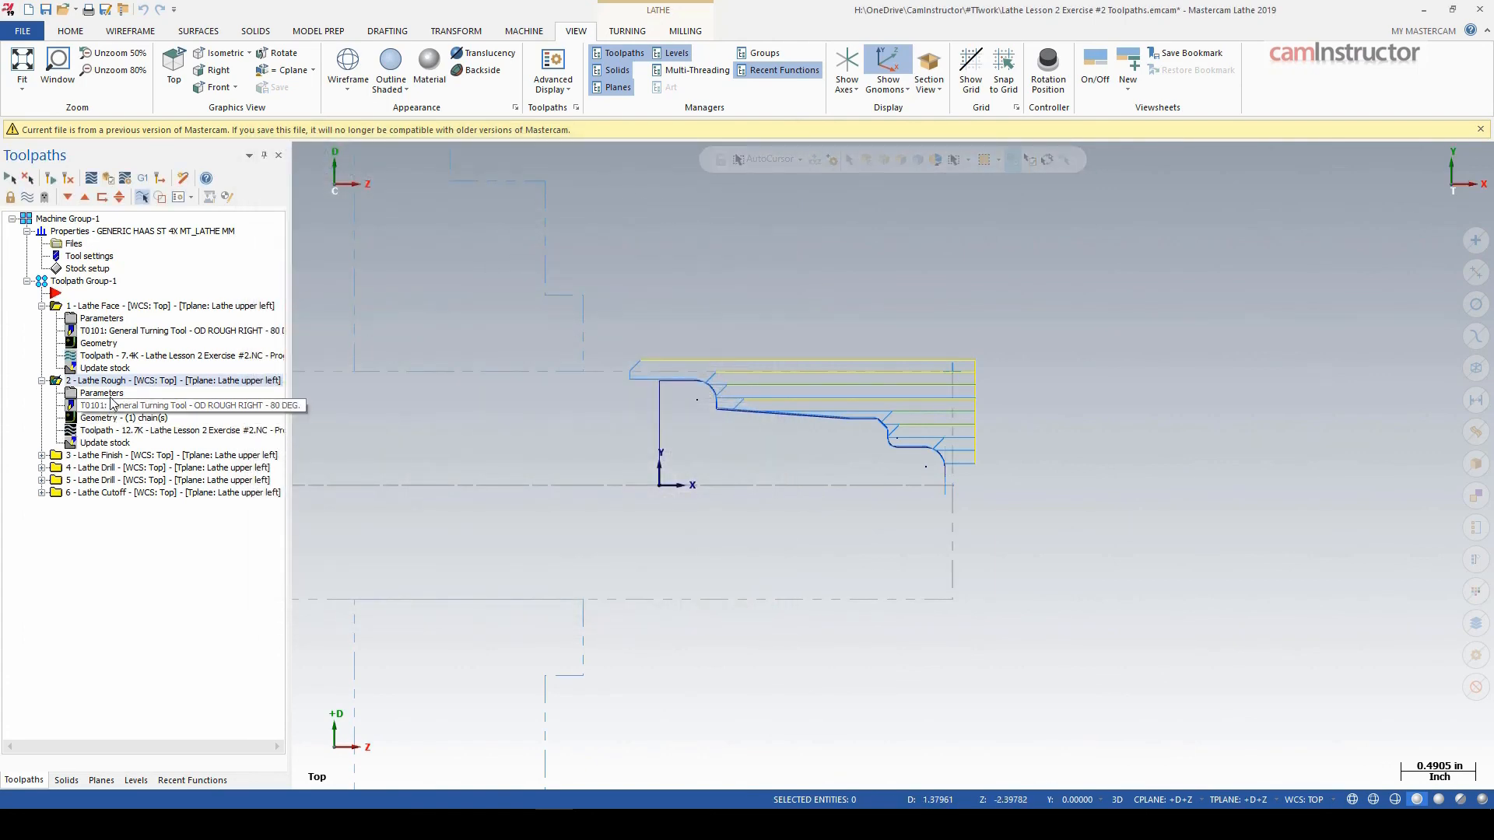
double_click(102, 392)
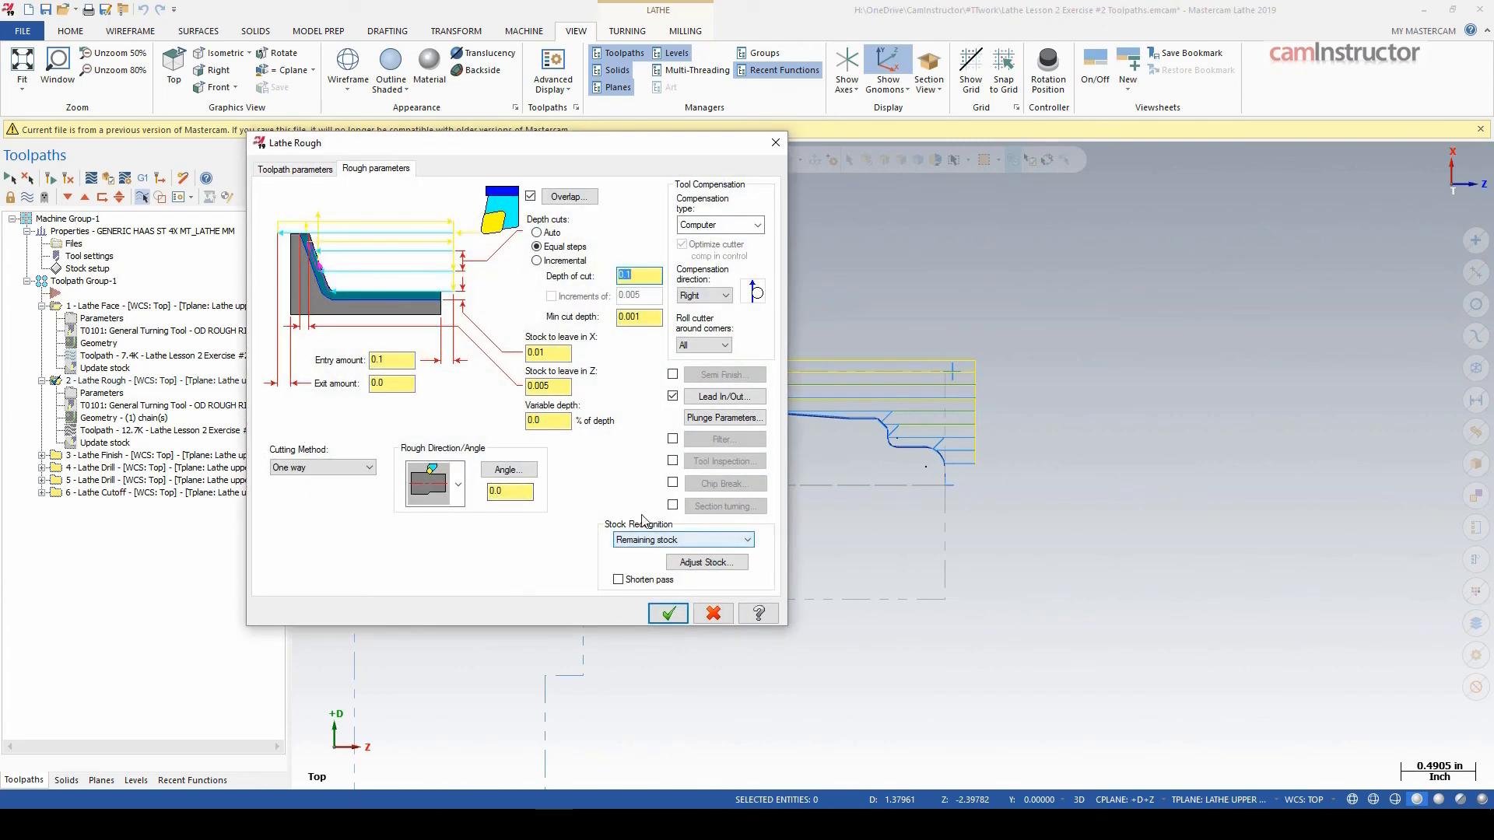